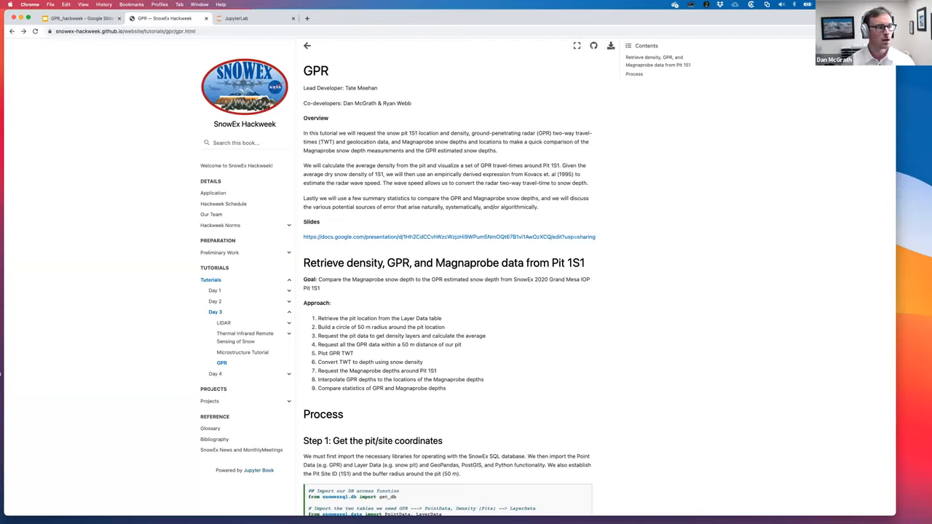
{"action": "mouse_move", "coordinate": [315, 88]}
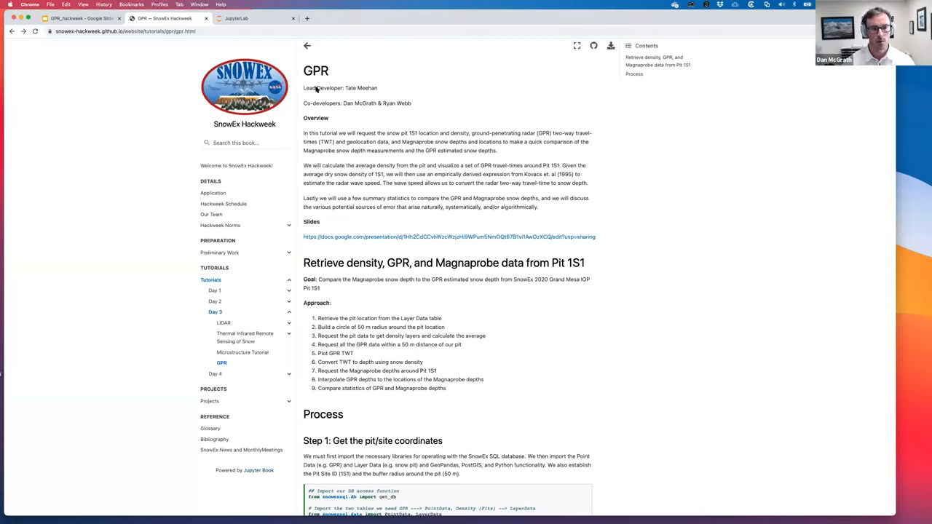
{"action": "mouse_move", "coordinate": [381, 296]}
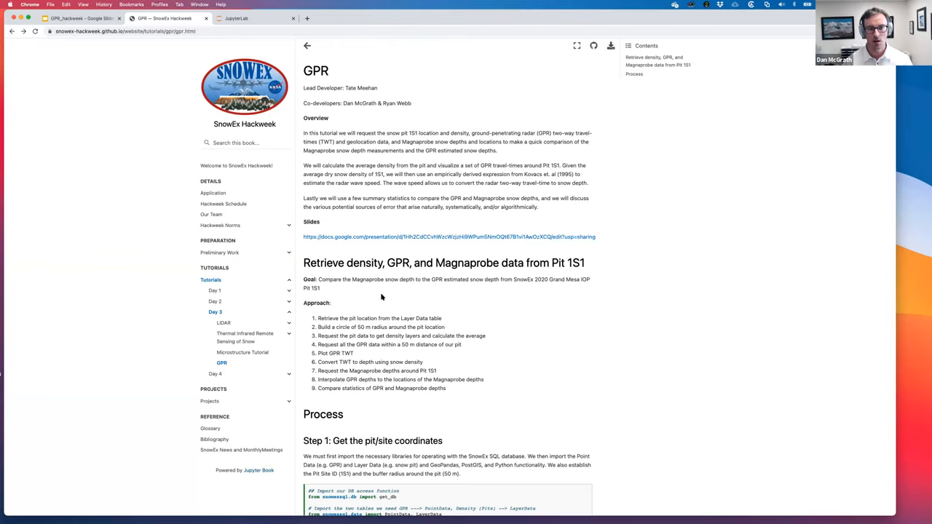
{"action": "mouse_move", "coordinate": [466, 280]}
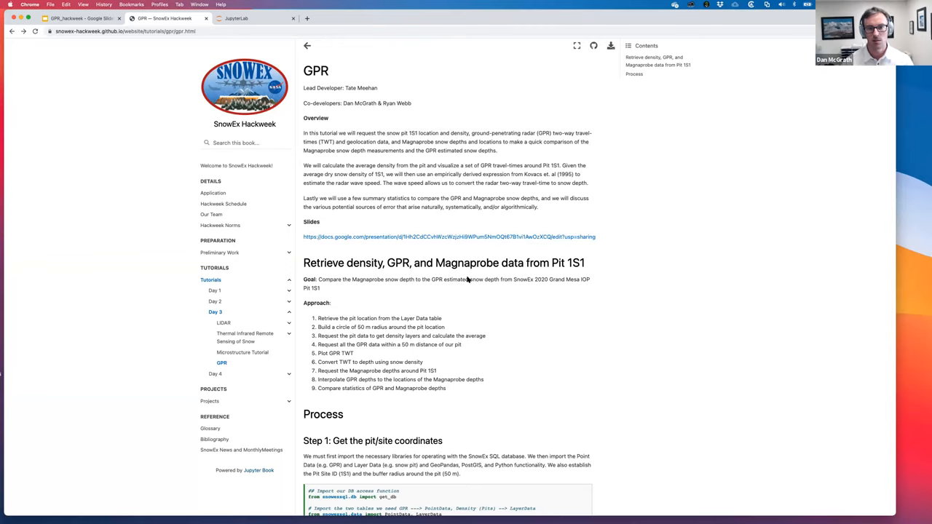
{"action": "mouse_move", "coordinate": [483, 218]}
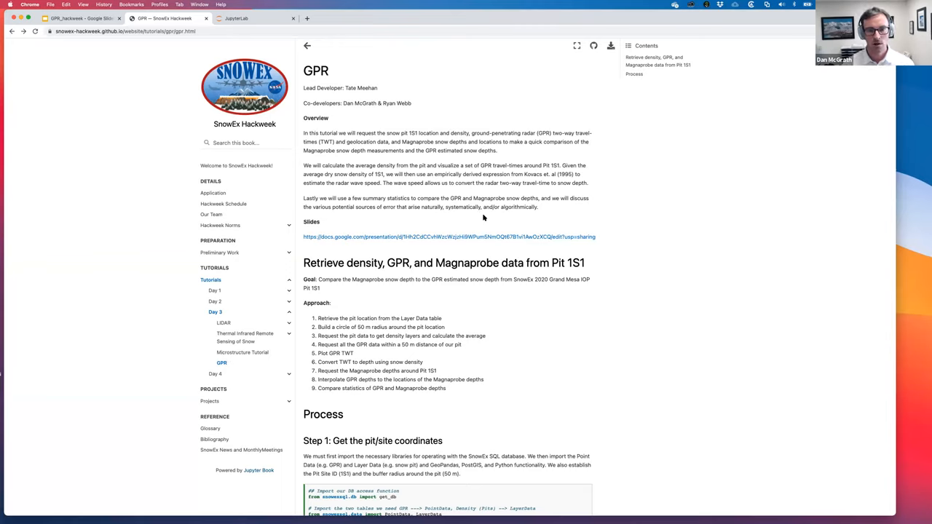
{"action": "mouse_move", "coordinate": [492, 220]}
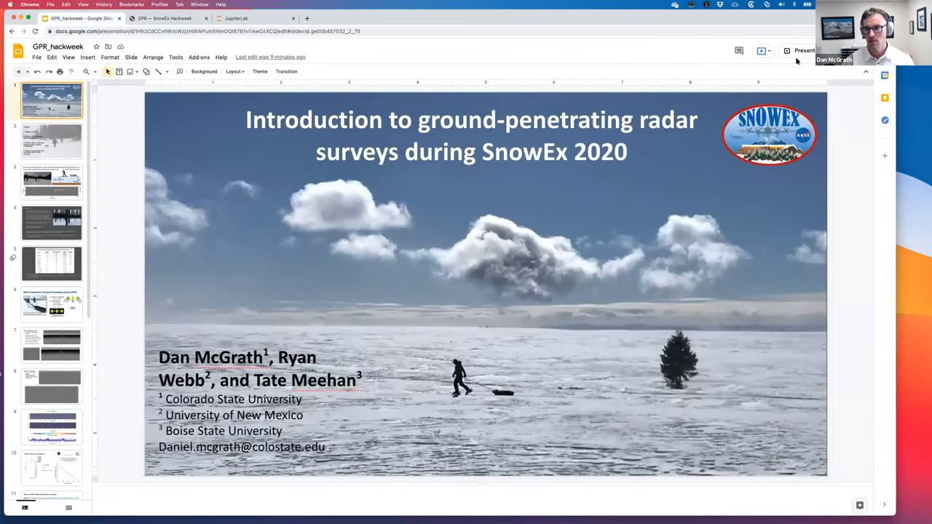
{"action": "left_click", "coordinate": [803, 50]}
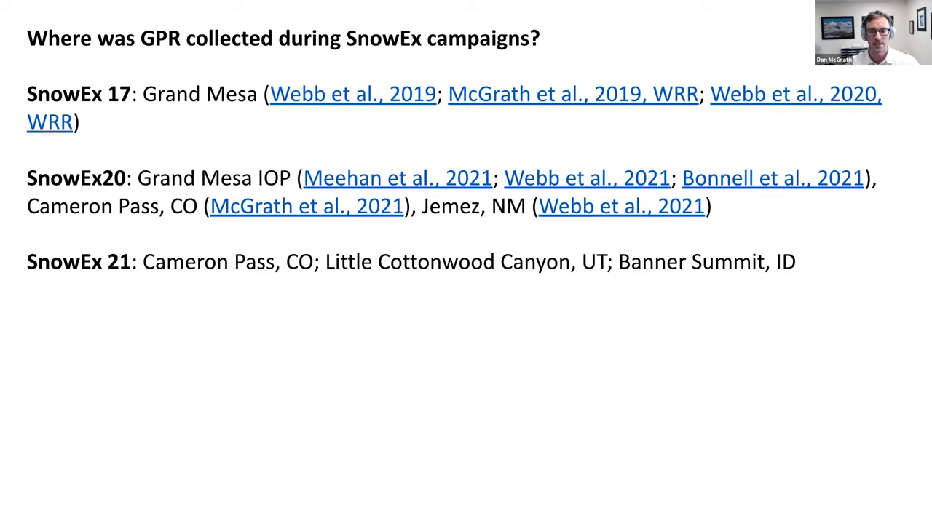
Advance to the closing slide with funding acknowledgements, thanks and Questions.
{"action": "key", "text": "Right"}
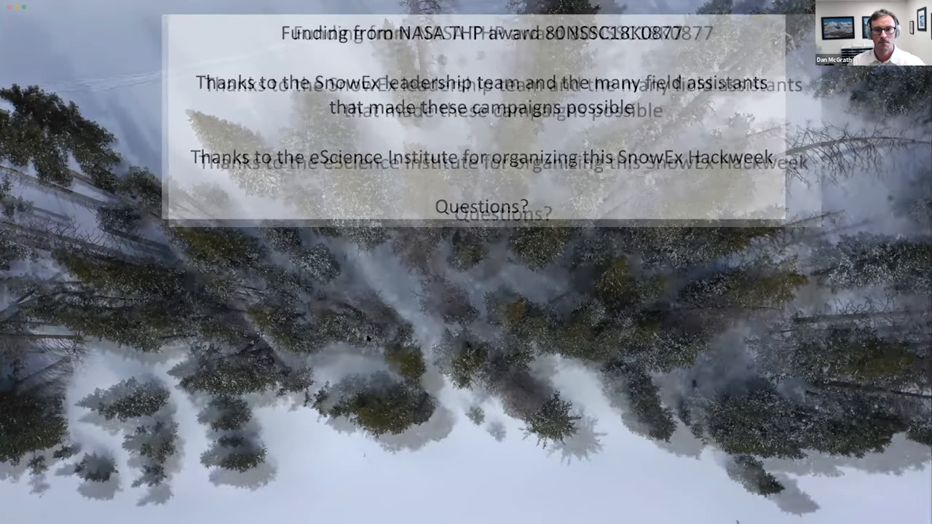
{"action": "key", "text": "Escape"}
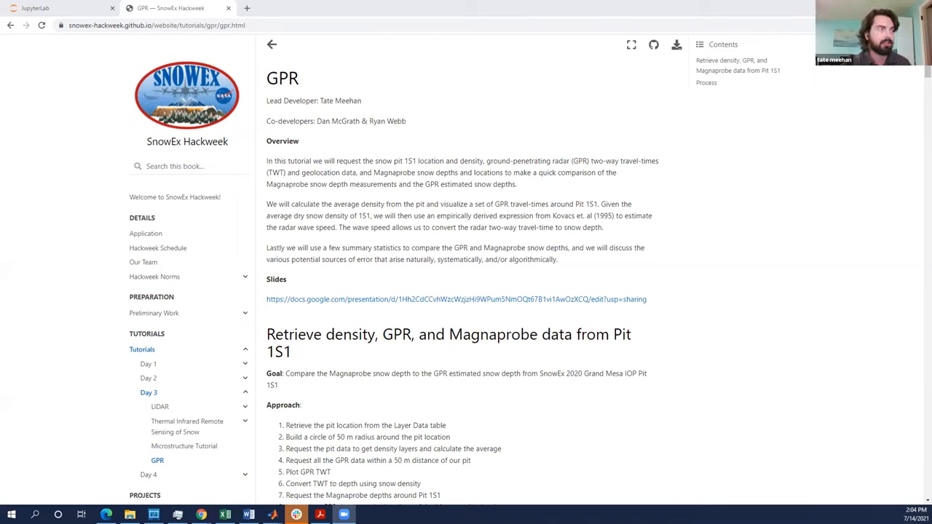
{"action": "mouse_move", "coordinate": [746, 385]}
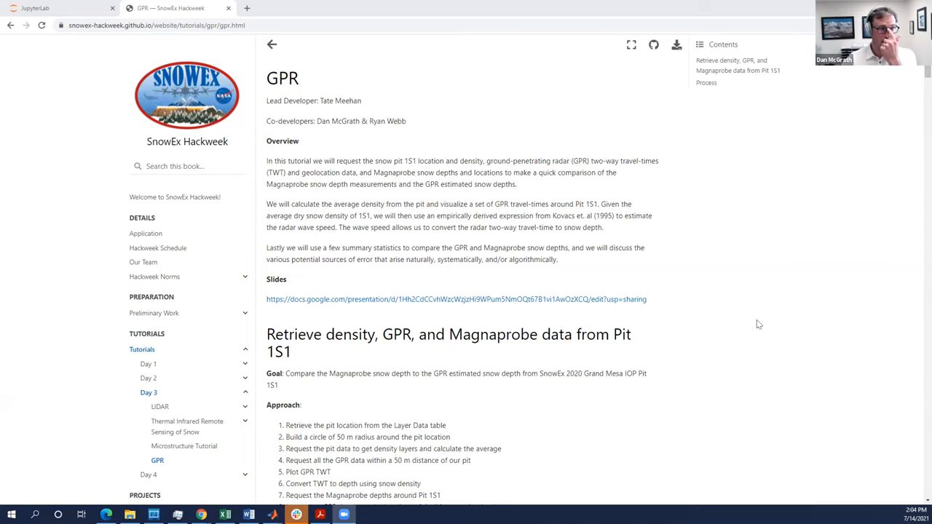
{"action": "mouse_move", "coordinate": [632, 241]}
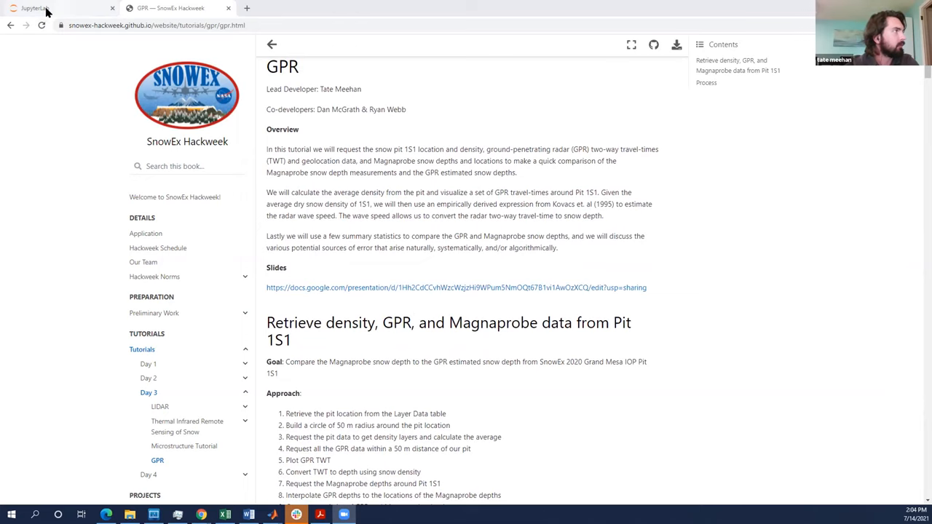
Run the Step 1 setup cell for pit site 1S1 with a 50 m buffer and save gpr.ipynb.
{"action": "left_click", "coordinate": [35, 8]}
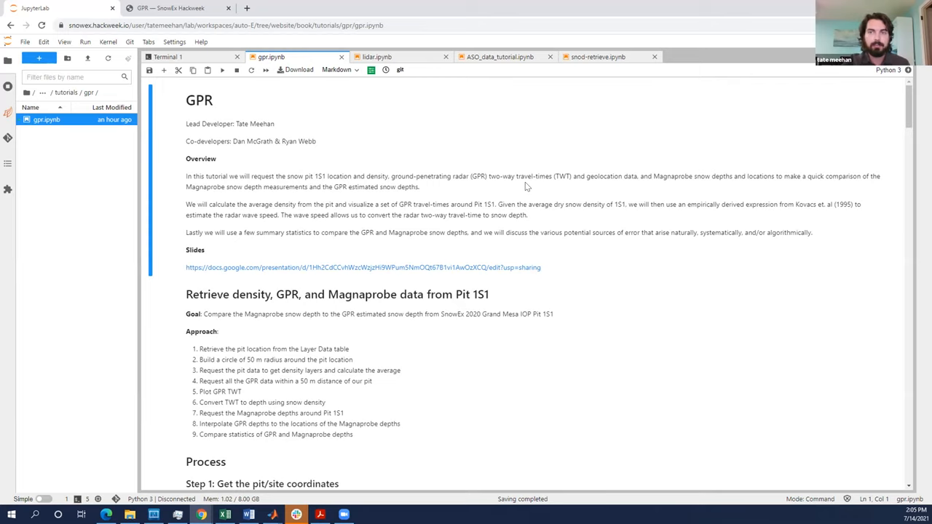
{"action": "mouse_move", "coordinate": [618, 211]}
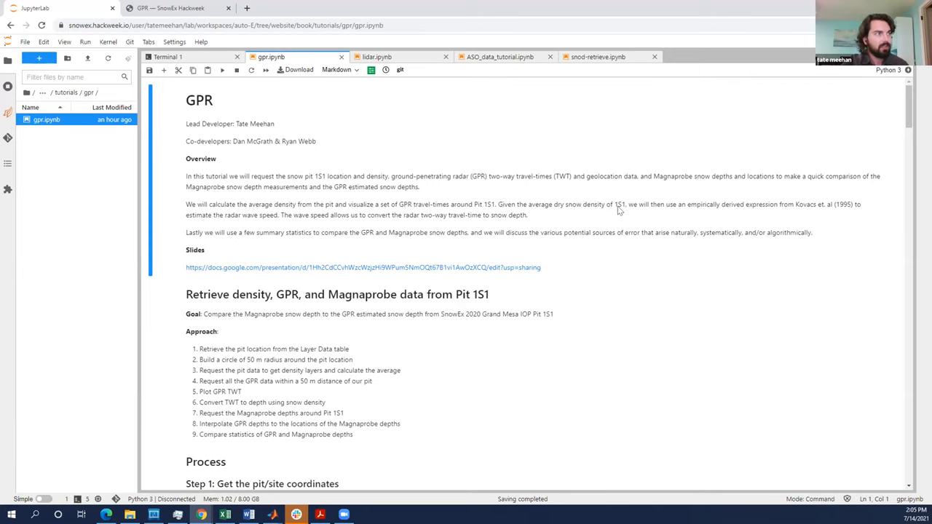
{"action": "scroll", "scroll_direction": "down", "scroll_amount": 3}
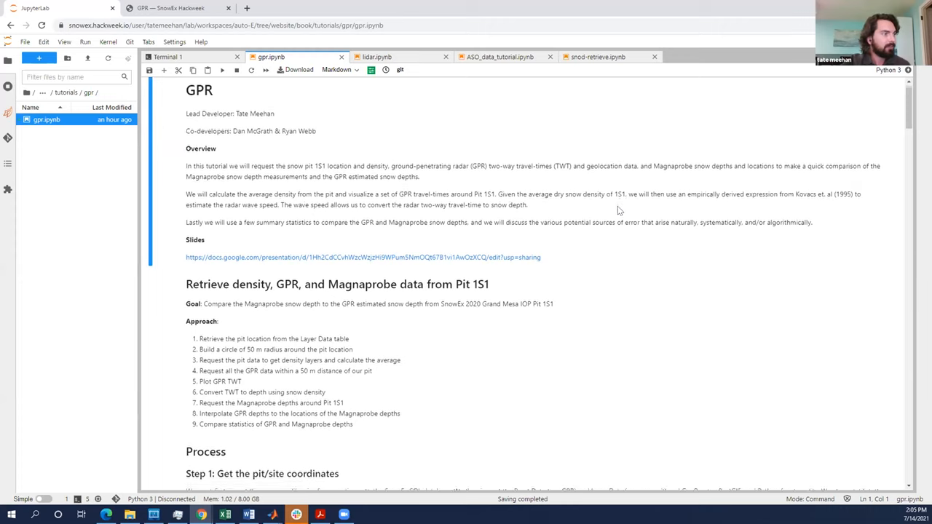
{"action": "scroll", "scroll_direction": "down", "scroll_amount": 3}
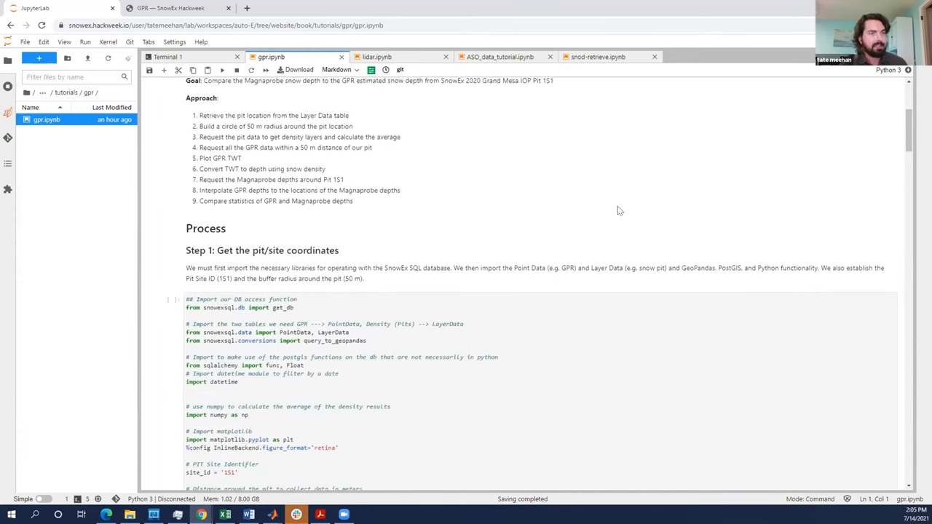
{"action": "left_click", "coordinate": [615, 204]}
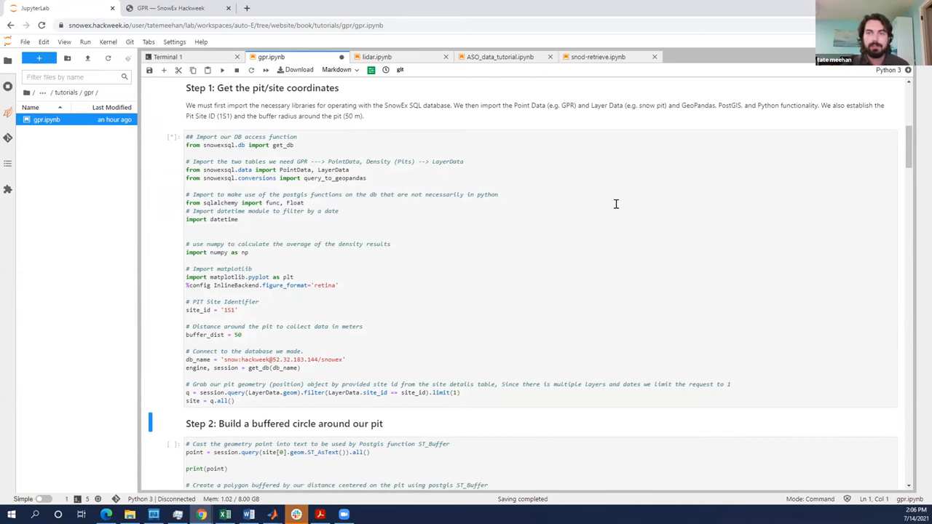
{"action": "mouse_move", "coordinate": [474, 270]}
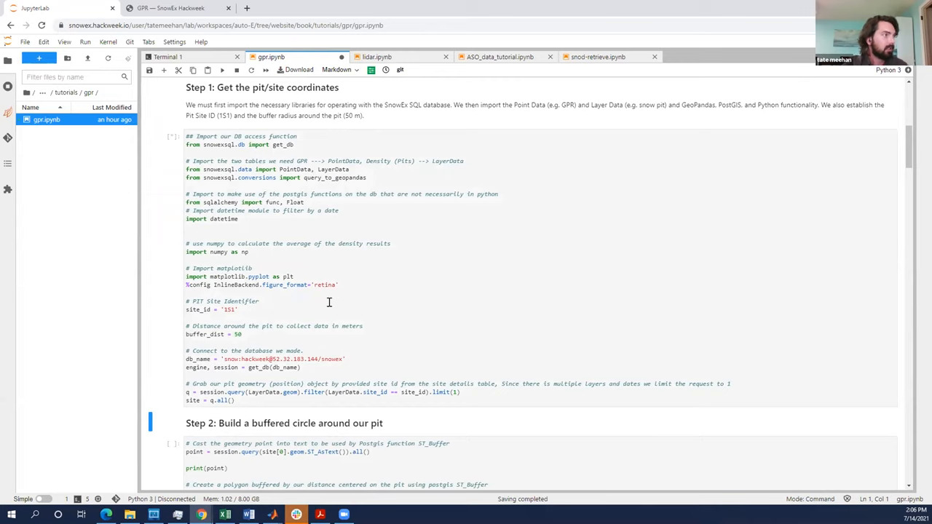
{"action": "mouse_move", "coordinate": [264, 309]}
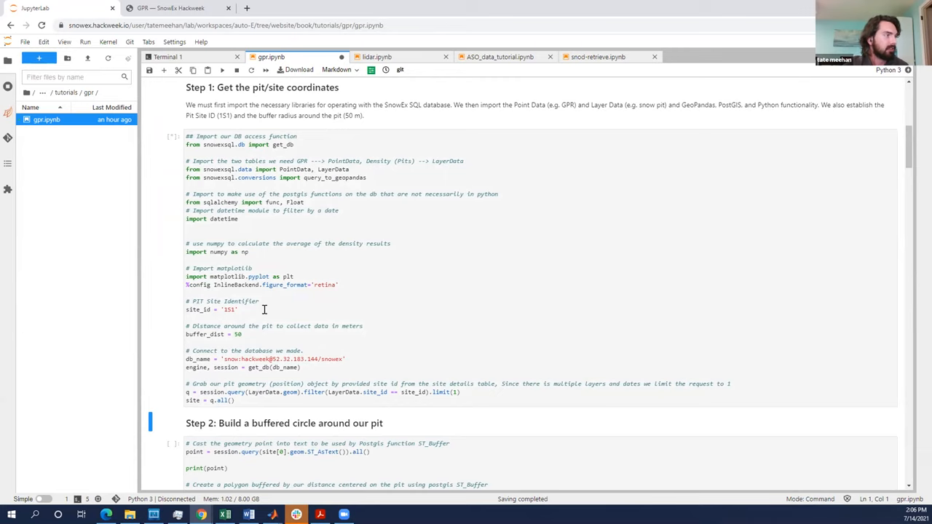
{"action": "mouse_move", "coordinate": [218, 309]}
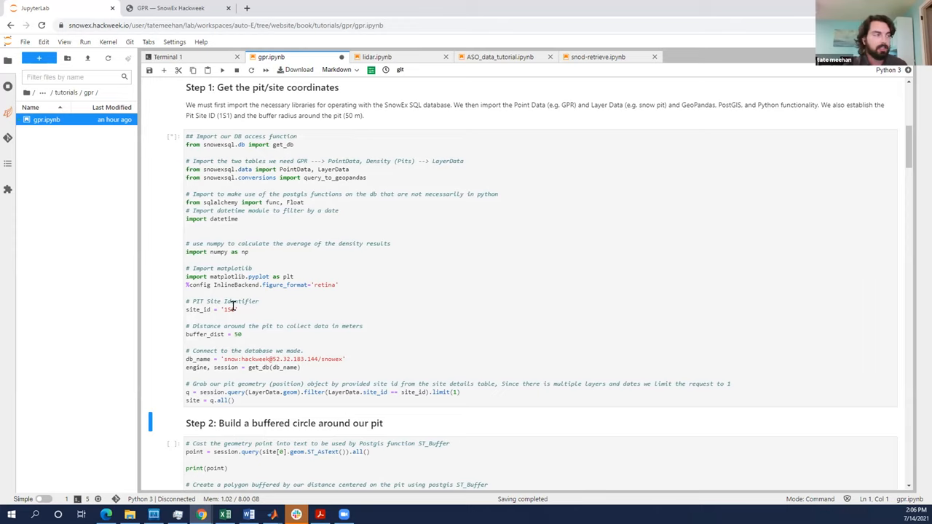
{"action": "left_click", "coordinate": [237, 310]}
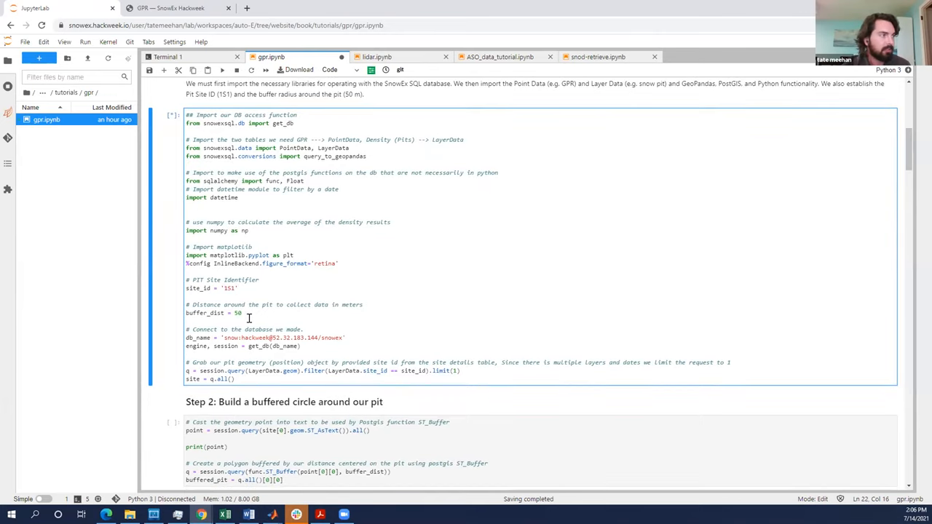
{"action": "scroll", "scroll_direction": "up", "scroll_amount": 3}
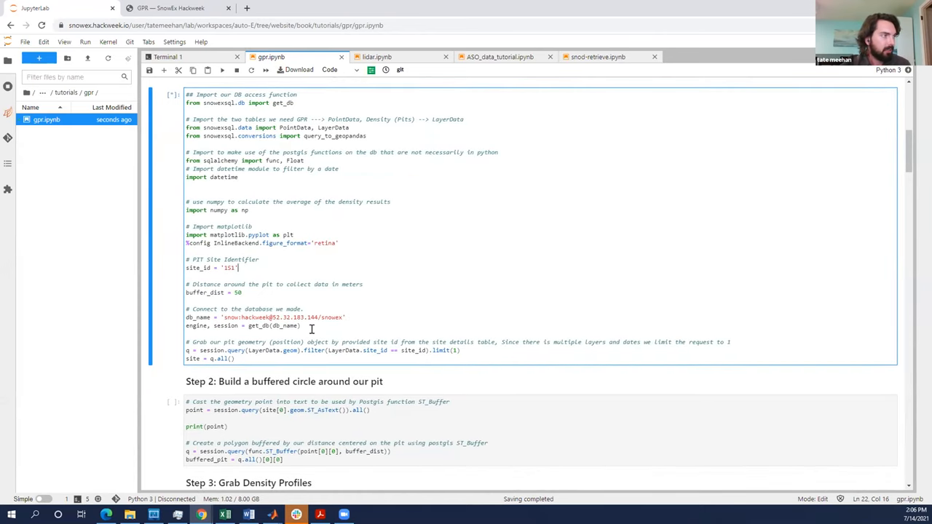
{"action": "scroll", "scroll_direction": "down", "scroll_amount": 3}
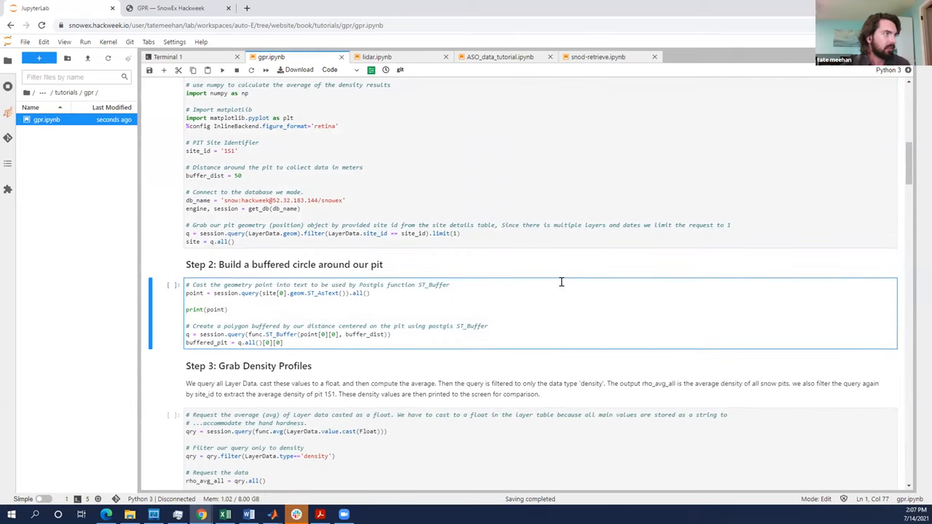
Execute the Step 2 cell that builds the buffered circle around pit 1S1.
{"action": "left_click", "coordinate": [449, 285]}
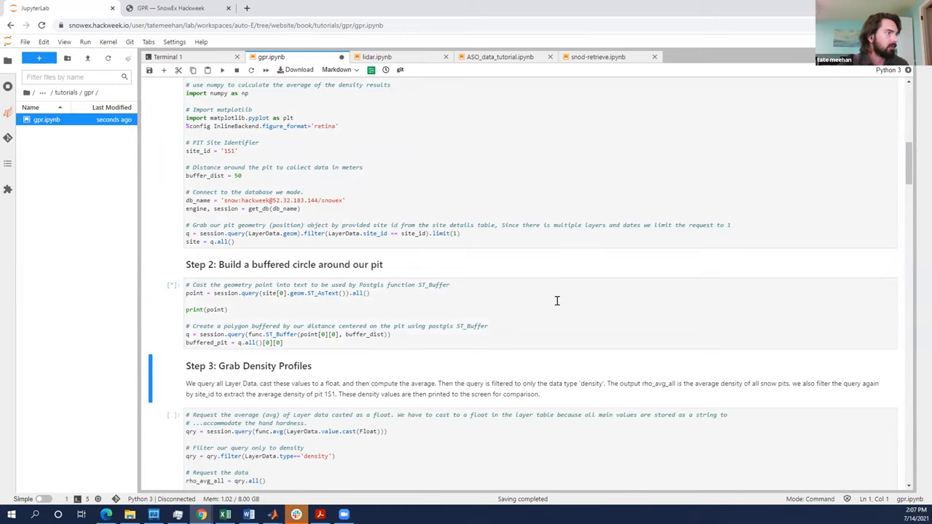
{"action": "left_click", "coordinate": [422, 284]}
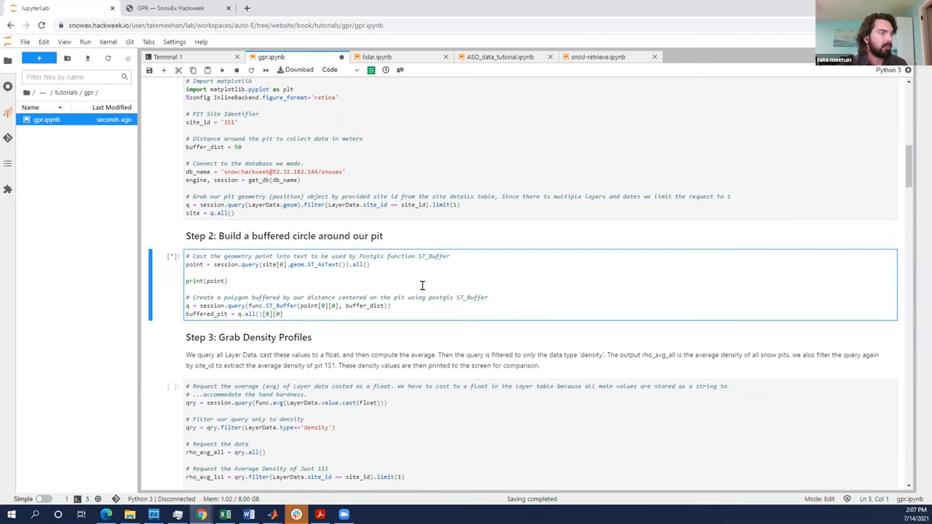
{"action": "scroll", "scroll_direction": "up", "scroll_amount": 3}
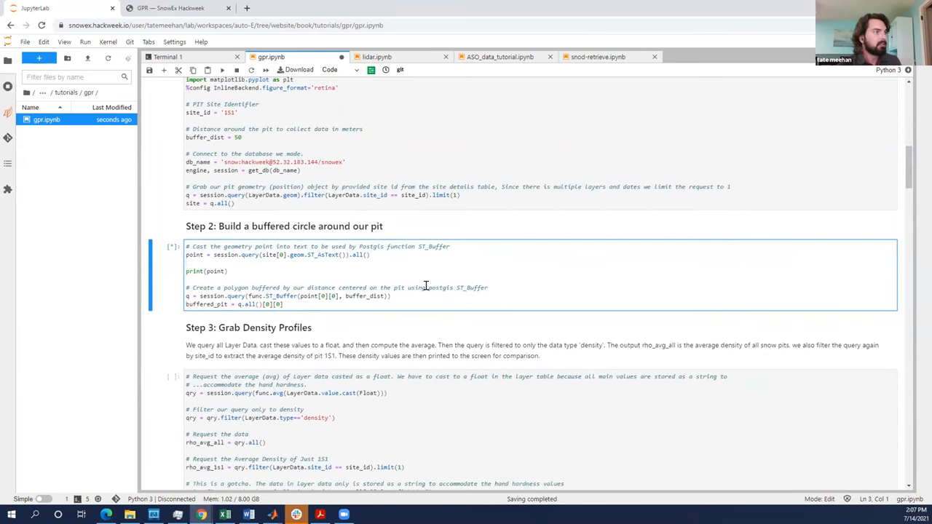
{"action": "scroll", "scroll_direction": "up", "scroll_amount": 3}
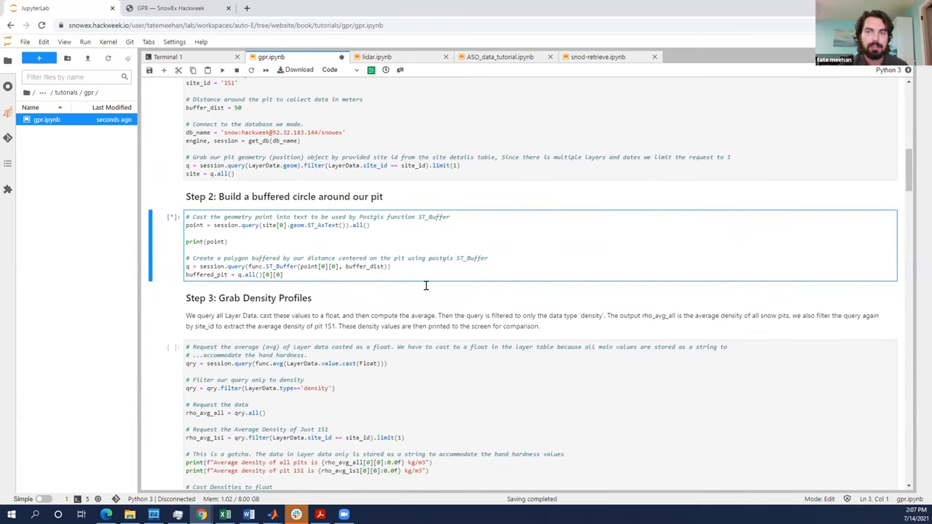
{"action": "scroll", "scroll_direction": "down", "scroll_amount": 3}
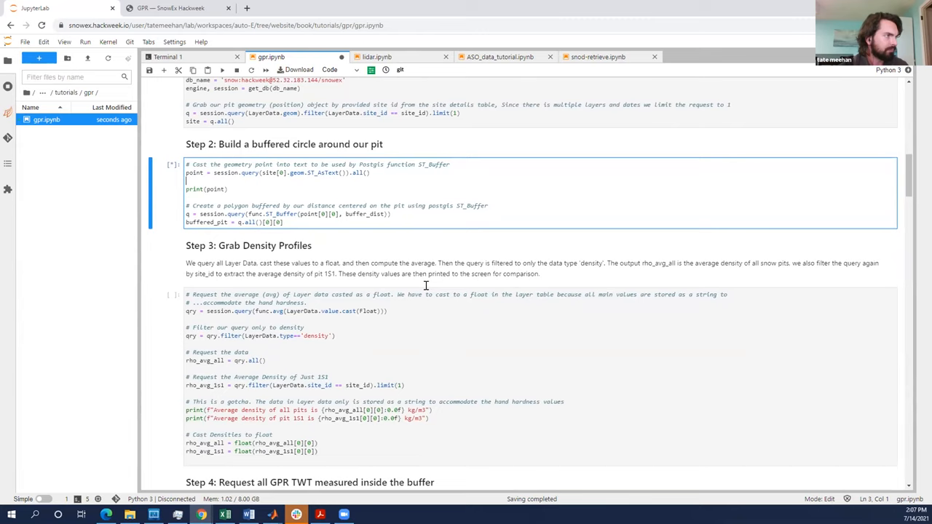
{"action": "scroll", "scroll_direction": "down", "scroll_amount": 3}
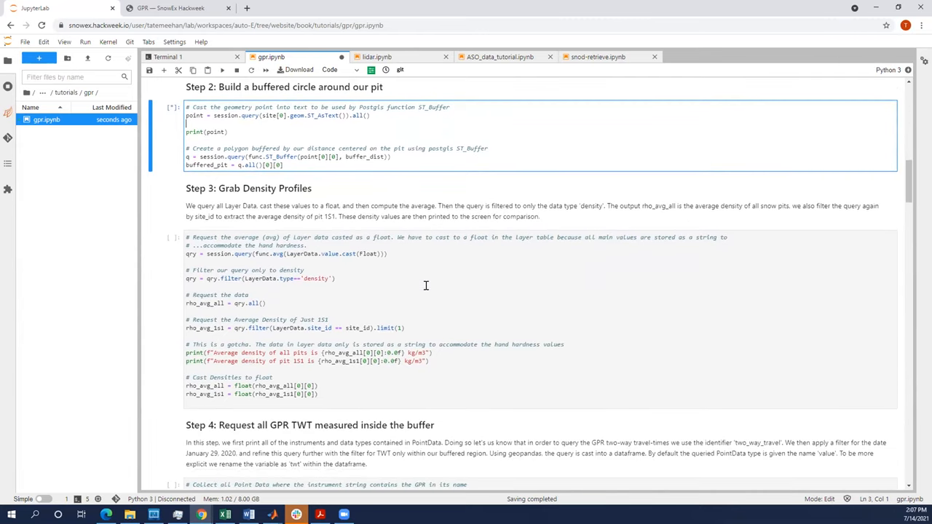
{"action": "scroll", "scroll_direction": "up", "scroll_amount": 3}
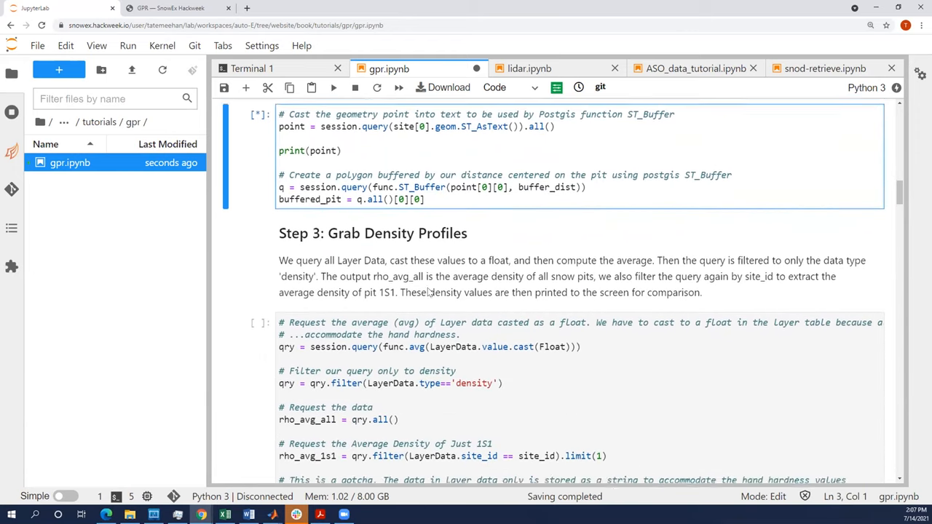
{"action": "scroll", "scroll_direction": "down", "scroll_amount": 3}
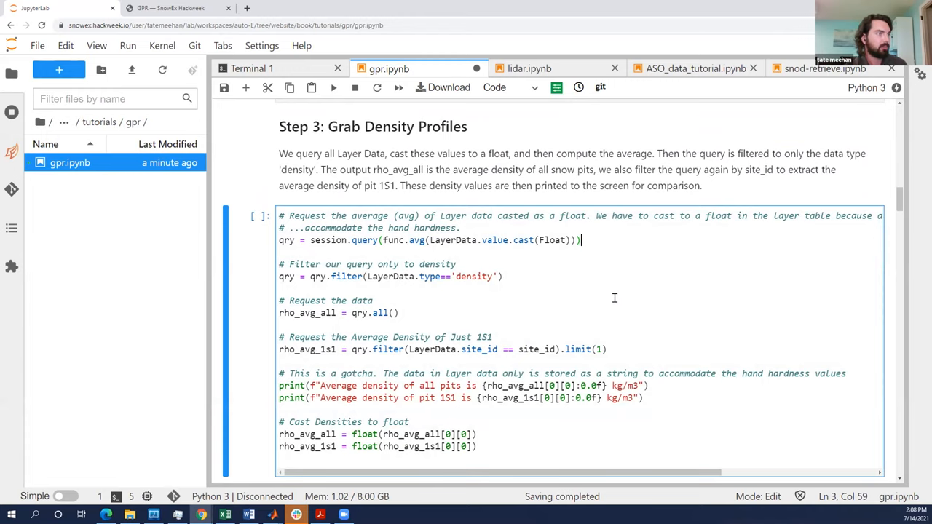
Run the Step 3 density cell averaging all pits and pit 1S1.
{"action": "scroll", "scroll_direction": "up", "scroll_amount": 3}
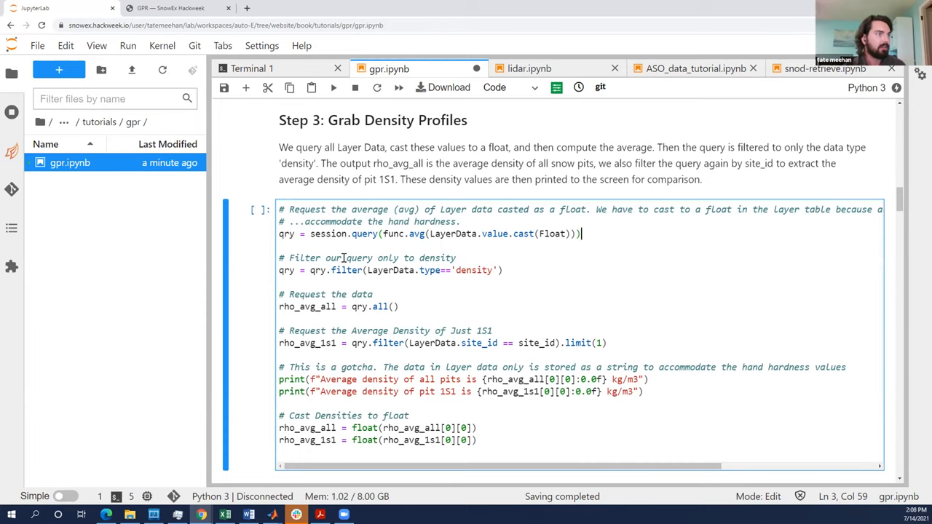
{"action": "mouse_move", "coordinate": [585, 233]}
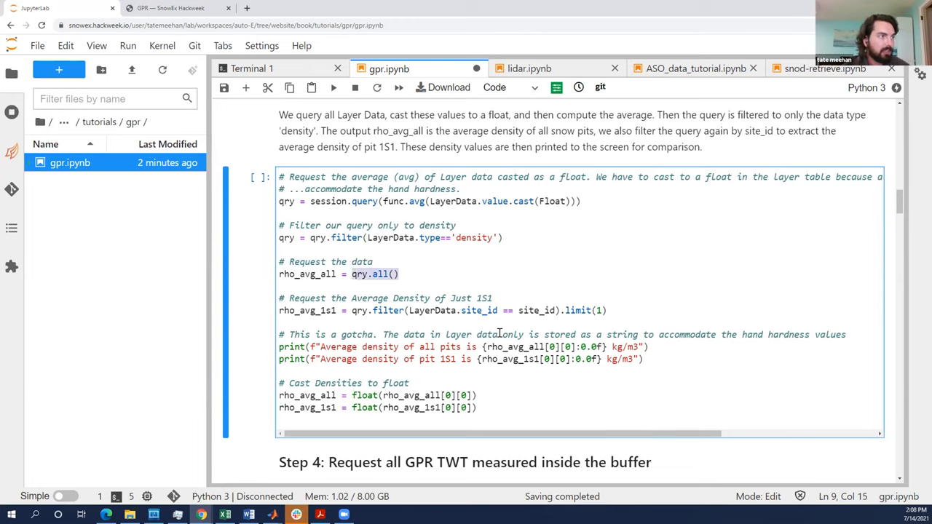
{"action": "mouse_move", "coordinate": [527, 309]}
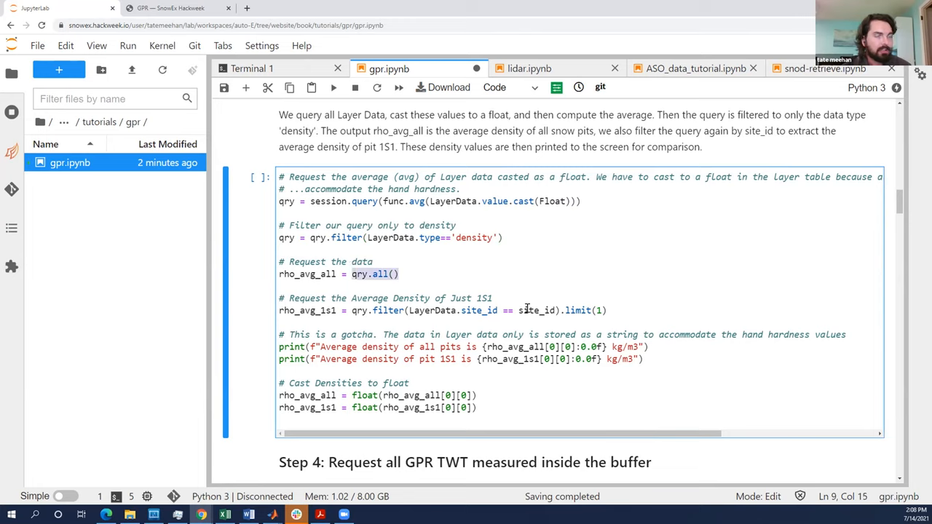
{"action": "left_click", "coordinate": [636, 310]}
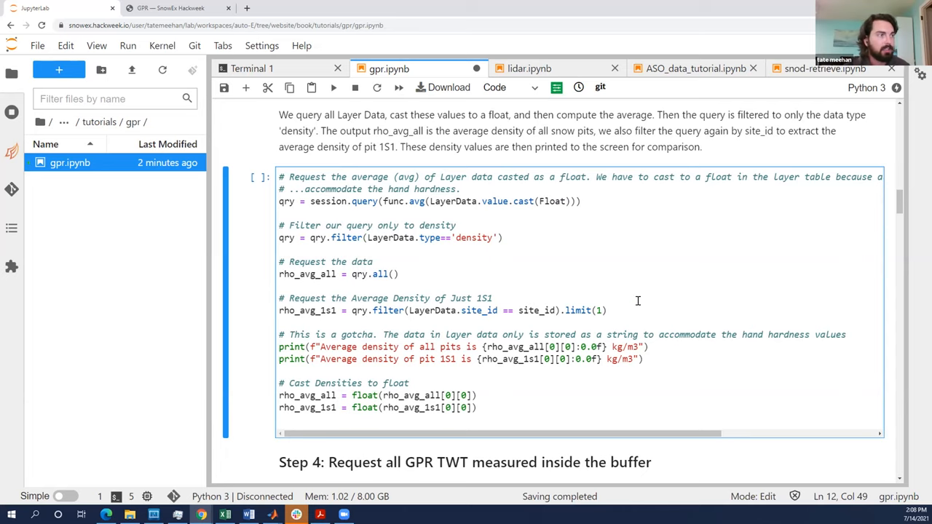
{"action": "scroll", "scroll_direction": "down", "scroll_amount": 3}
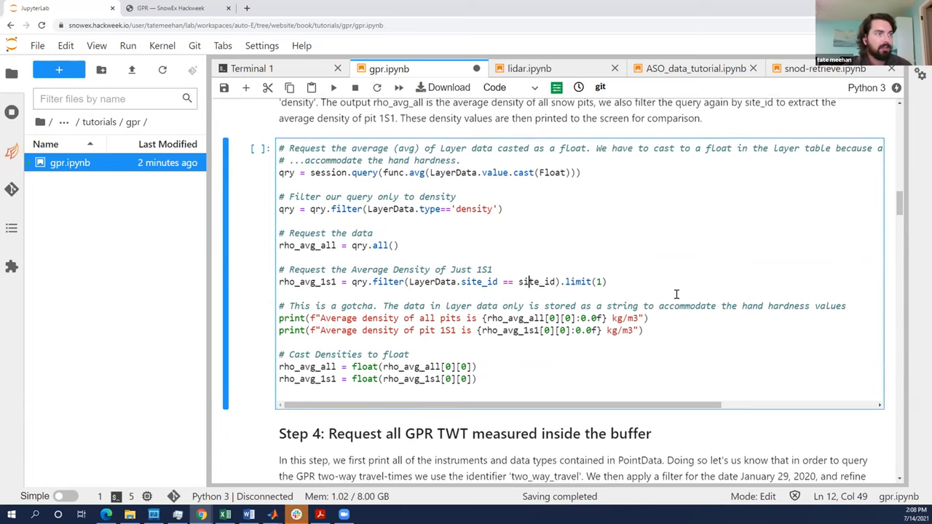
{"action": "scroll", "scroll_direction": "up", "scroll_amount": 3}
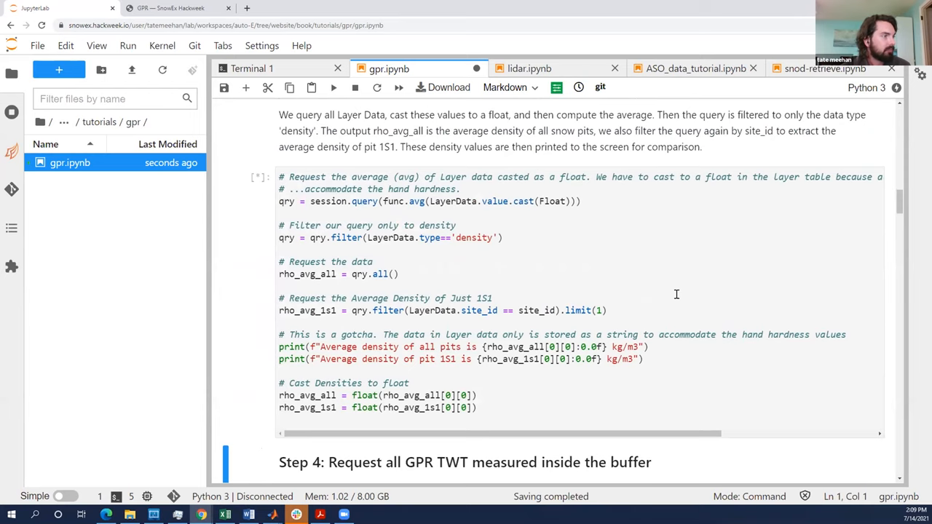
{"action": "scroll", "scroll_direction": "down", "scroll_amount": 3}
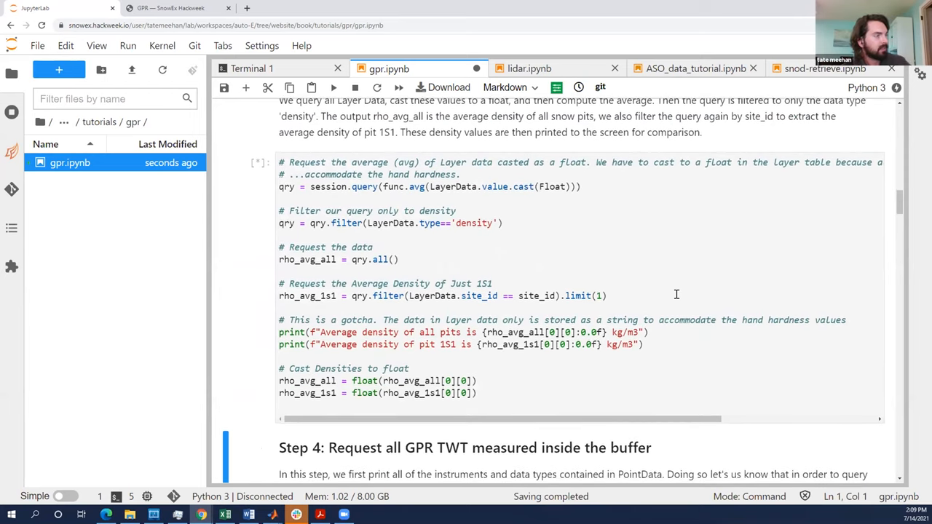
{"action": "scroll", "scroll_direction": "down", "scroll_amount": 3}
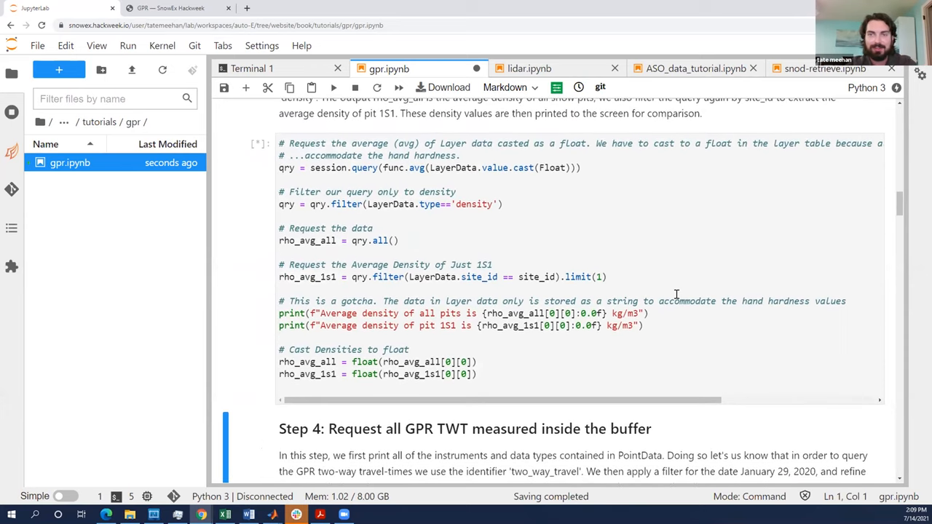
{"action": "mouse_move", "coordinate": [660, 226]}
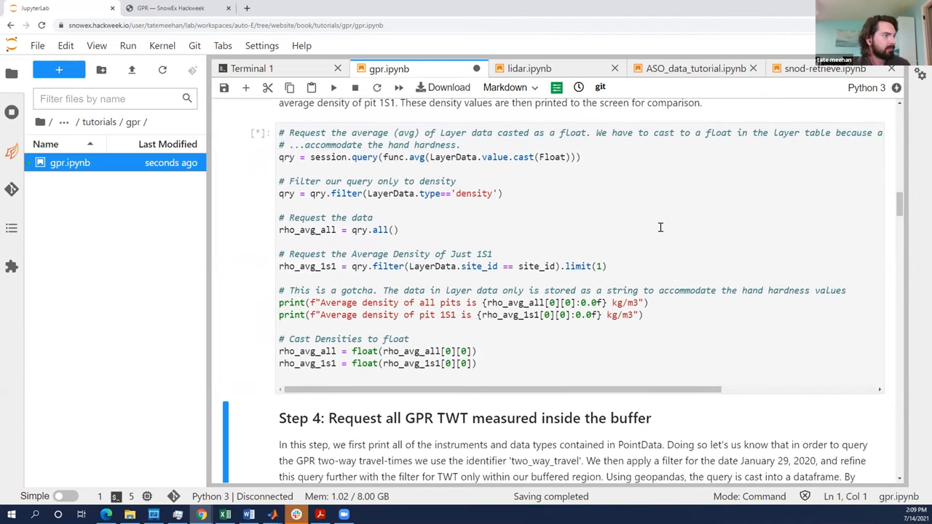
{"action": "scroll", "scroll_direction": "down", "scroll_amount": 3}
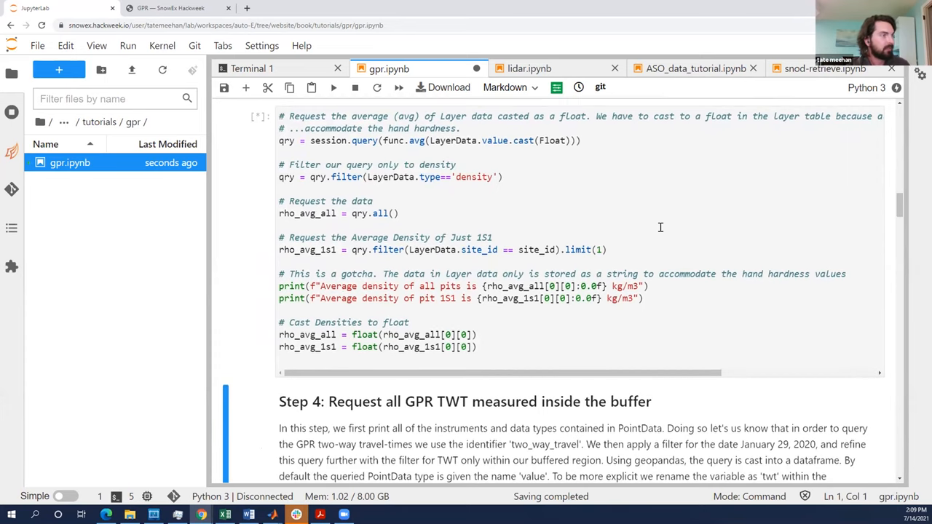
{"action": "scroll", "scroll_direction": "up", "scroll_amount": 3}
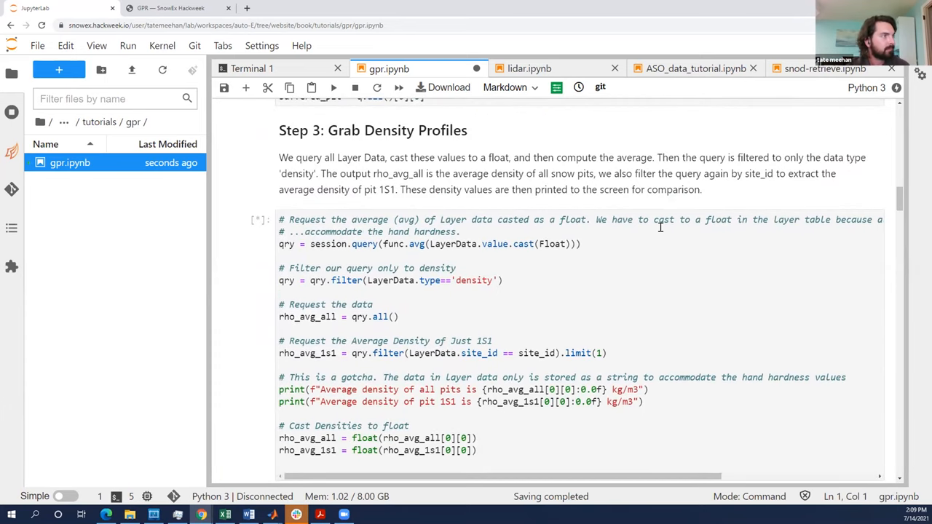
{"action": "scroll", "scroll_direction": "down", "scroll_amount": 3}
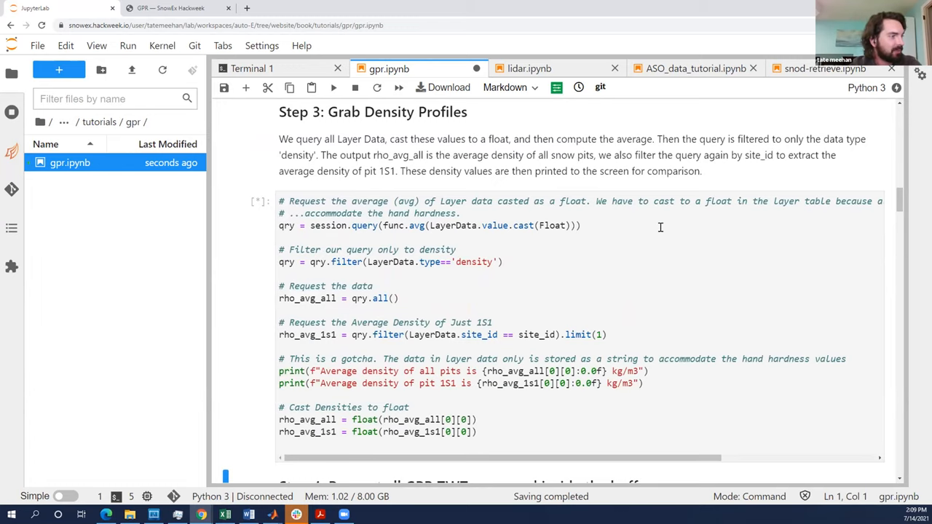
{"action": "scroll", "scroll_direction": "down", "scroll_amount": 3}
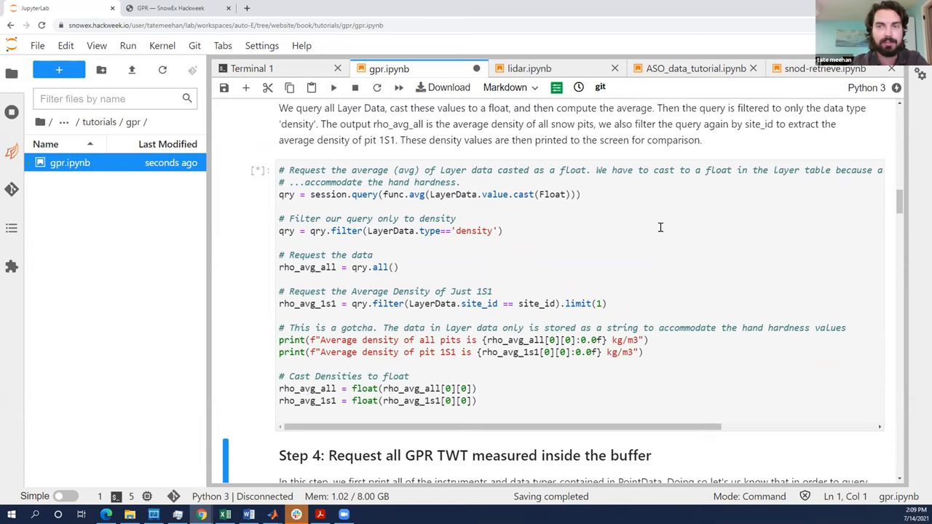
{"action": "scroll", "scroll_direction": "down", "scroll_amount": 3}
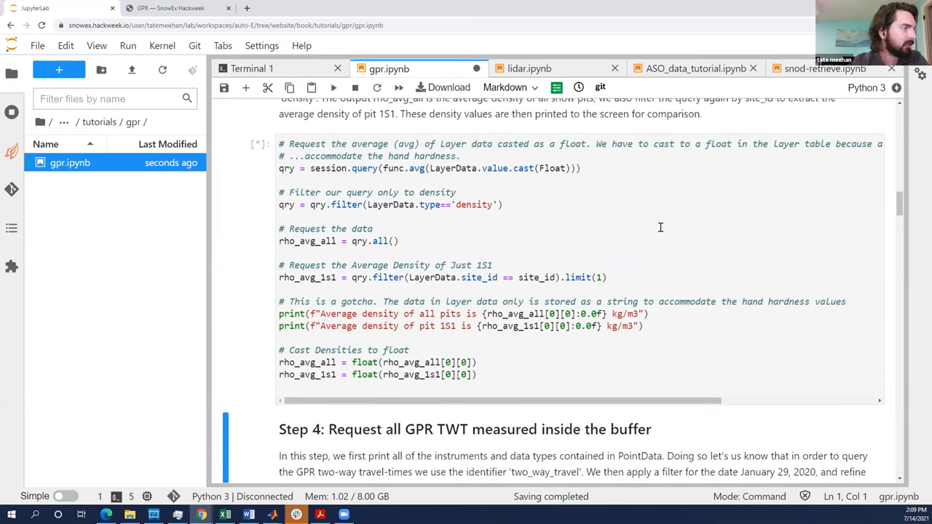
{"action": "scroll", "scroll_direction": "down", "scroll_amount": 3}
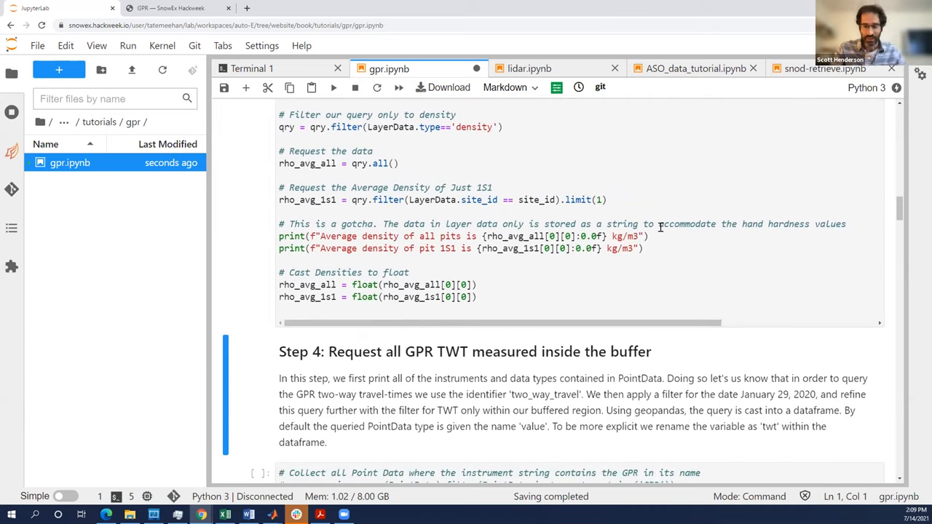
{"action": "scroll", "scroll_direction": "up", "scroll_amount": 3}
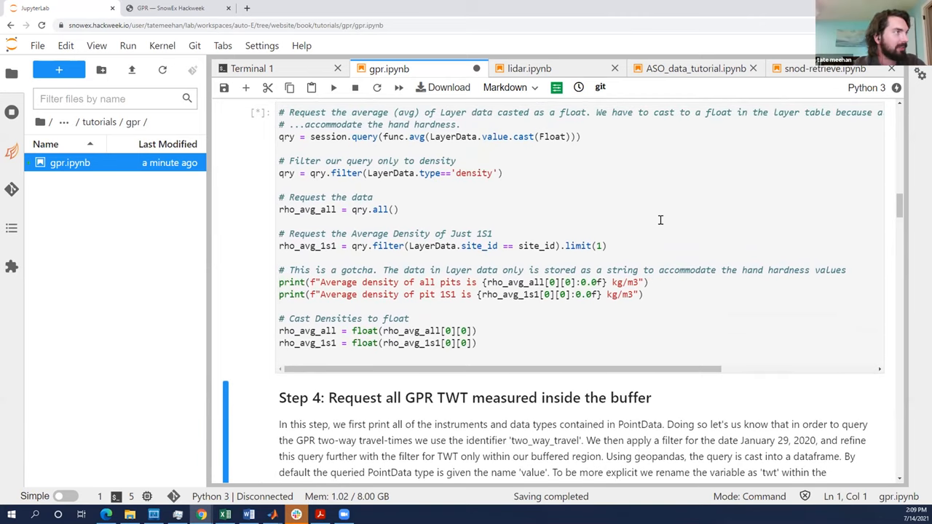
{"action": "mouse_move", "coordinate": [515, 196]}
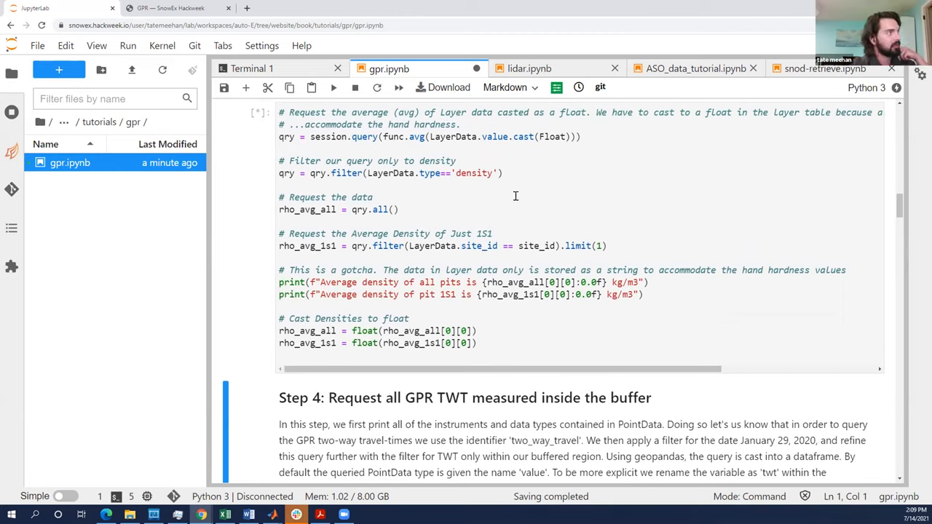
{"action": "mouse_move", "coordinate": [387, 250]}
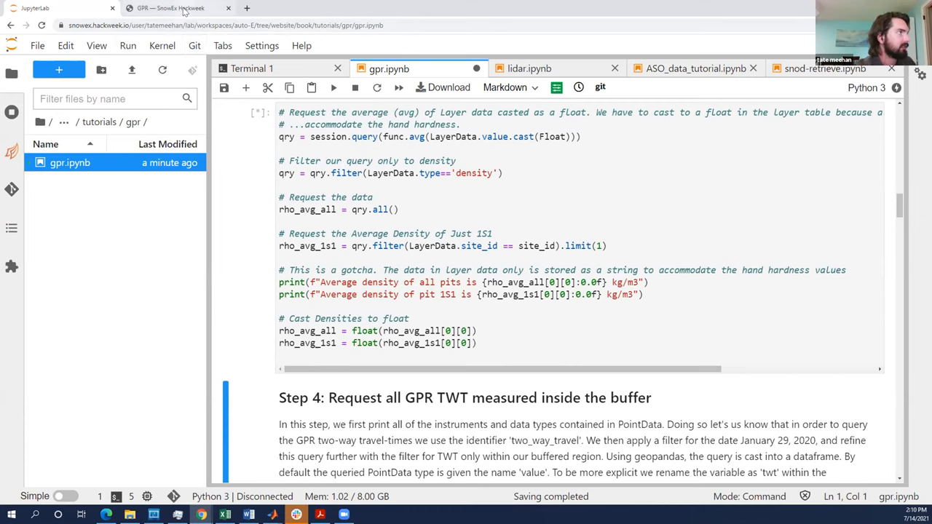
Find Step 3 on the published GPR page and highlight pit 1S1's 245 value.
{"action": "left_click", "coordinate": [170, 8]}
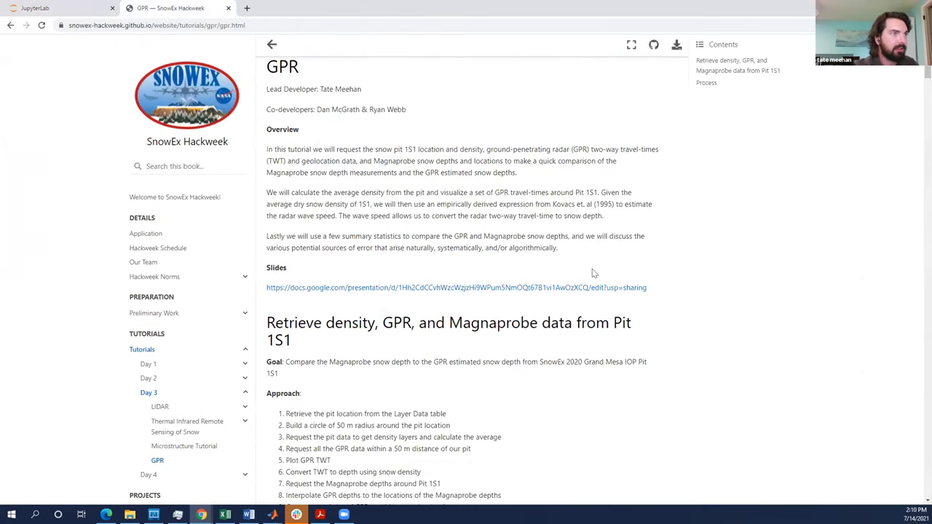
{"action": "scroll", "scroll_direction": "down", "scroll_amount": 3}
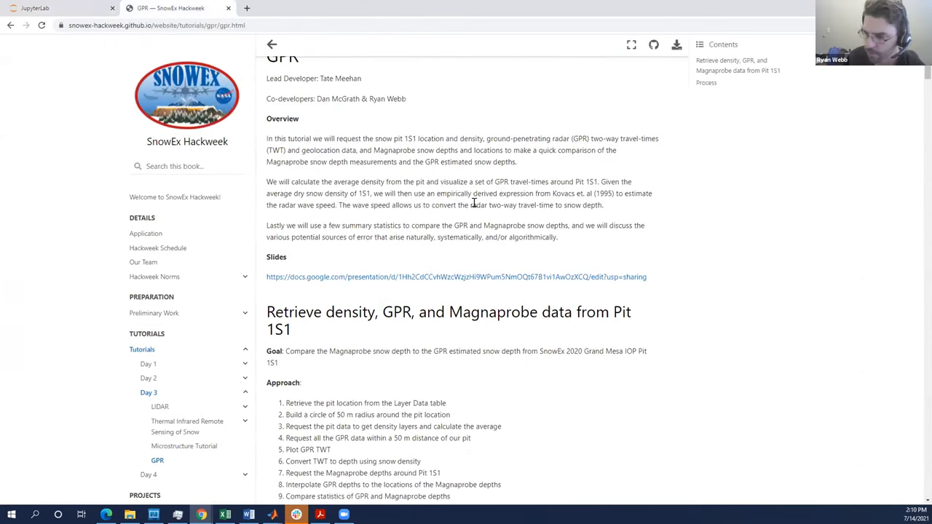
{"action": "scroll", "scroll_direction": "down", "scroll_amount": 3}
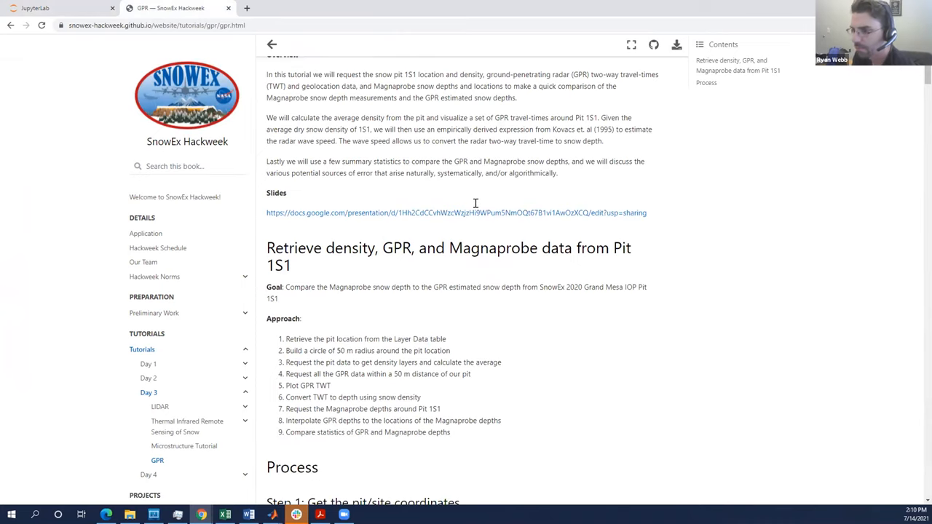
{"action": "mouse_move", "coordinate": [380, 151]}
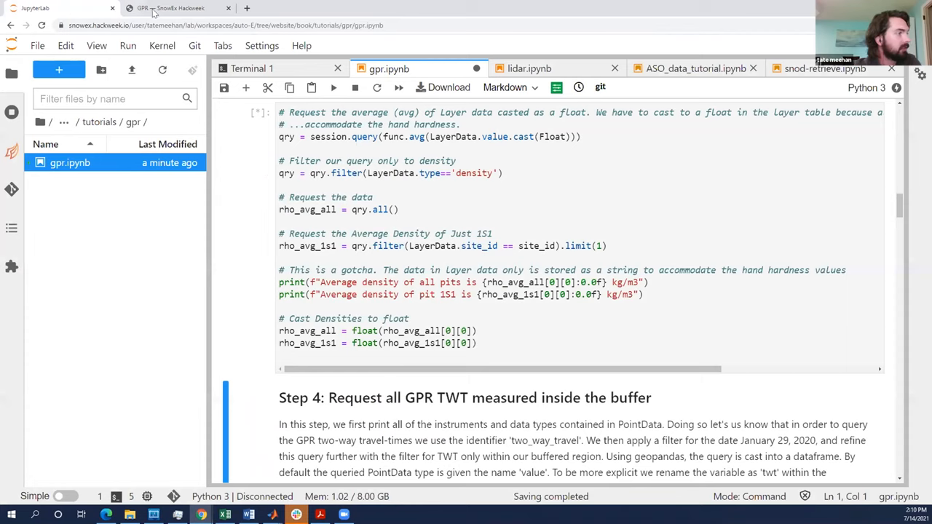
{"action": "left_click", "coordinate": [170, 8]}
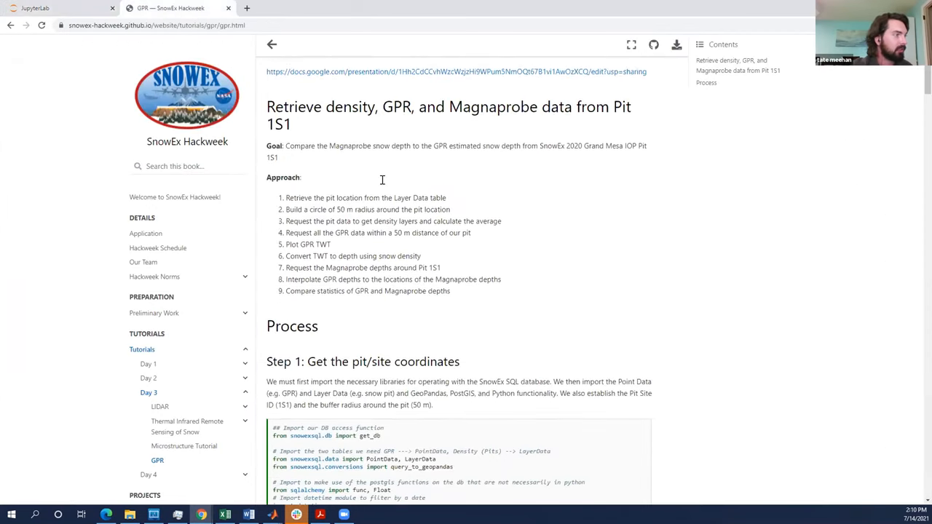
{"action": "scroll", "scroll_direction": "down", "scroll_amount": 3}
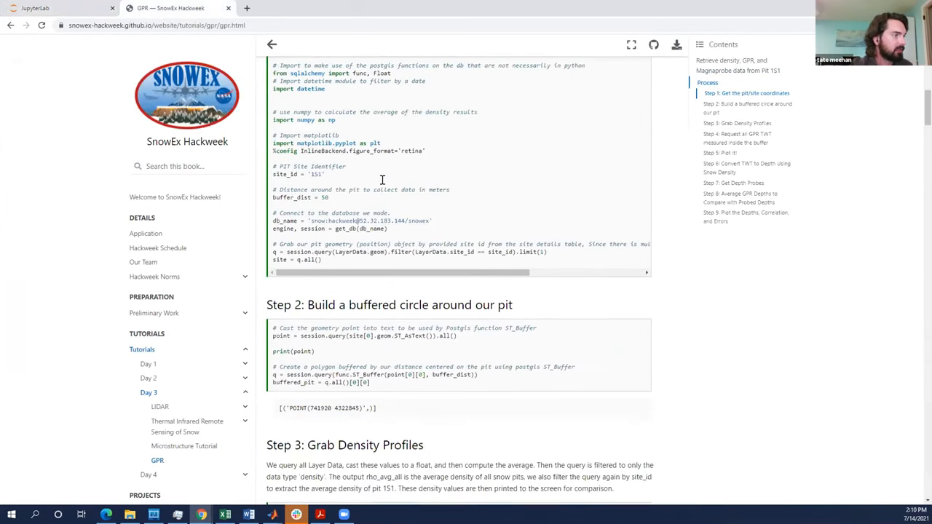
{"action": "scroll", "scroll_direction": "down", "scroll_amount": 3}
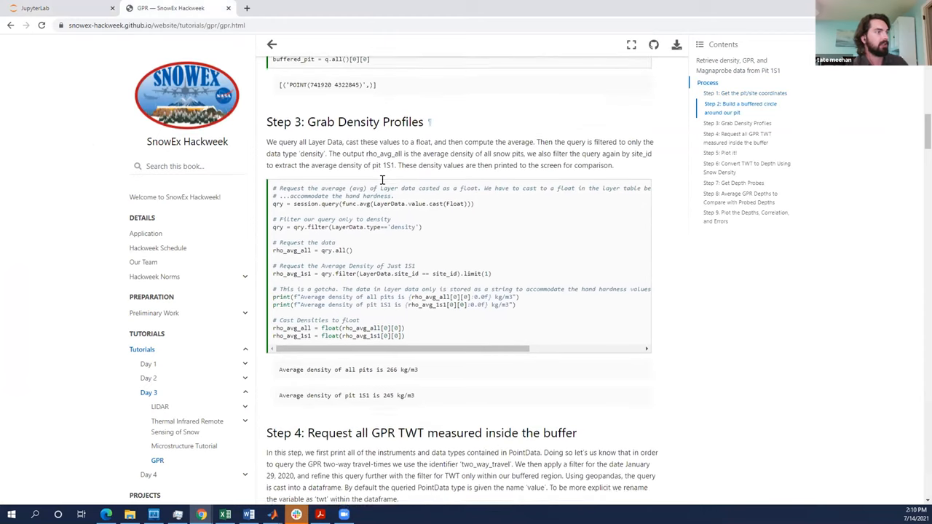
{"action": "scroll", "scroll_direction": "down", "scroll_amount": 3}
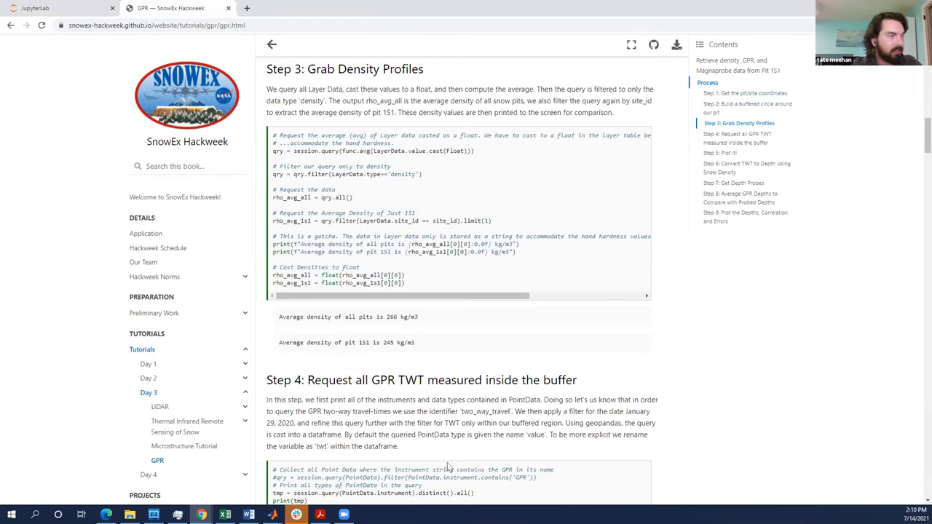
{"action": "double_click", "coordinate": [390, 316]}
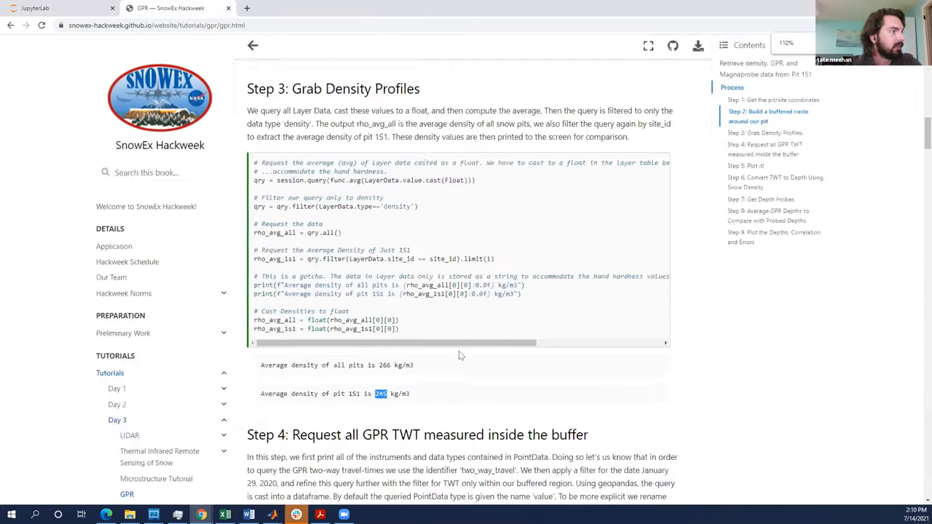
Zoom the page in to compare 245 kg/m3 for 1S1 with 266 for all pits.
{"action": "left_click", "coordinate": [785, 42]}
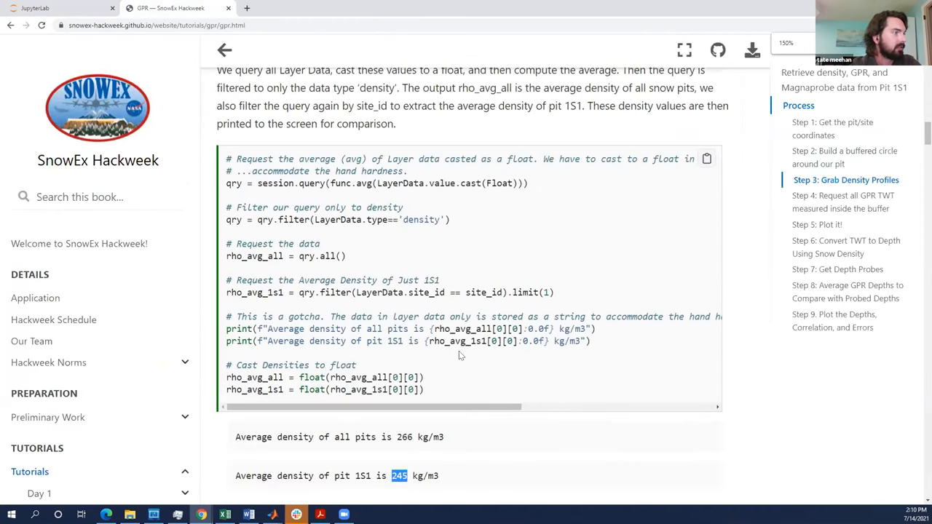
{"action": "scroll", "scroll_direction": "down", "scroll_amount": 3}
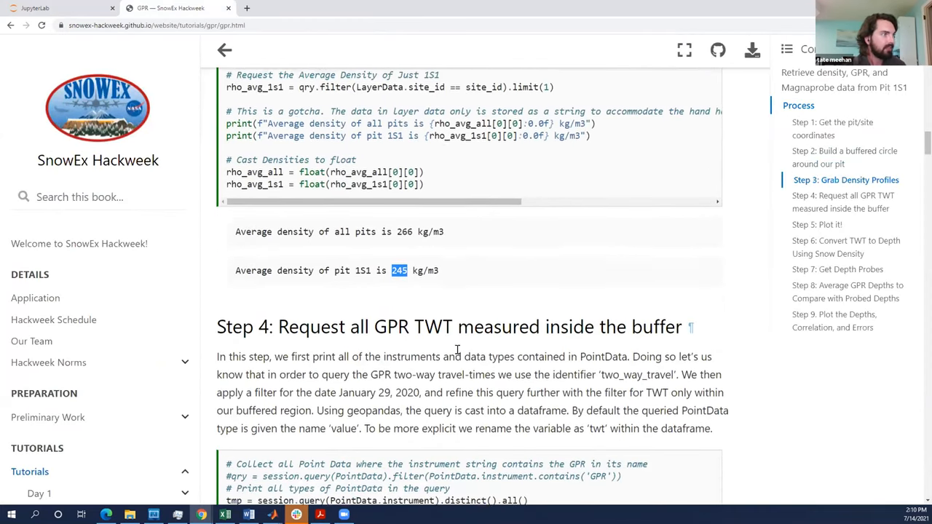
{"action": "scroll", "scroll_direction": "down", "scroll_amount": 3}
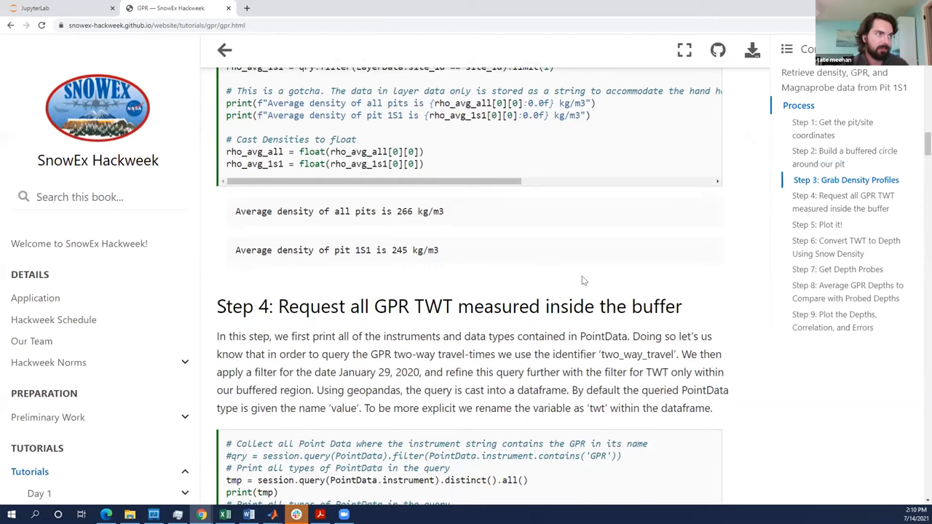
{"action": "scroll", "scroll_direction": "down", "scroll_amount": 3}
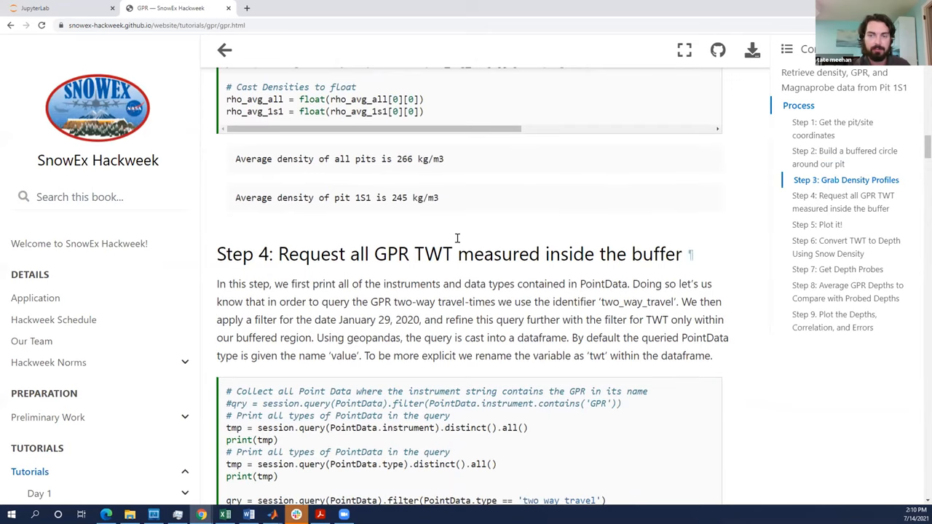
{"action": "mouse_move", "coordinate": [75, 56]}
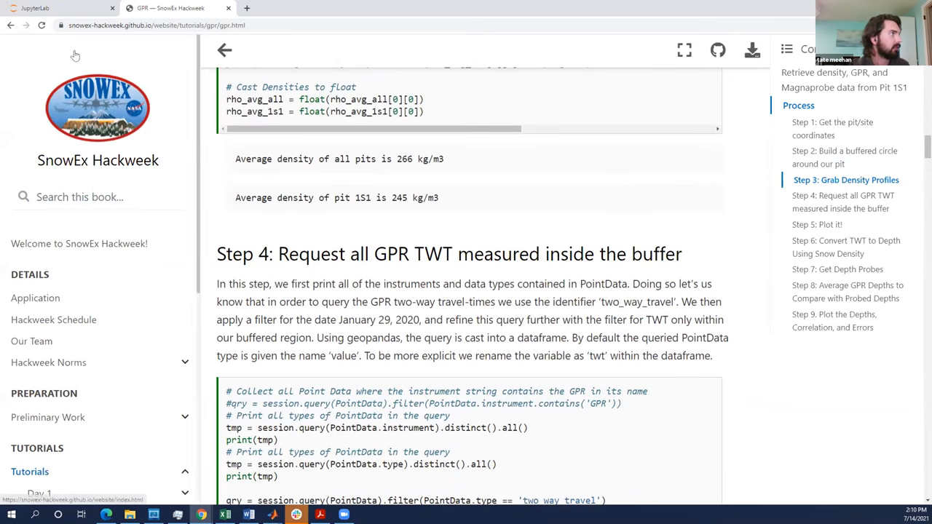
Restart the gpr.ipynb kernel and rerun all cells, confirming the restart.
{"action": "left_click", "coordinate": [59, 8]}
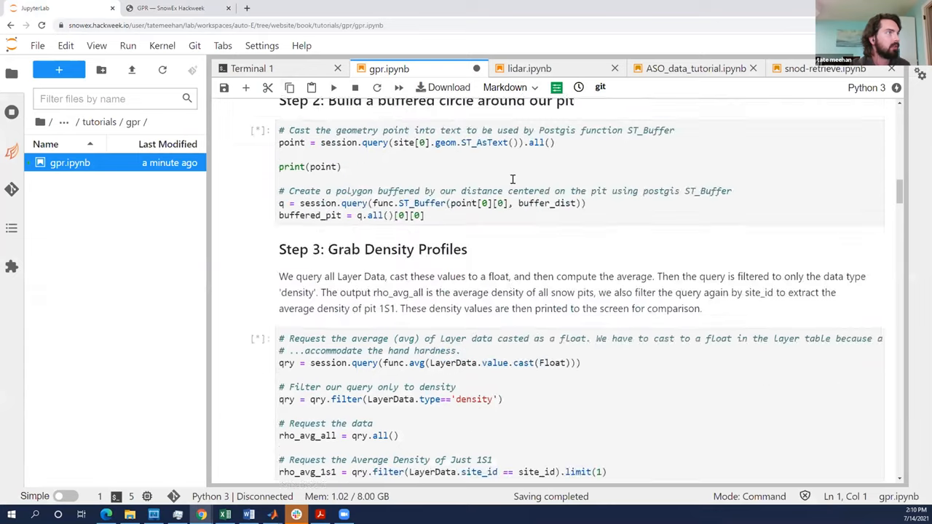
{"action": "left_click", "coordinate": [377, 87]}
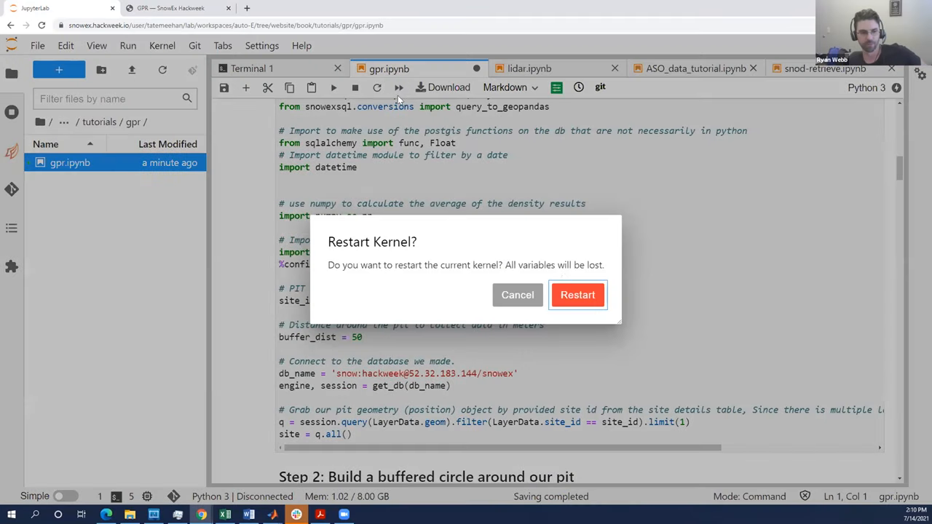
{"action": "left_click", "coordinate": [577, 295]}
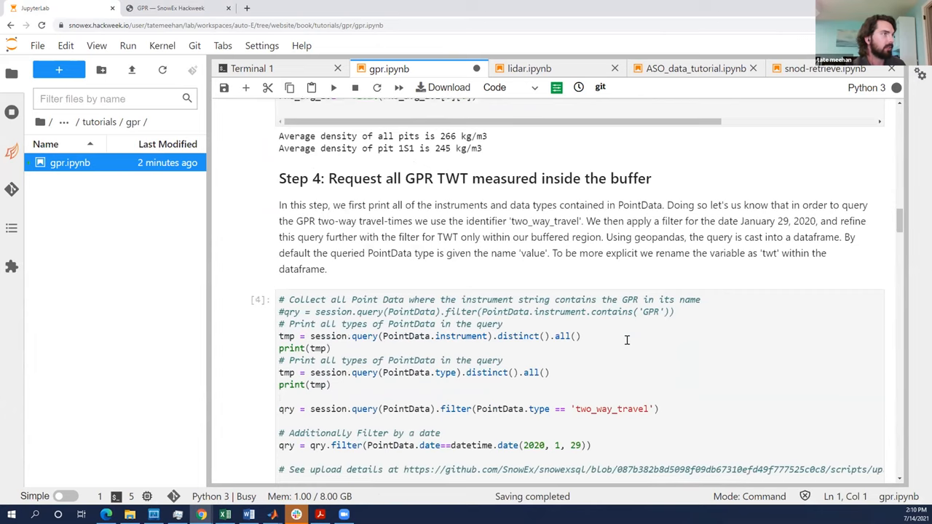
{"action": "scroll", "scroll_direction": "up", "scroll_amount": 3}
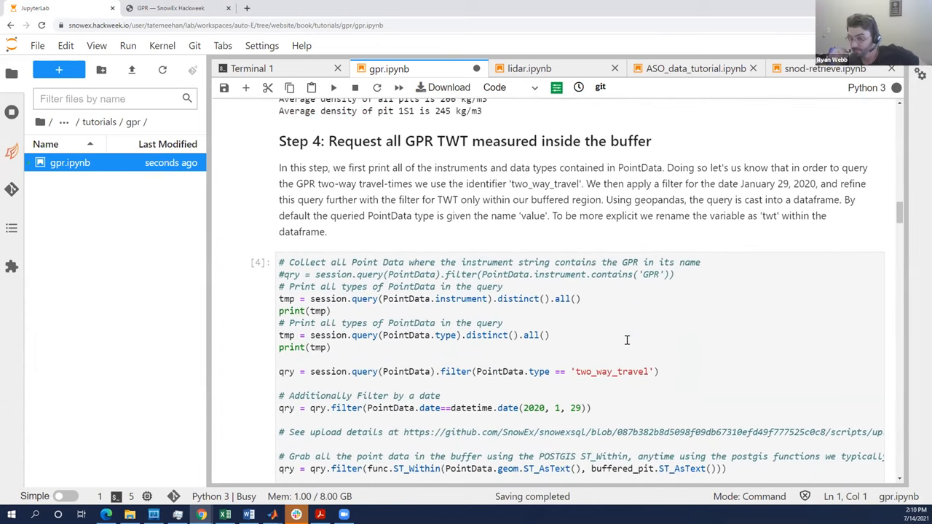
Scroll to Step 4's output listing instruments and the swe, depth, two_way_travel types.
{"action": "scroll", "scroll_direction": "down", "scroll_amount": 3}
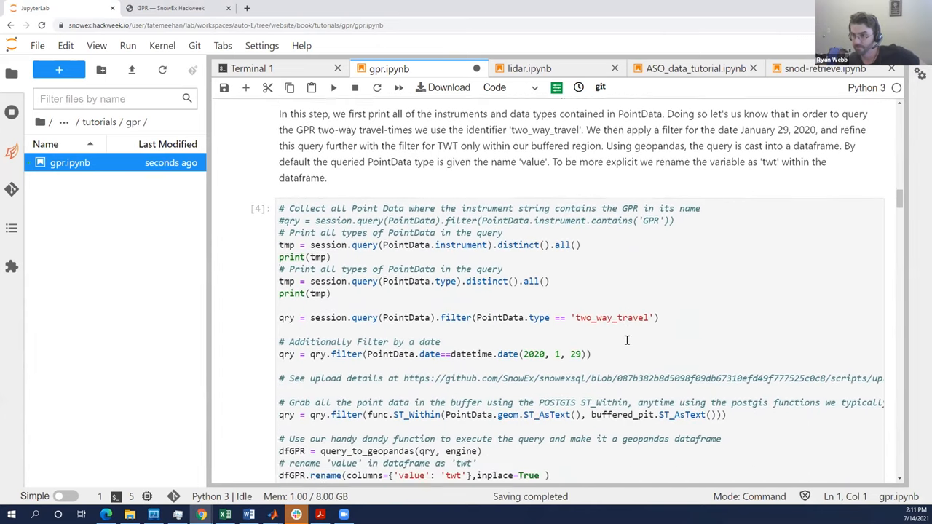
{"action": "scroll", "scroll_direction": "up", "scroll_amount": 3}
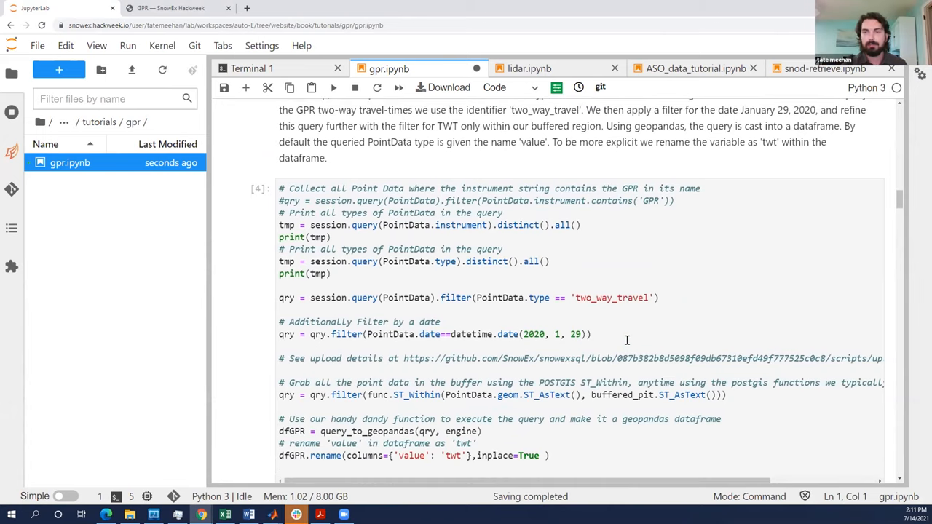
{"action": "mouse_move", "coordinate": [533, 251]}
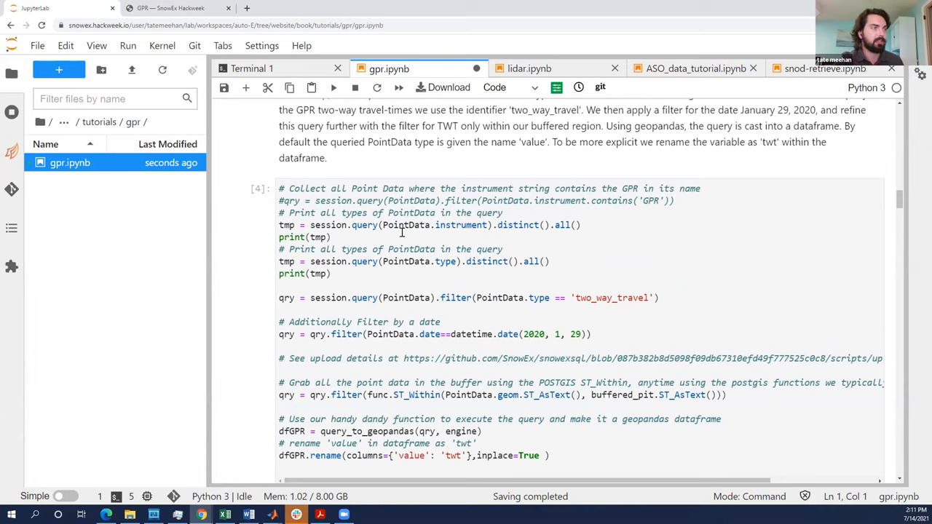
{"action": "mouse_move", "coordinate": [427, 223]}
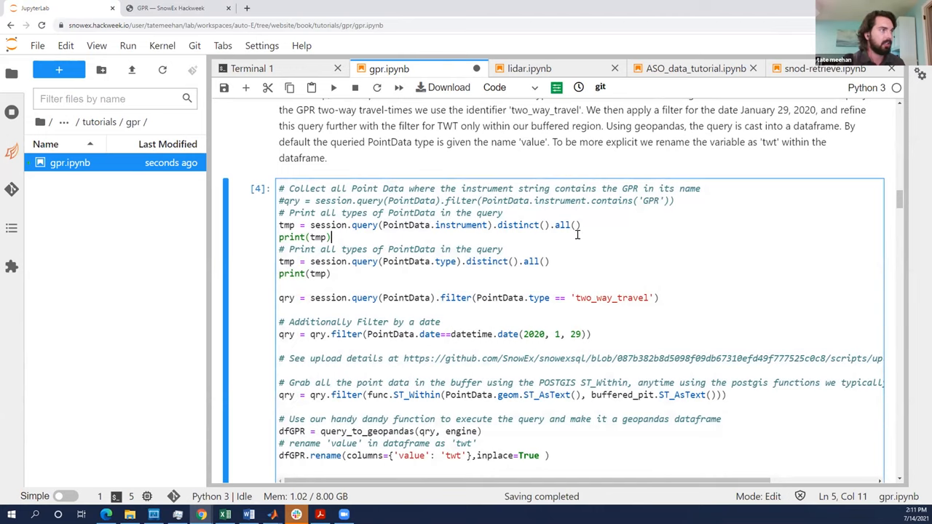
{"action": "scroll", "scroll_direction": "up", "scroll_amount": 3}
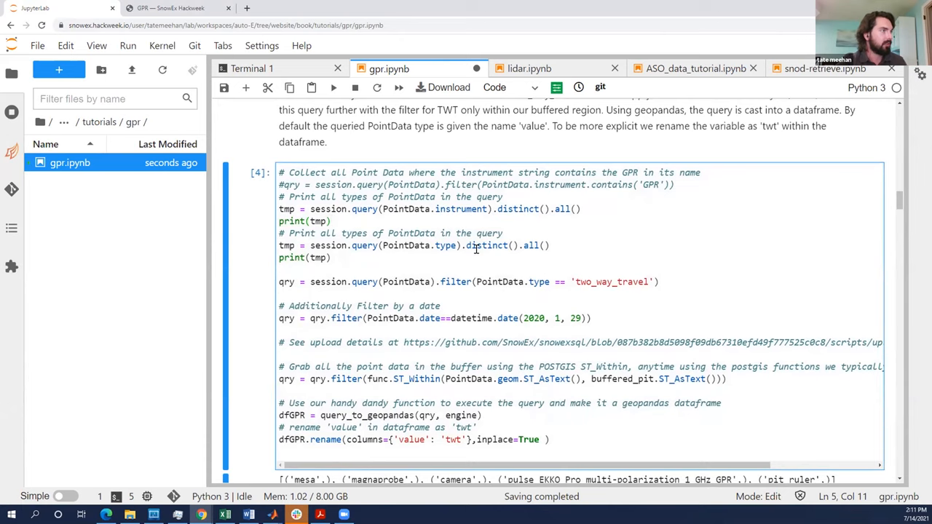
{"action": "mouse_move", "coordinate": [386, 225]}
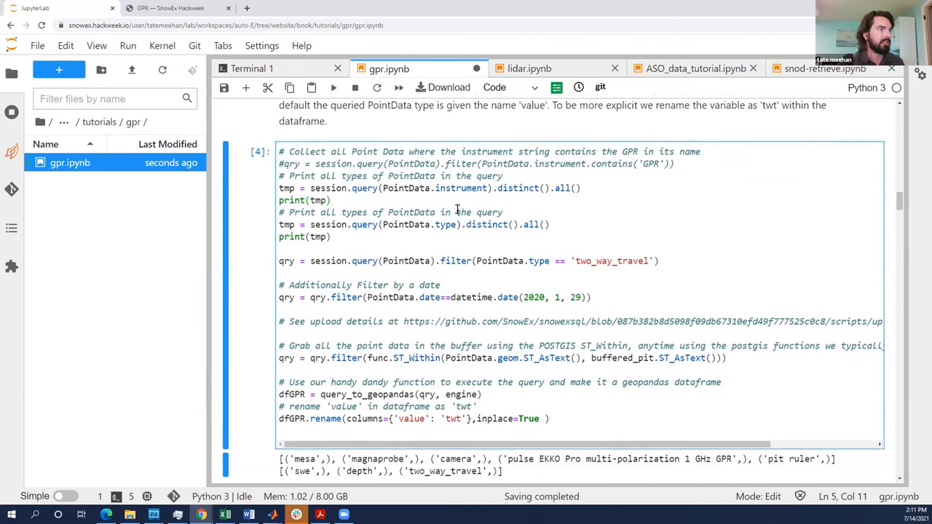
{"action": "scroll", "scroll_direction": "up", "scroll_amount": 3}
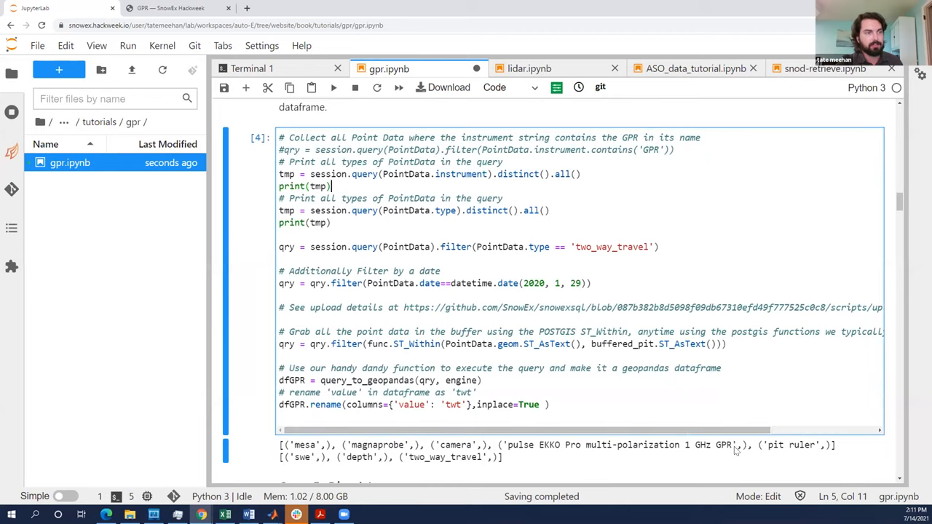
{"action": "mouse_move", "coordinate": [722, 450]}
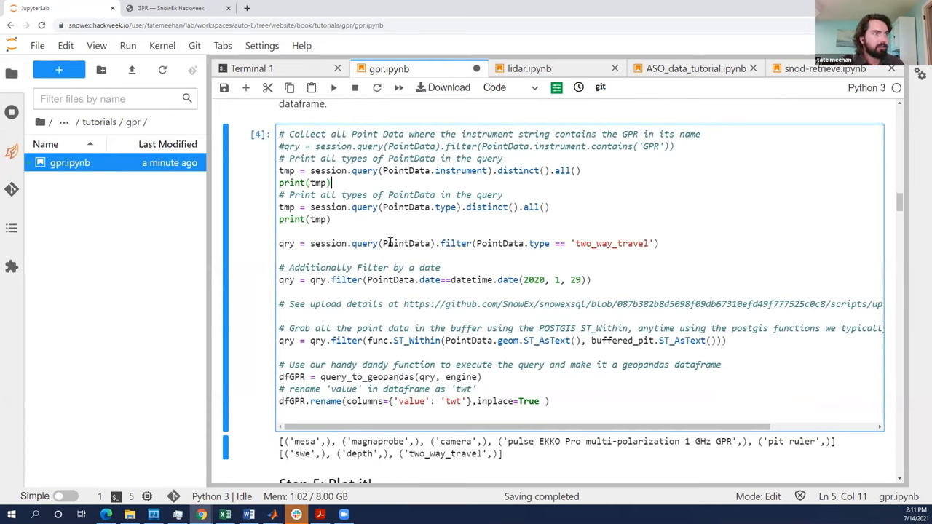
{"action": "mouse_move", "coordinate": [647, 244]}
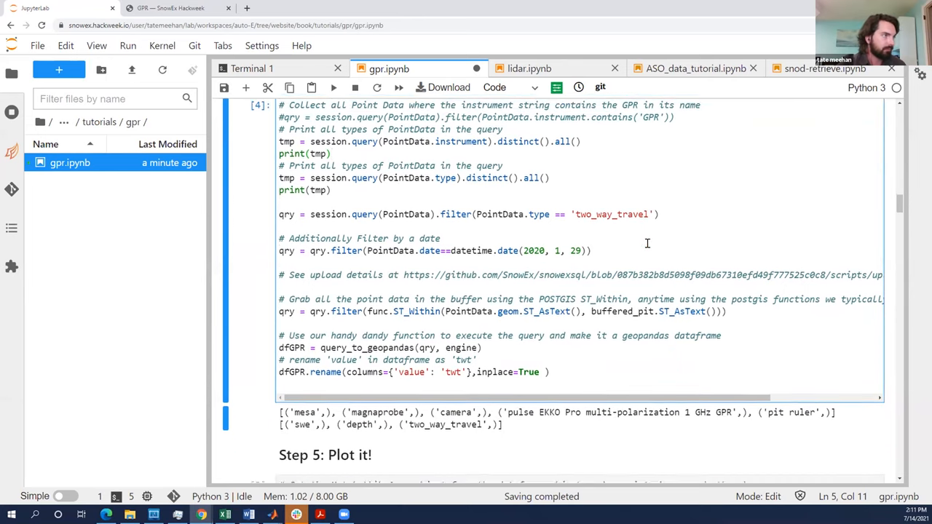
{"action": "scroll", "scroll_direction": "up", "scroll_amount": 3}
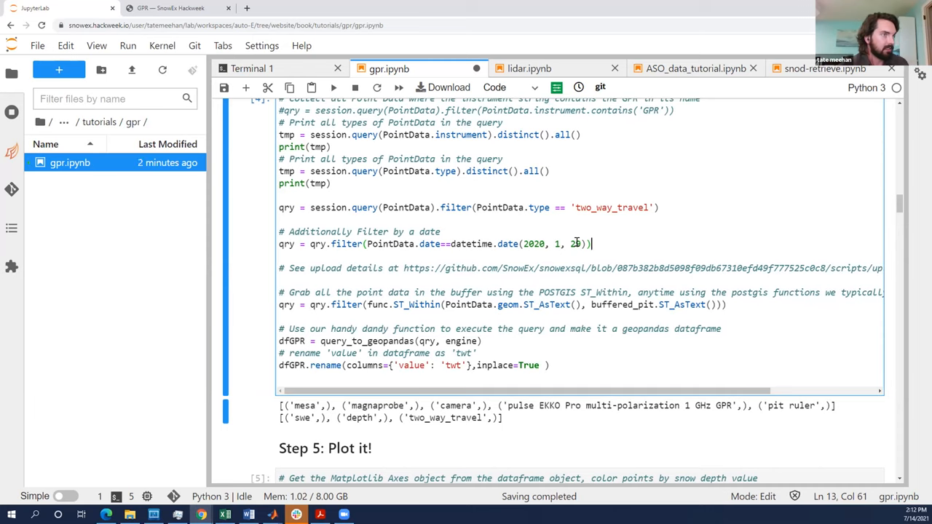
{"action": "type", "text": "9"}
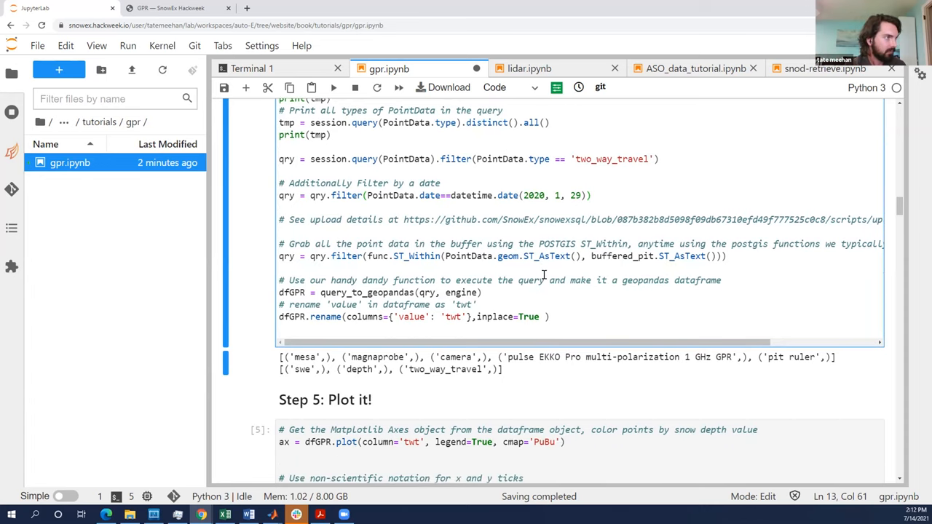
Scroll to the Step 5 map of Grand Mesa GPR travel-times within 50 m of 1S1.
{"action": "scroll", "scroll_direction": "up", "scroll_amount": 3}
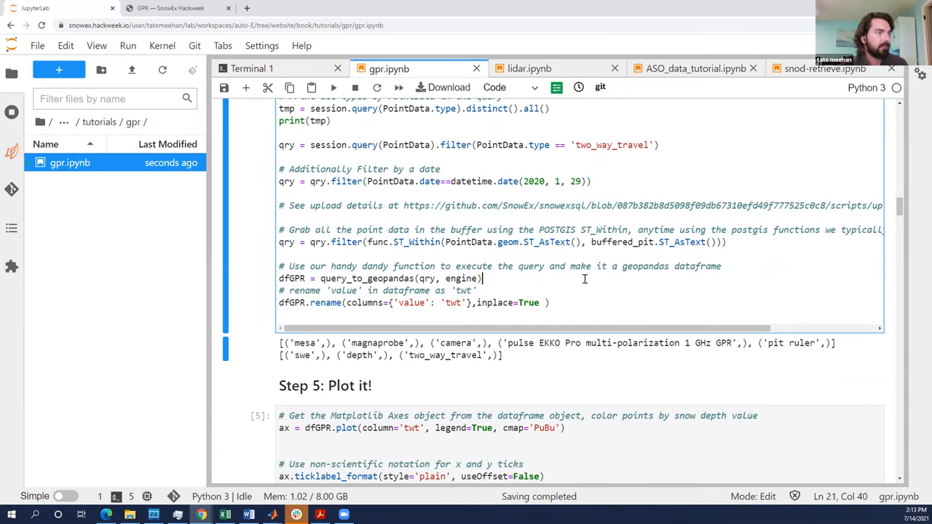
{"action": "scroll", "scroll_direction": "up", "scroll_amount": 3}
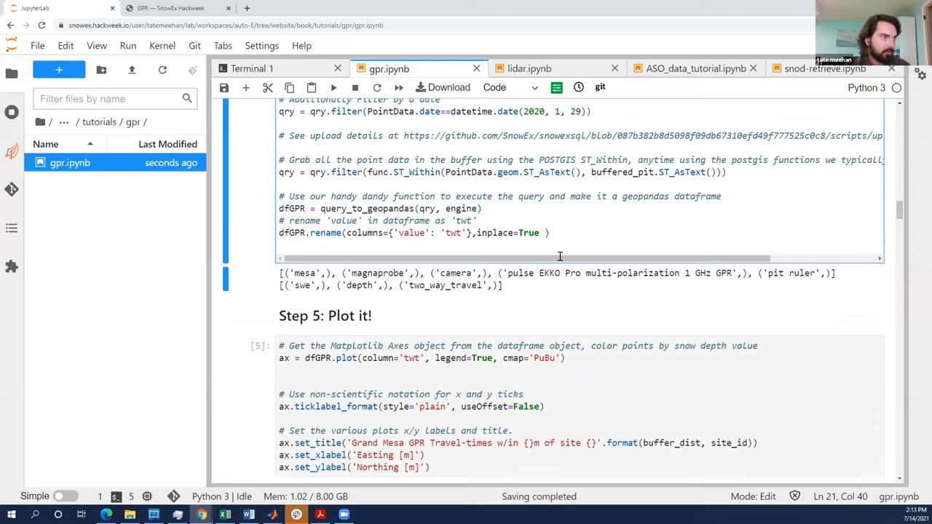
{"action": "scroll", "scroll_direction": "up", "scroll_amount": 3}
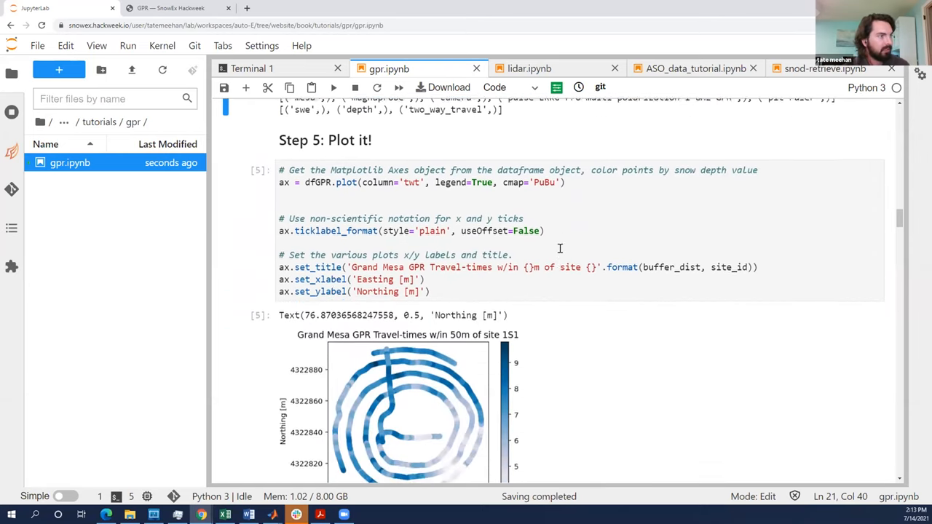
{"action": "scroll", "scroll_direction": "down", "scroll_amount": 3}
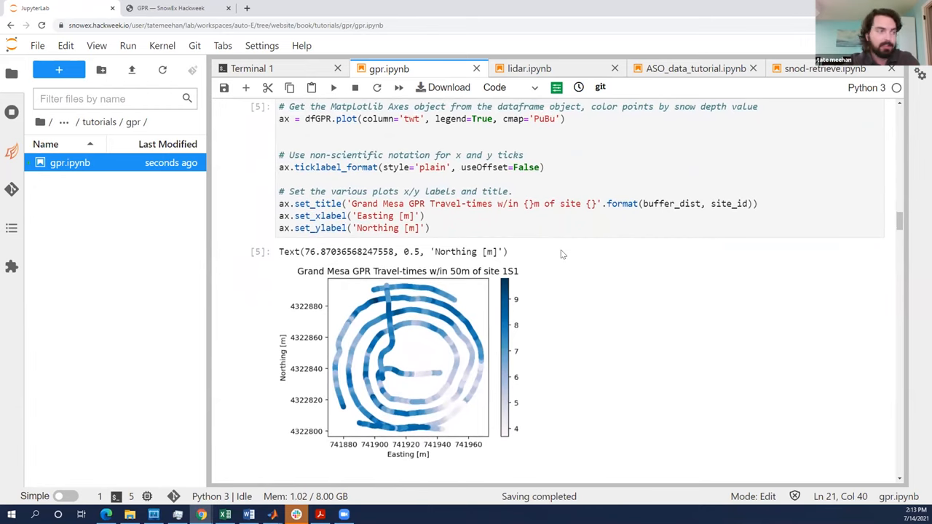
{"action": "mouse_move", "coordinate": [447, 362]}
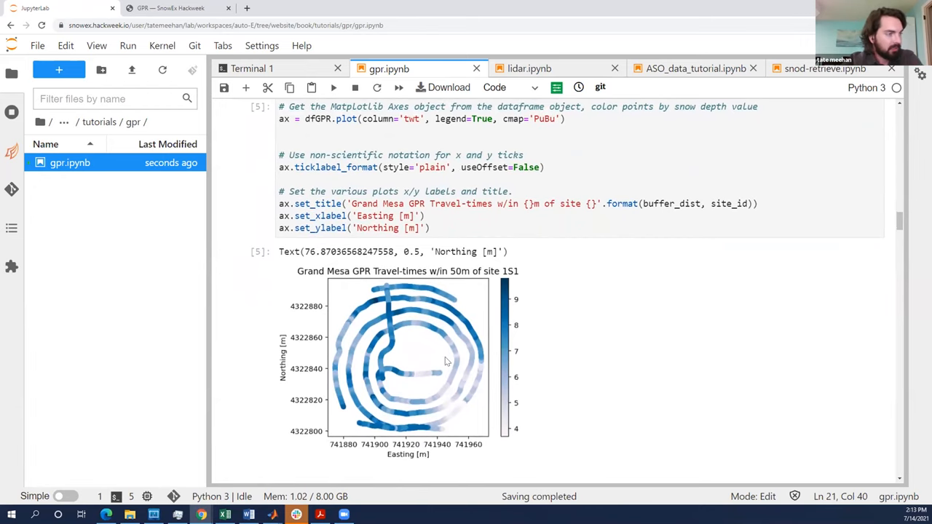
{"action": "mouse_move", "coordinate": [458, 304]}
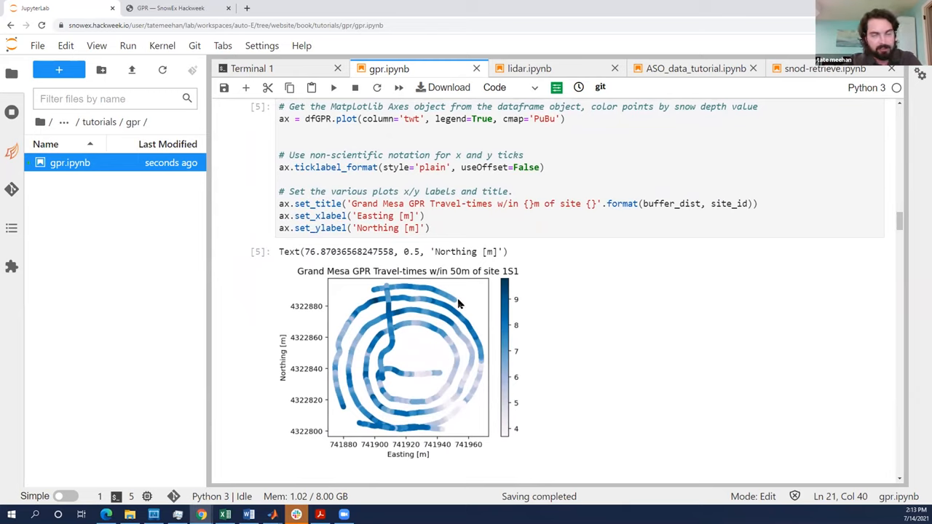
{"action": "mouse_move", "coordinate": [430, 293]}
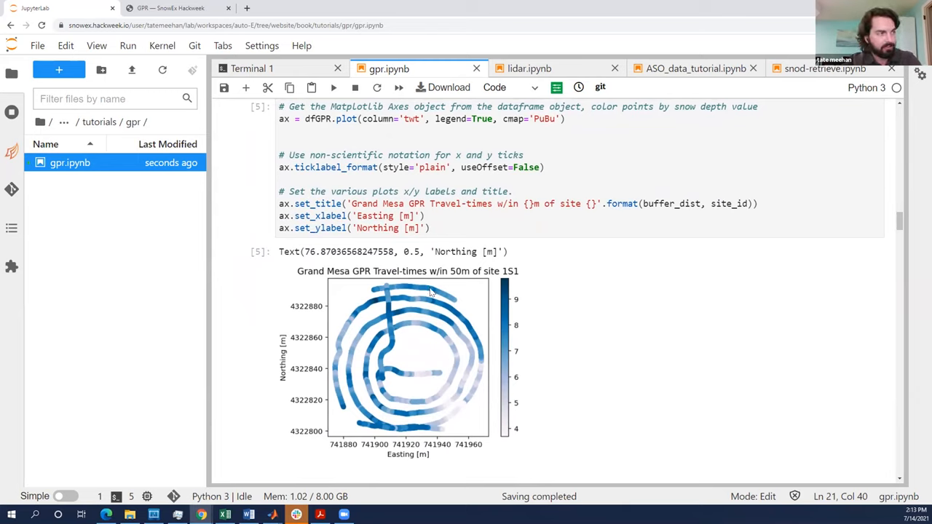
{"action": "mouse_move", "coordinate": [447, 296]}
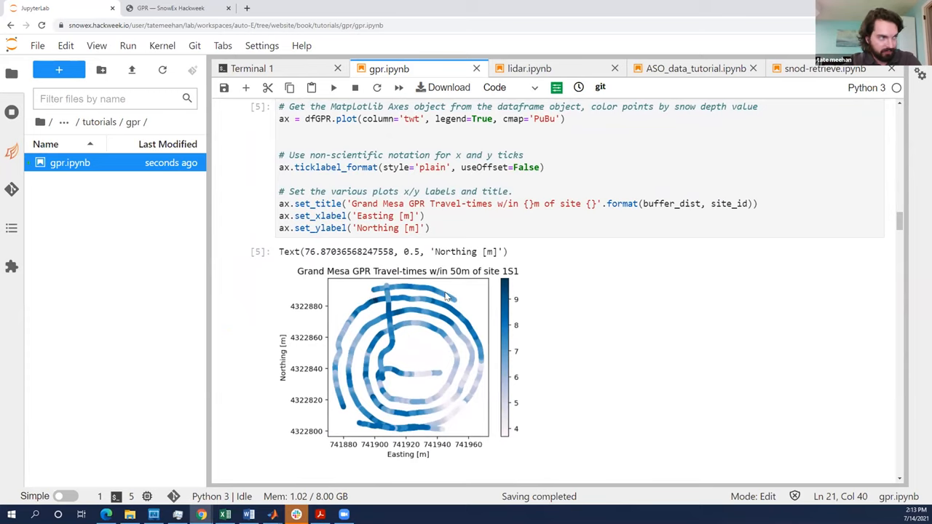
{"action": "mouse_move", "coordinate": [384, 297]}
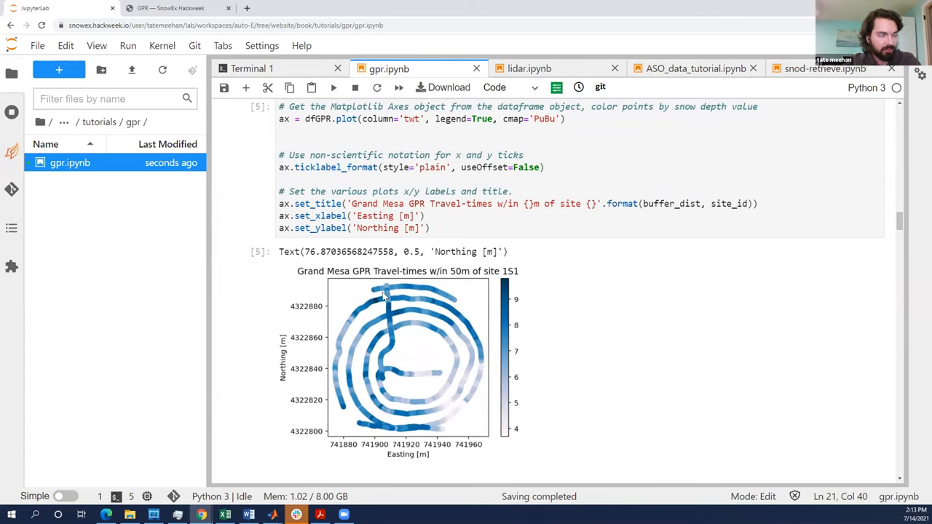
{"action": "mouse_move", "coordinate": [371, 309]}
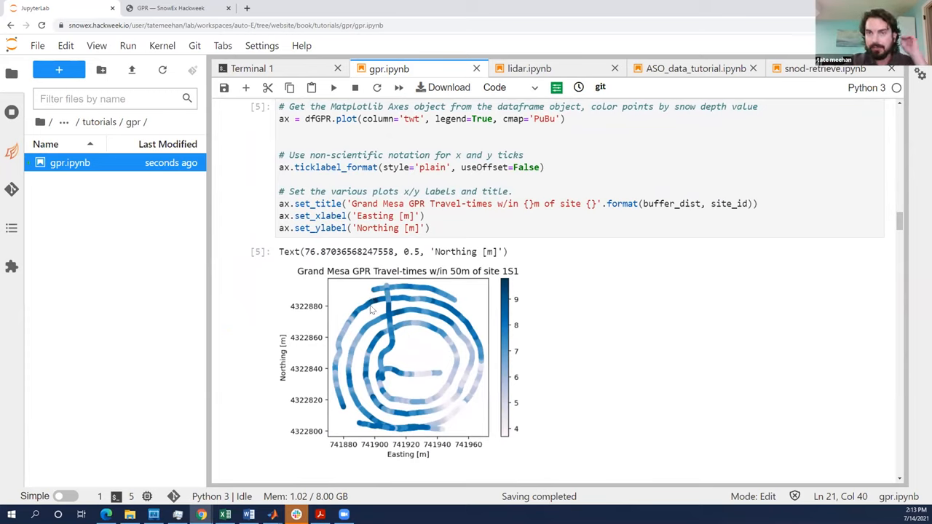
{"action": "mouse_move", "coordinate": [344, 342]}
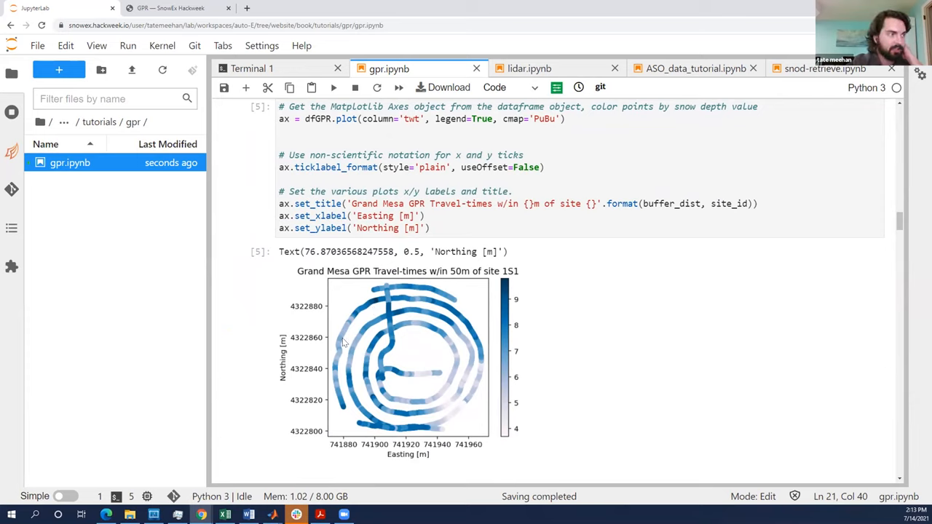
{"action": "mouse_move", "coordinate": [335, 366]}
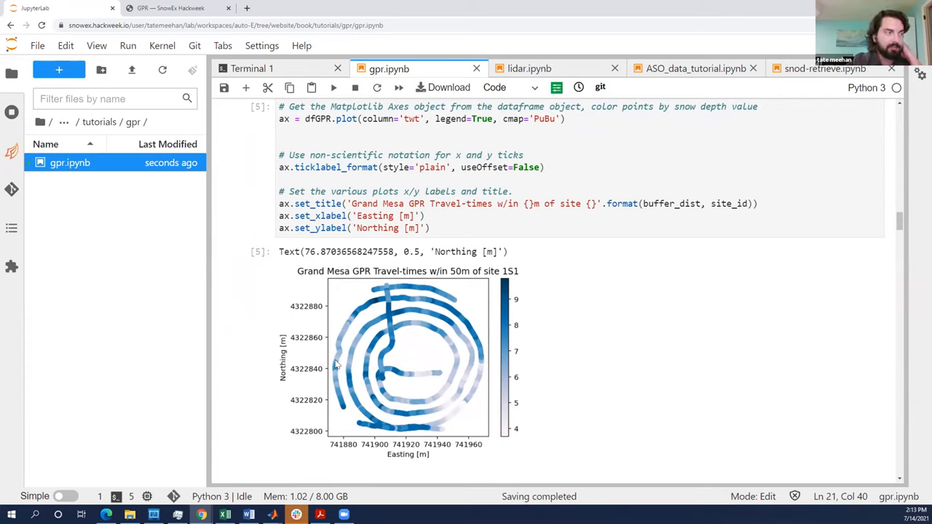
{"action": "mouse_move", "coordinate": [370, 308]}
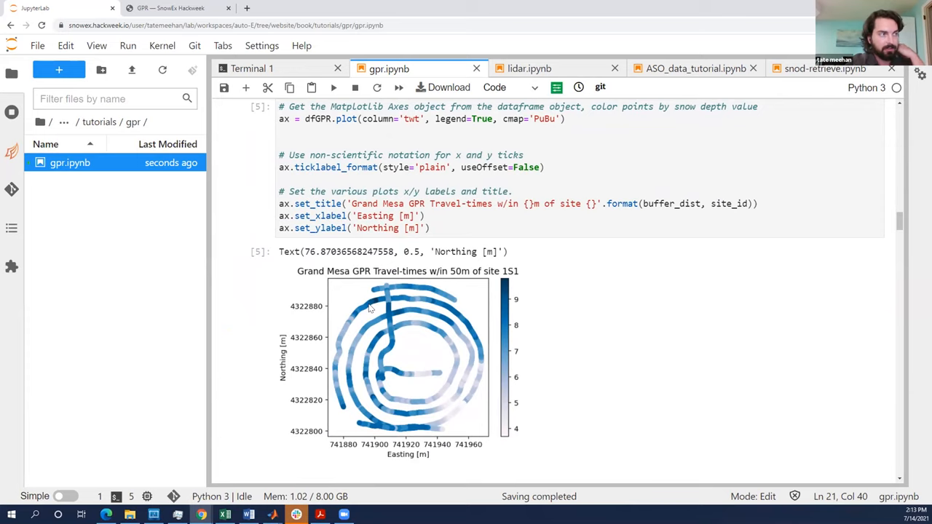
{"action": "mouse_move", "coordinate": [441, 327]}
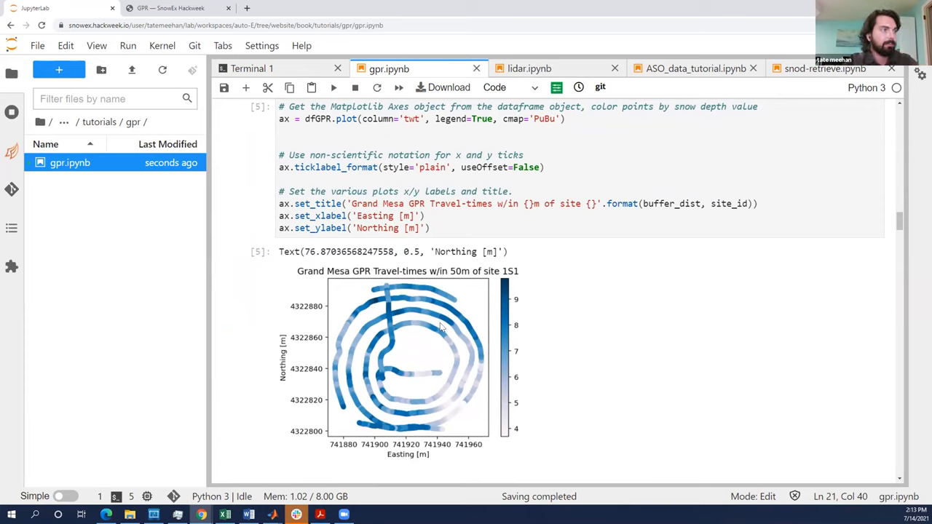
{"action": "mouse_move", "coordinate": [559, 279]}
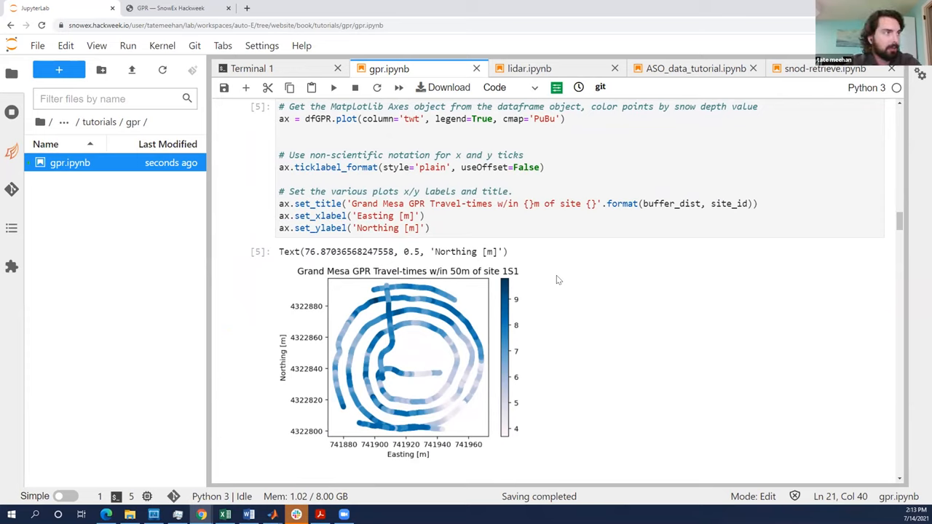
{"action": "mouse_move", "coordinate": [582, 217]}
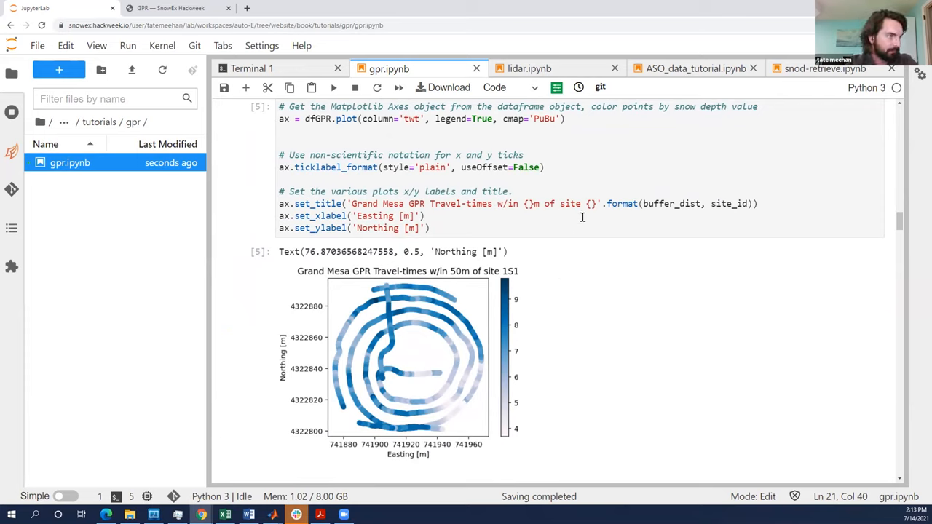
{"action": "mouse_move", "coordinate": [508, 296]}
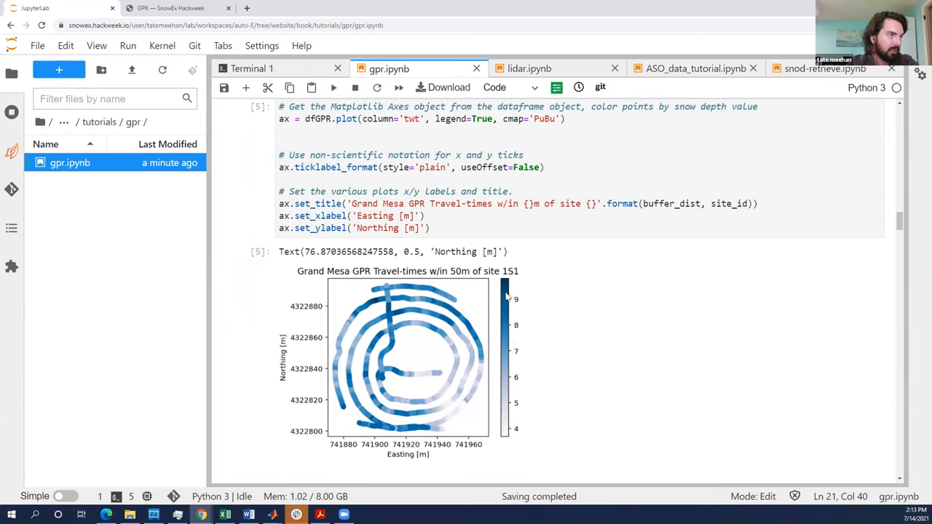
{"action": "mouse_move", "coordinate": [509, 439]}
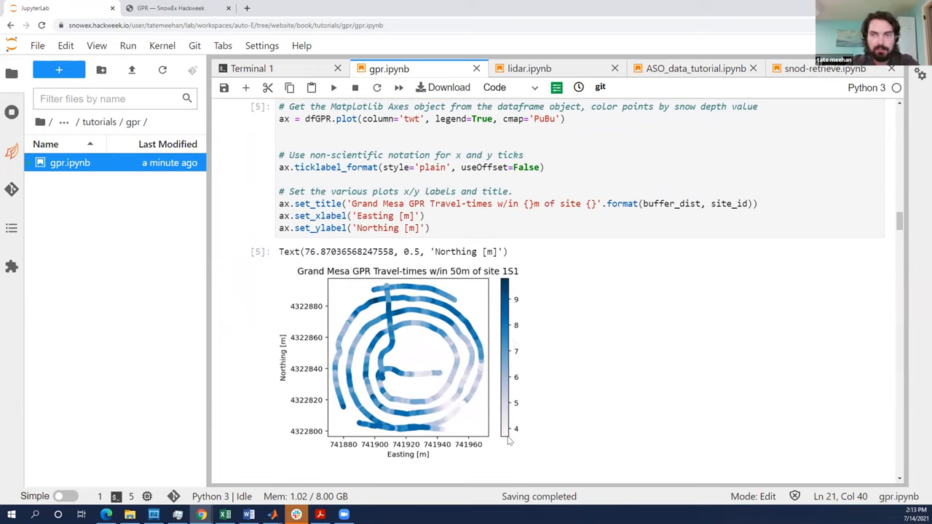
{"action": "mouse_move", "coordinate": [452, 347]}
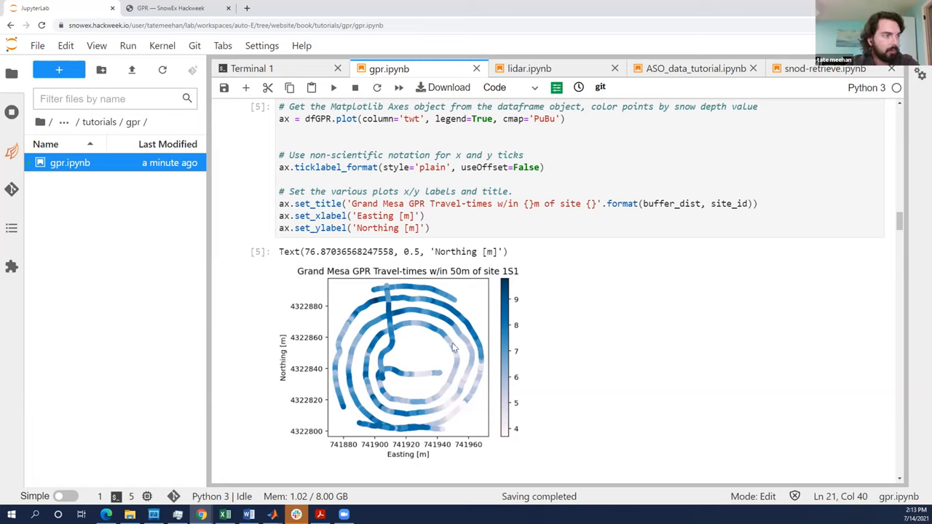
{"action": "mouse_move", "coordinate": [482, 384]}
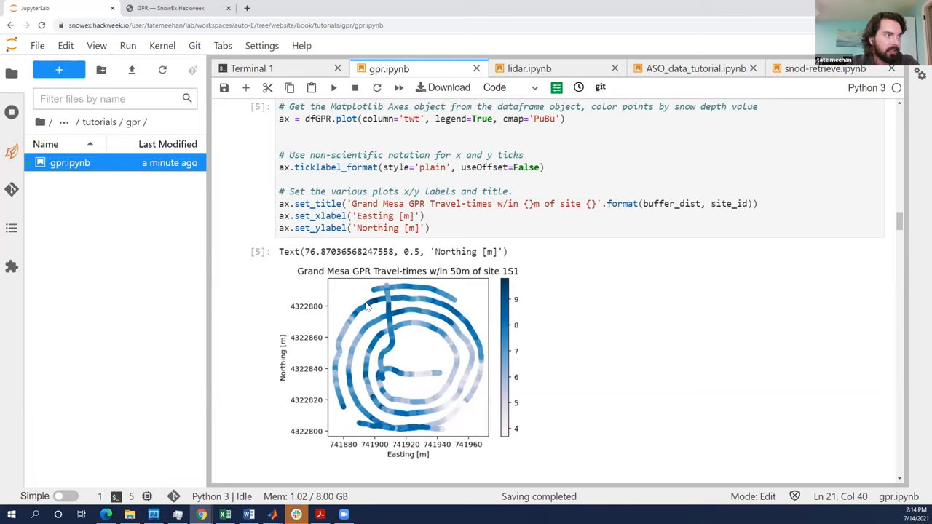
{"action": "mouse_move", "coordinate": [507, 326]}
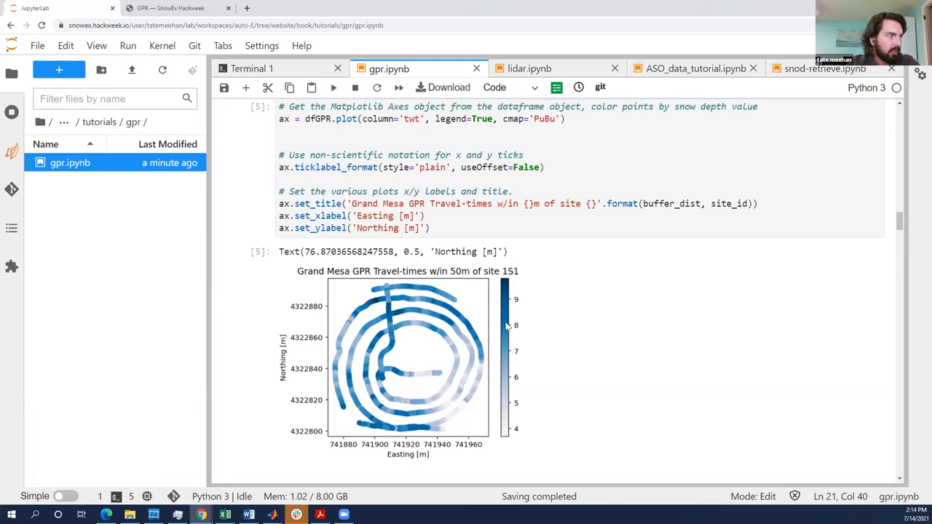
{"action": "mouse_move", "coordinate": [363, 308]}
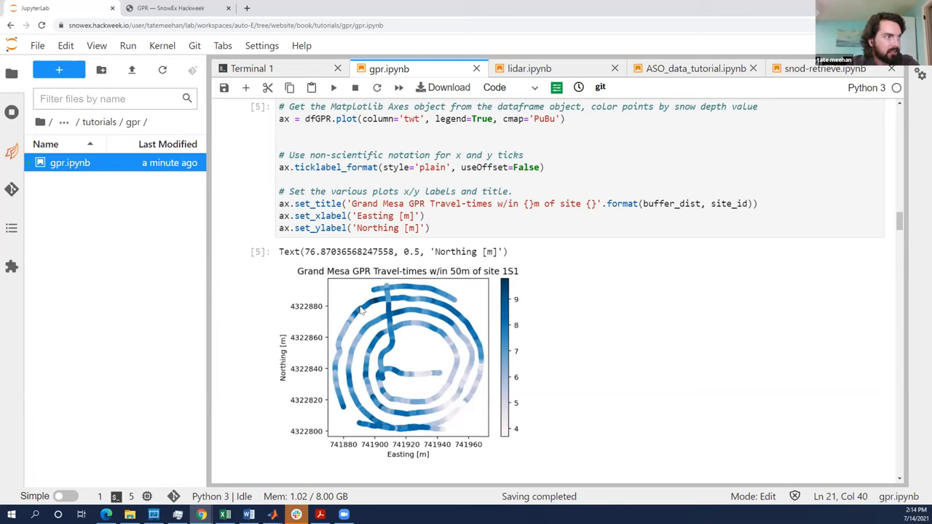
{"action": "mouse_move", "coordinate": [590, 338]}
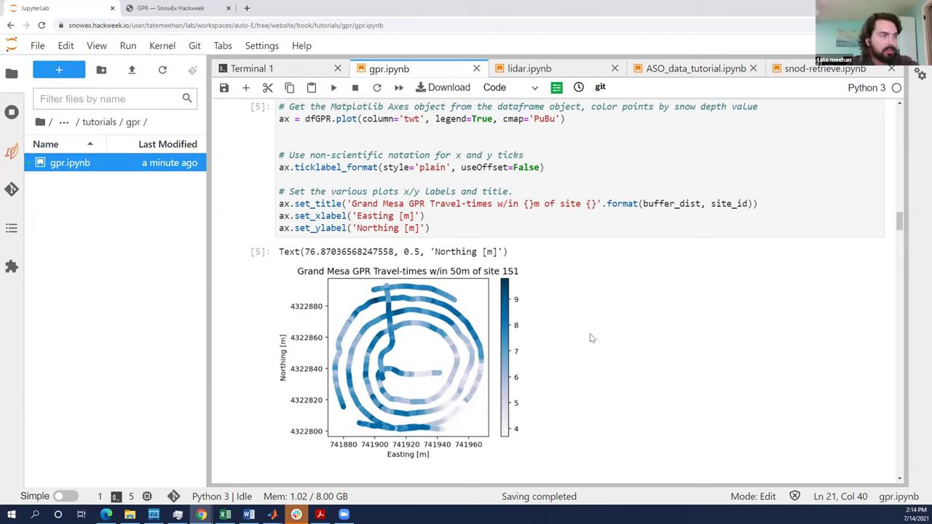
Scroll to the Kovacs permittivity, wave speed and depth conversion equations.
{"action": "scroll", "scroll_direction": "down", "scroll_amount": 3}
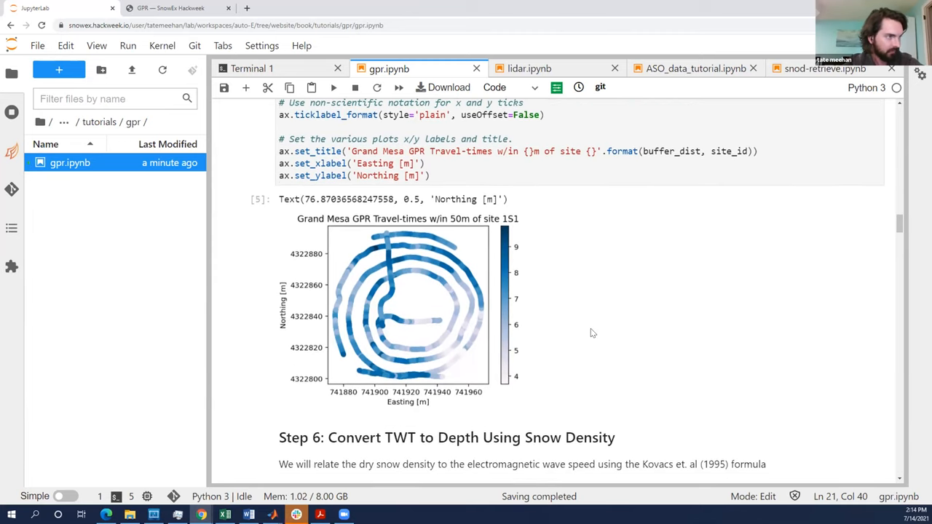
{"action": "scroll", "scroll_direction": "down", "scroll_amount": 3}
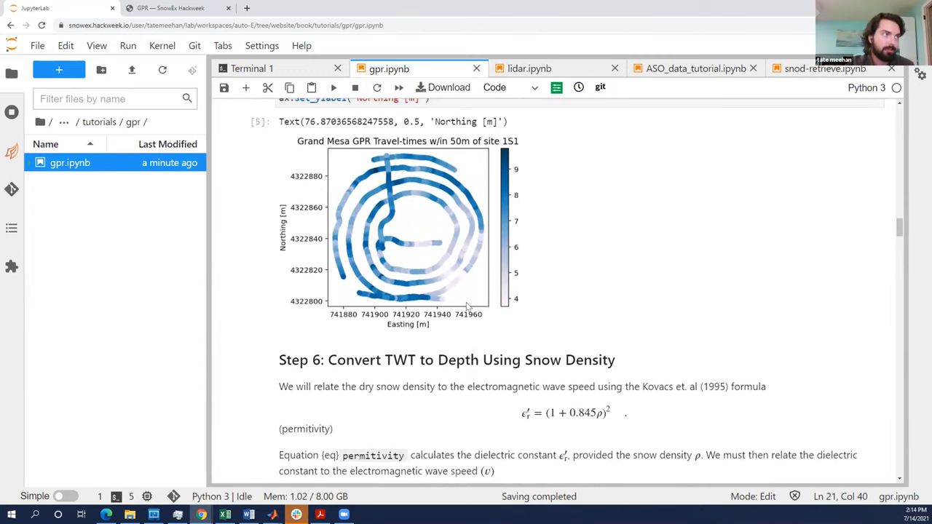
{"action": "mouse_move", "coordinate": [490, 284]}
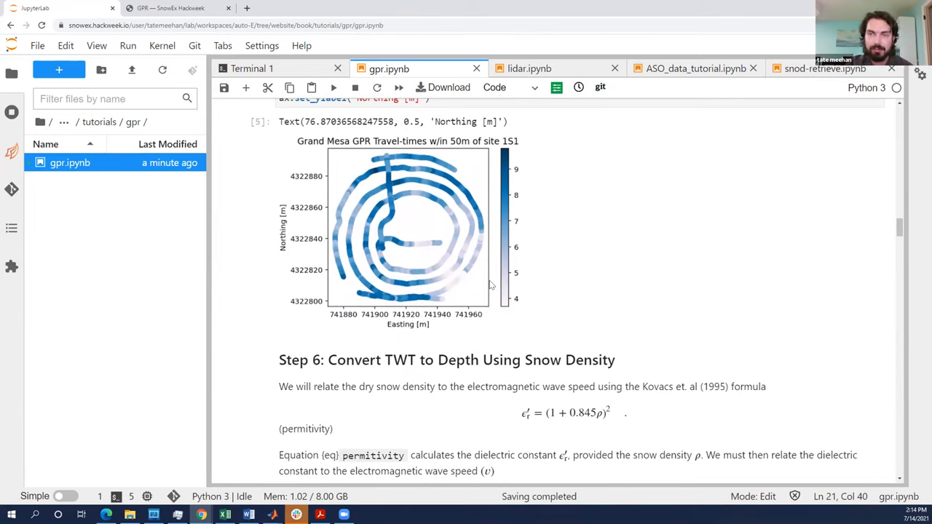
{"action": "mouse_move", "coordinate": [560, 281]}
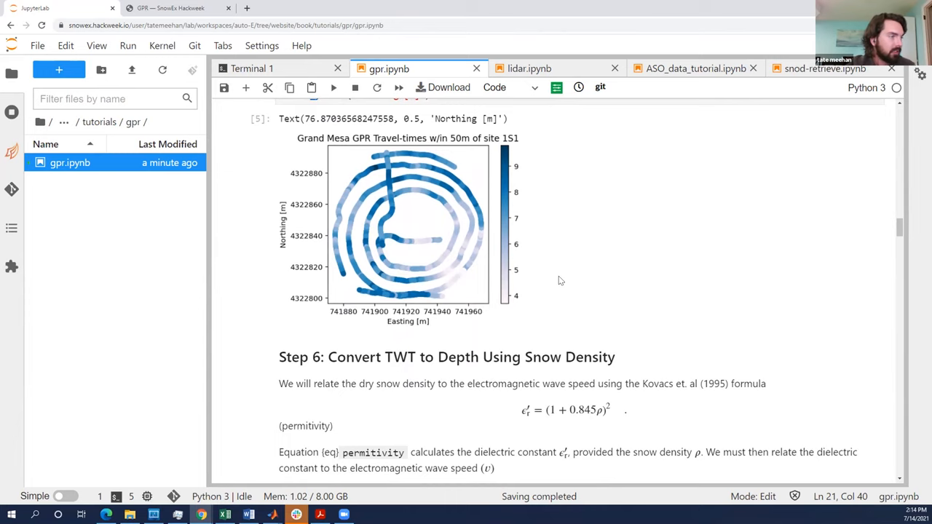
{"action": "scroll", "scroll_direction": "down", "scroll_amount": 3}
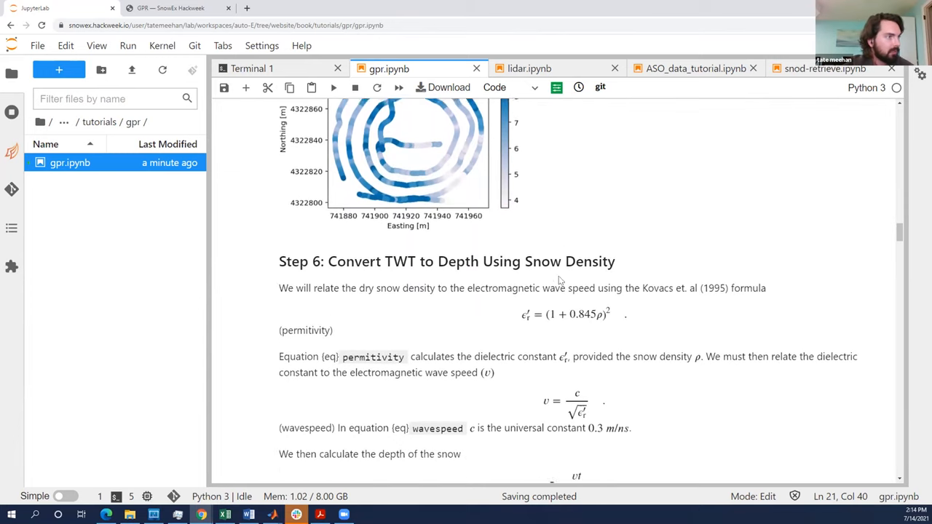
{"action": "scroll", "scroll_direction": "down", "scroll_amount": 3}
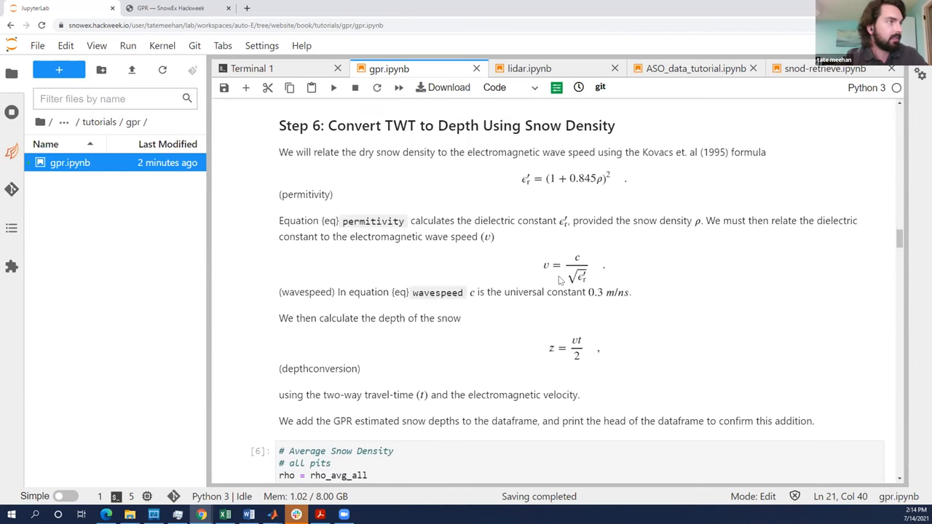
{"action": "mouse_move", "coordinate": [538, 200]}
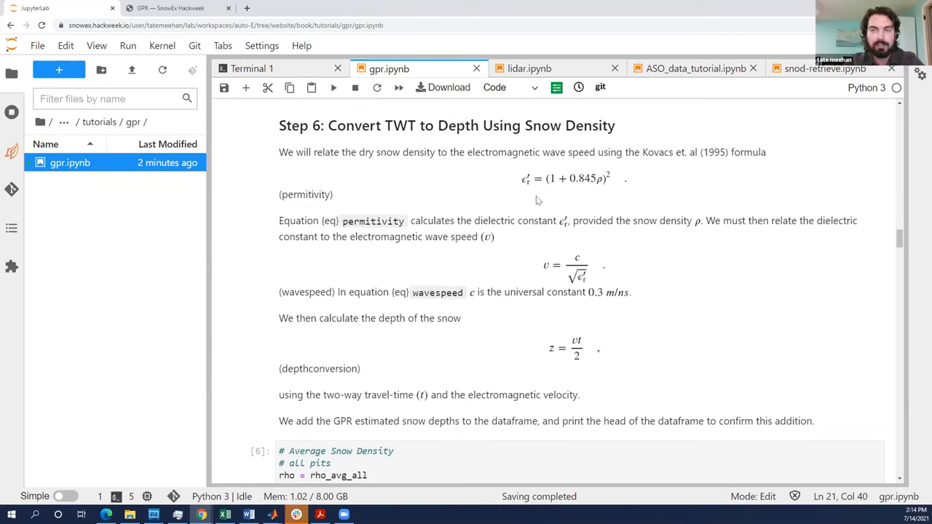
{"action": "mouse_move", "coordinate": [651, 191]}
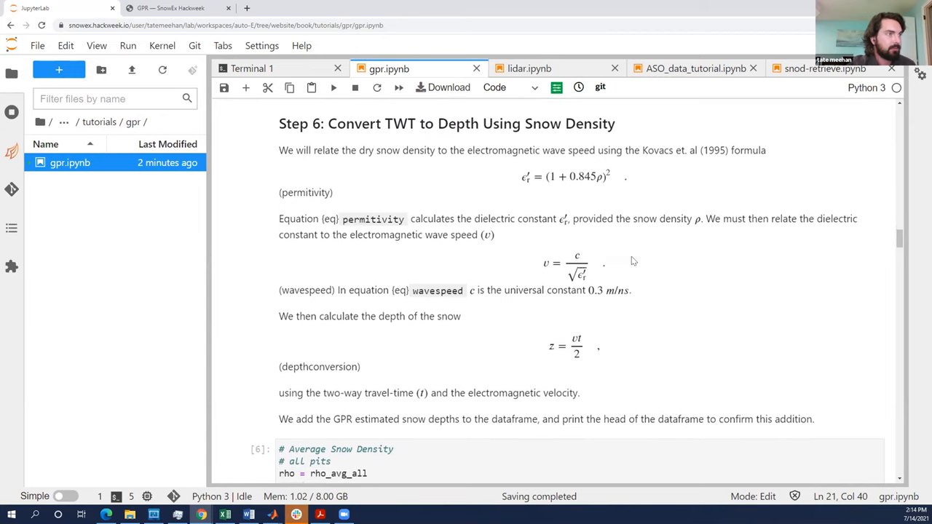
{"action": "scroll", "scroll_direction": "down", "scroll_amount": 3}
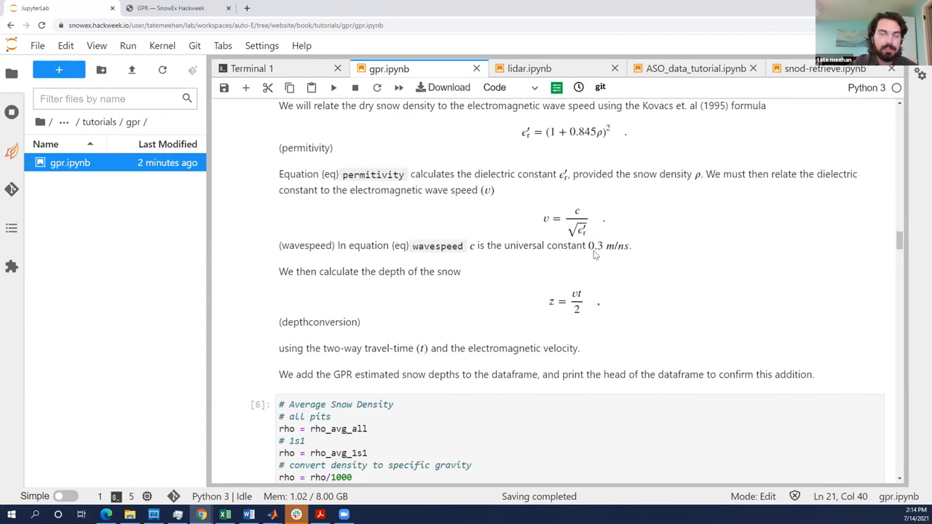
{"action": "mouse_move", "coordinate": [551, 313]}
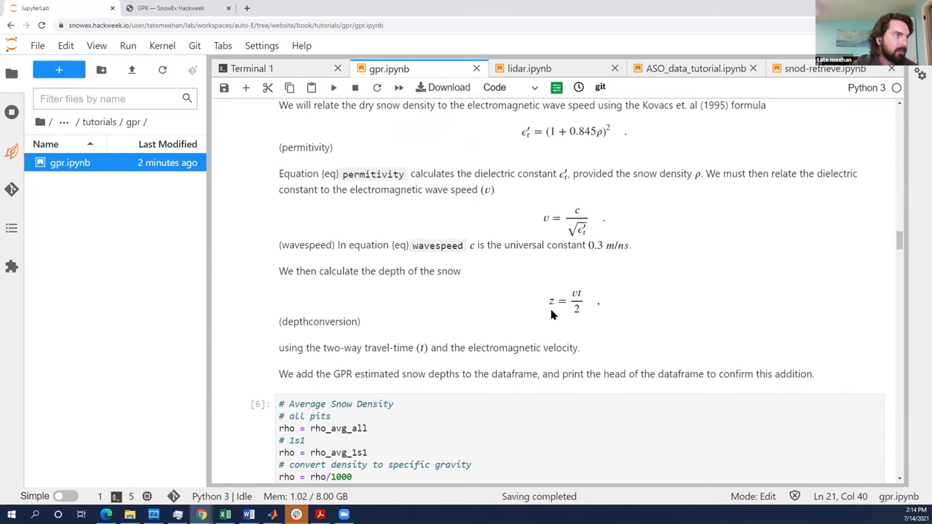
Scroll down to cell [6] with the depth calculation and its dataframe head.
{"action": "scroll", "scroll_direction": "down", "scroll_amount": 3}
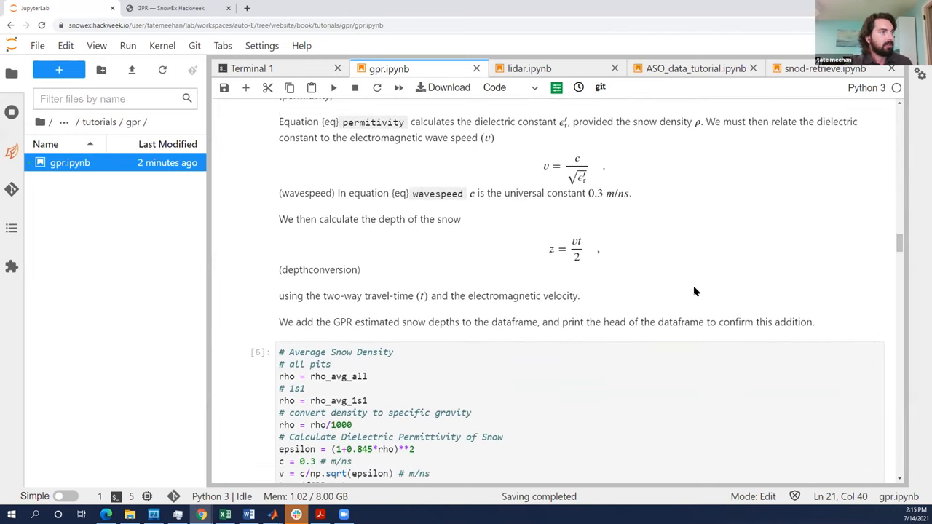
{"action": "scroll", "scroll_direction": "down", "scroll_amount": 3}
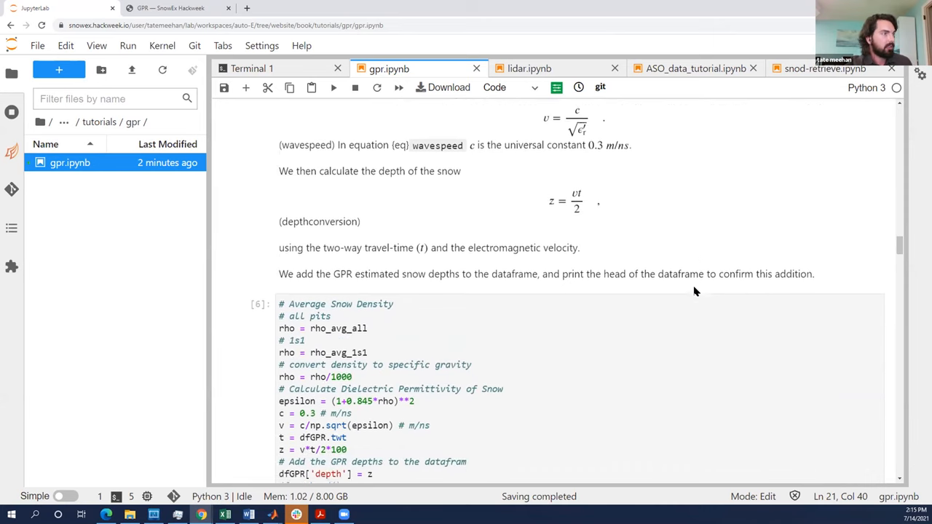
{"action": "scroll", "scroll_direction": "down", "scroll_amount": 3}
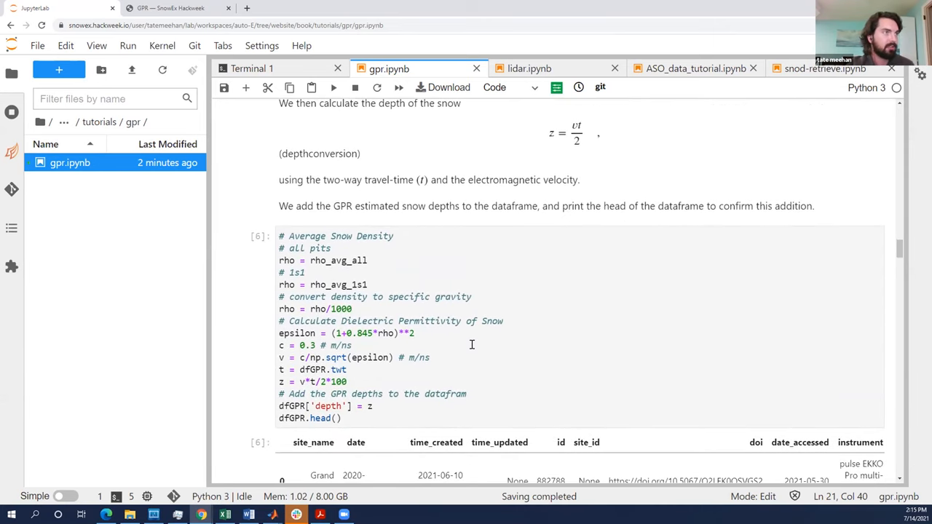
{"action": "scroll", "scroll_direction": "up", "scroll_amount": 3}
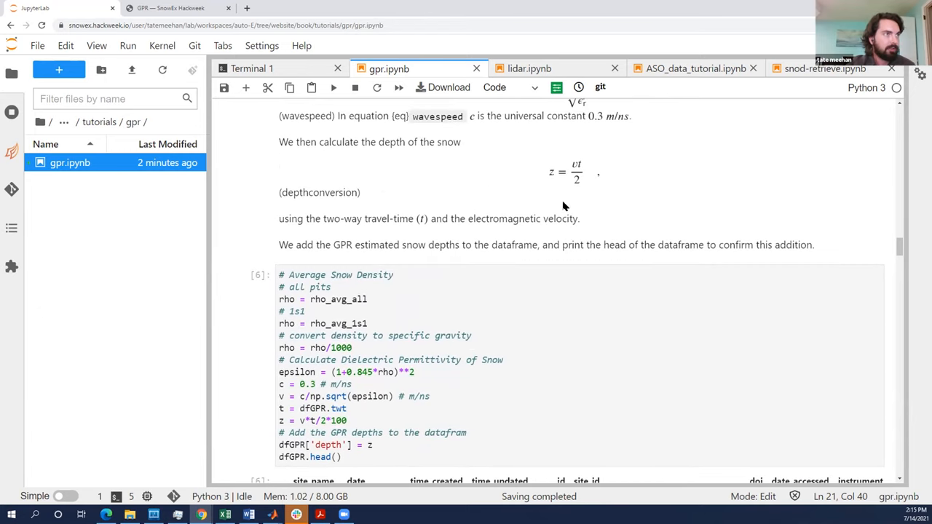
{"action": "mouse_move", "coordinate": [577, 184]}
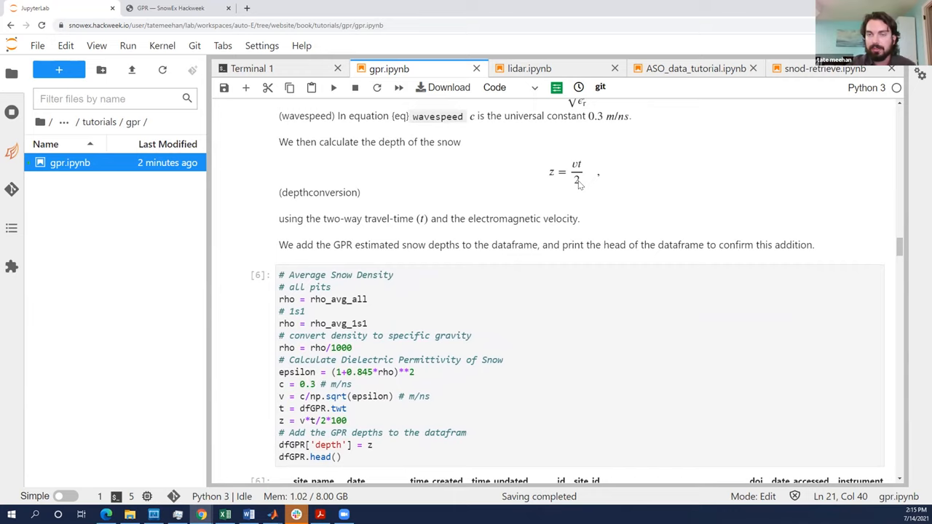
{"action": "mouse_move", "coordinate": [582, 190]}
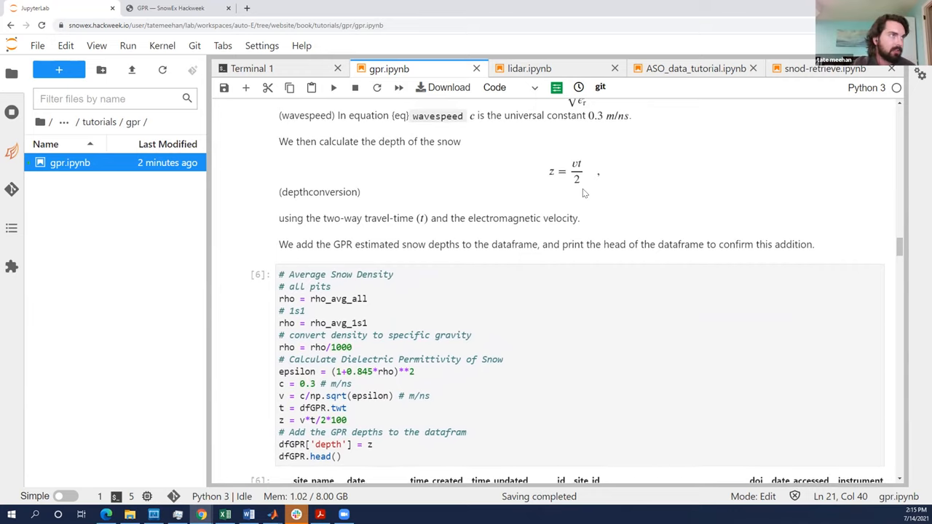
{"action": "scroll", "scroll_direction": "down", "scroll_amount": 3}
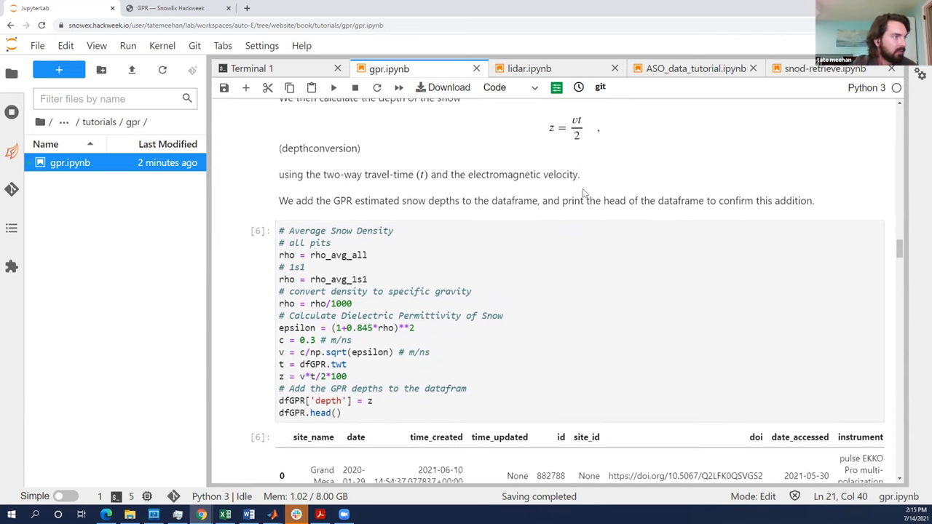
{"action": "scroll", "scroll_direction": "down", "scroll_amount": 3}
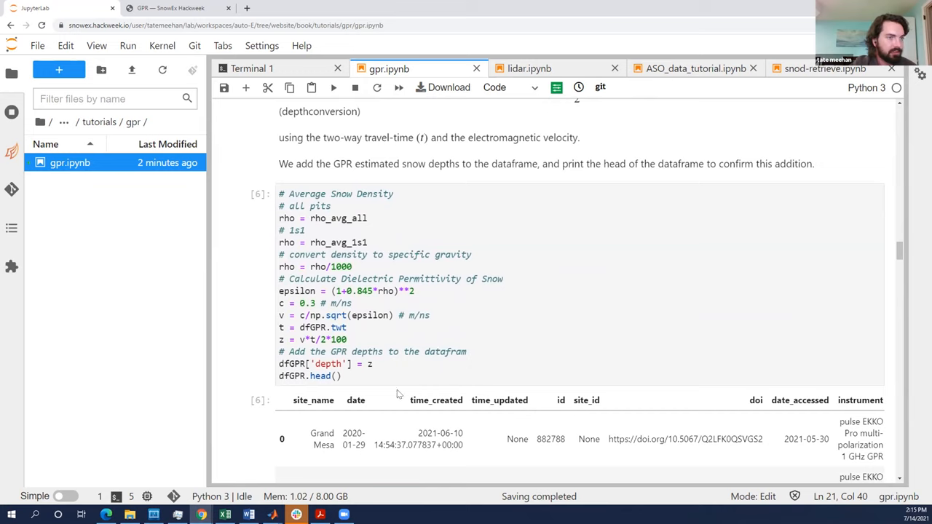
{"action": "scroll", "scroll_direction": "down", "scroll_amount": 3}
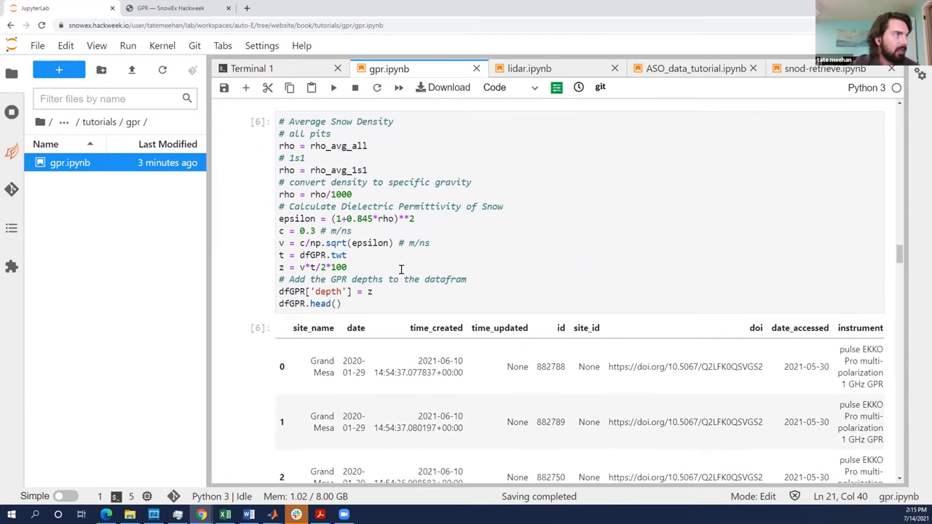
{"action": "scroll", "scroll_direction": "down", "scroll_amount": 3}
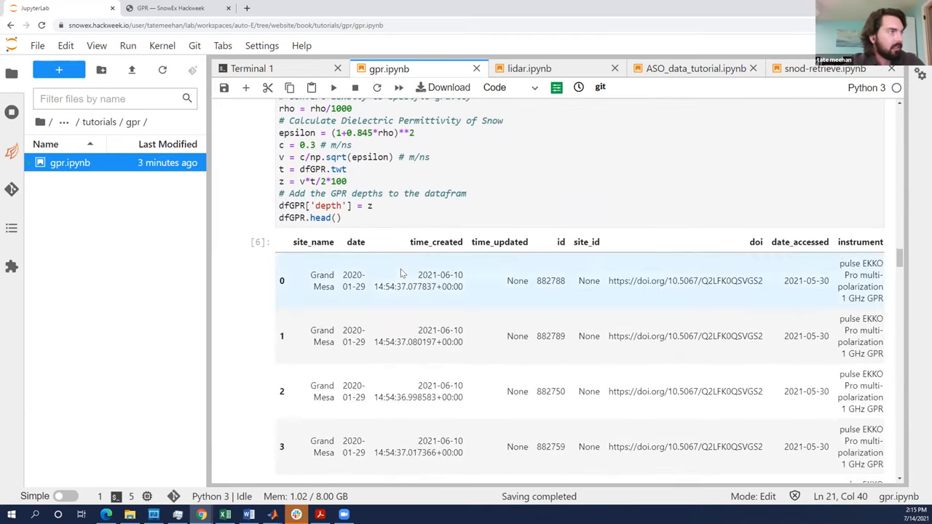
Scroll the output table sideways to the twt and depth columns (about 78 and 75).
{"action": "scroll", "scroll_direction": "right", "scroll_amount": 3}
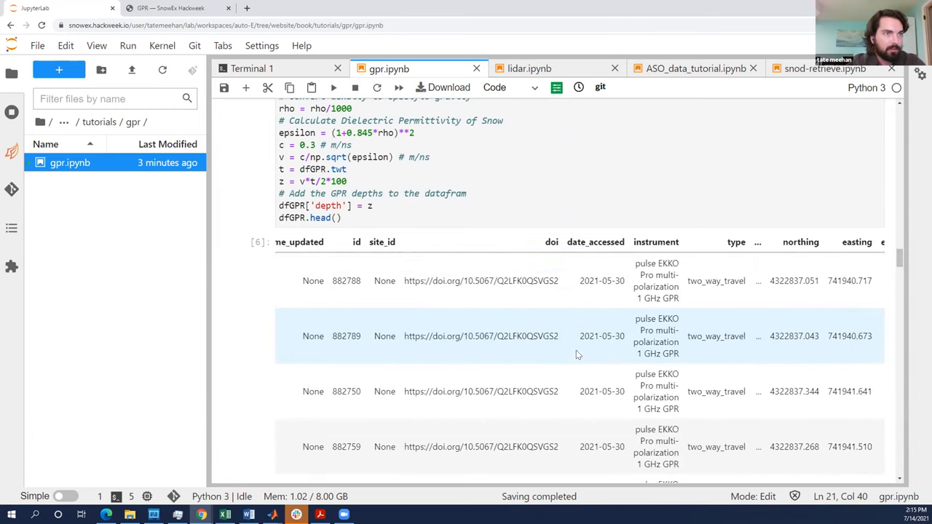
{"action": "scroll", "scroll_direction": "right", "scroll_amount": 3}
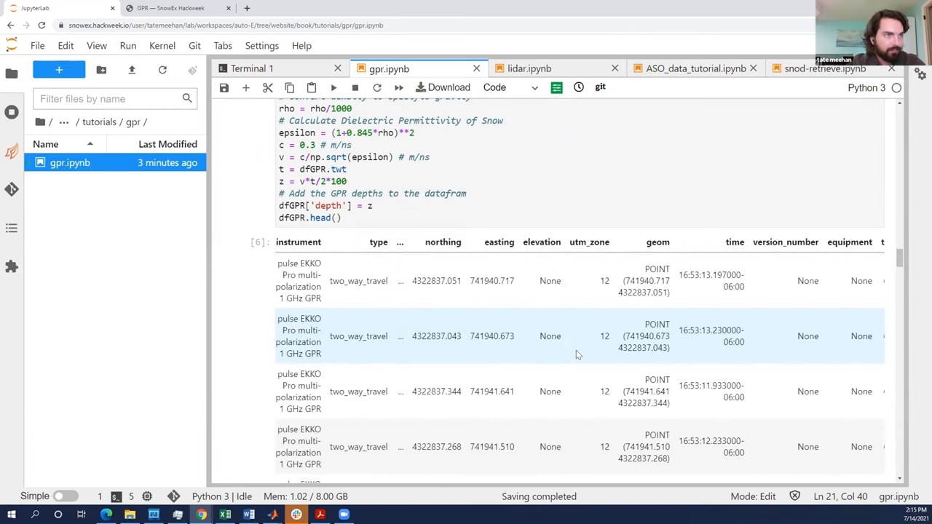
{"action": "scroll", "scroll_direction": "right", "scroll_amount": 3}
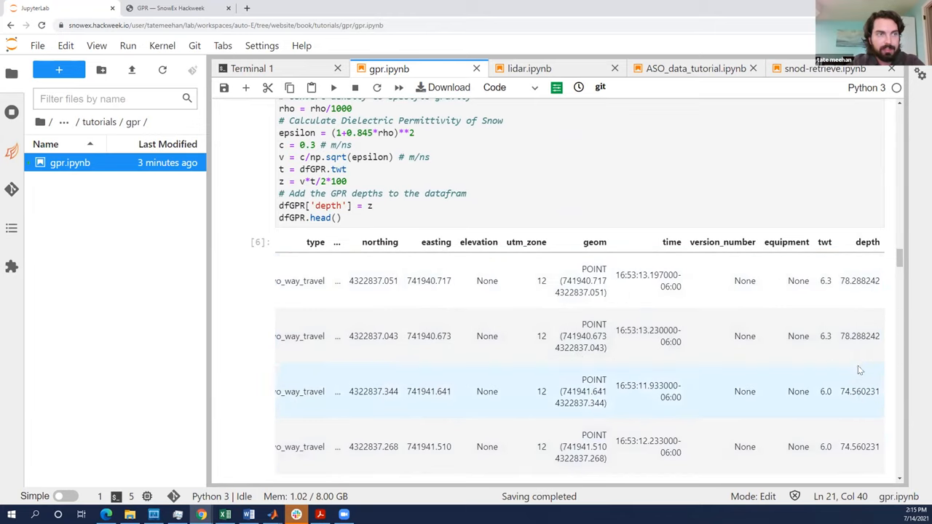
{"action": "mouse_move", "coordinate": [858, 292]}
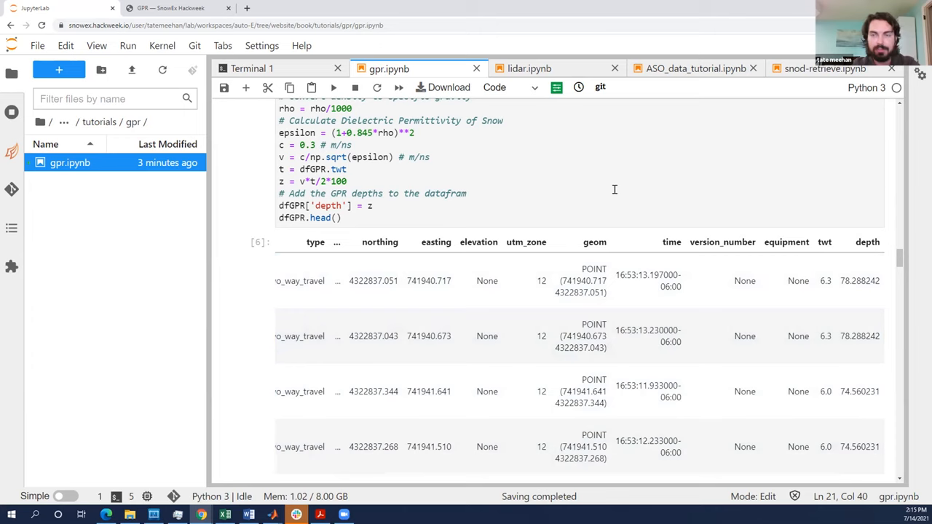
{"action": "scroll", "scroll_direction": "down", "scroll_amount": 3}
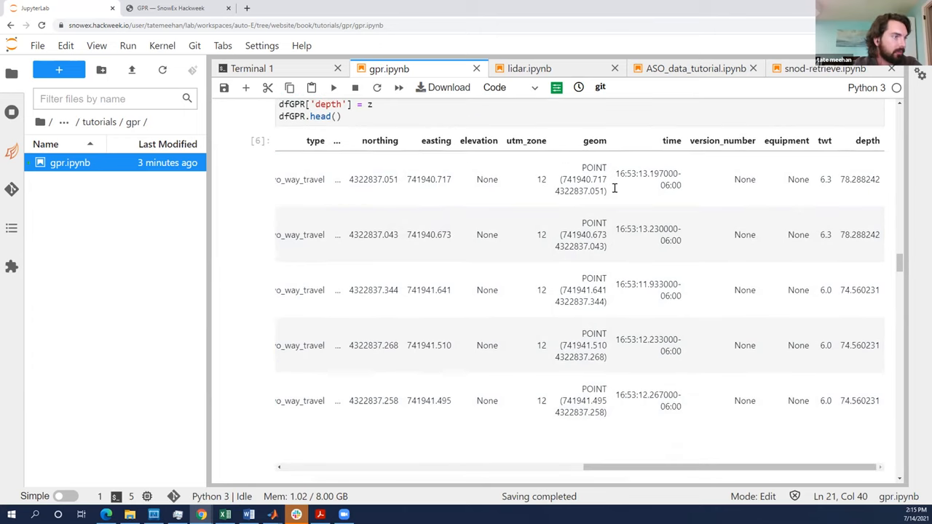
Scroll to Step 7's magnaprobe query cell showing Grand Mesa 2020-01-29 rows.
{"action": "scroll", "scroll_direction": "down", "scroll_amount": 3}
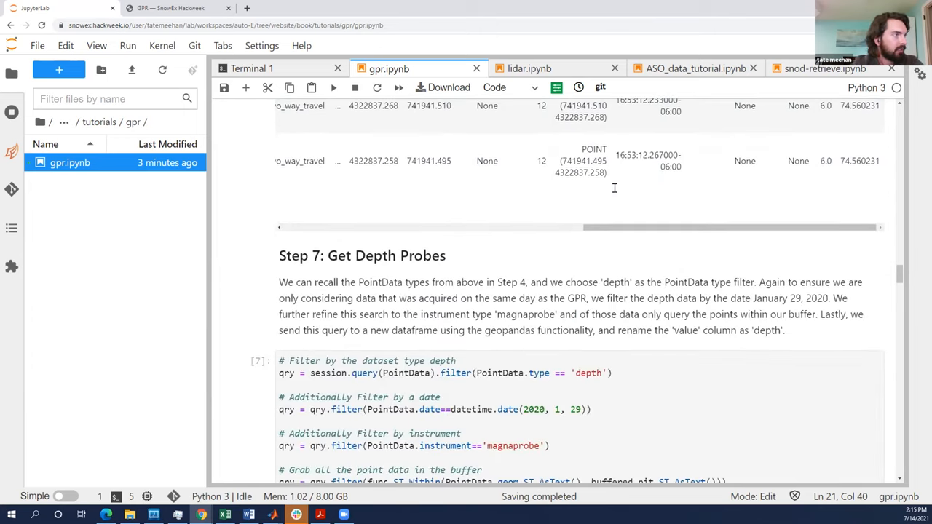
{"action": "scroll", "scroll_direction": "down", "scroll_amount": 3}
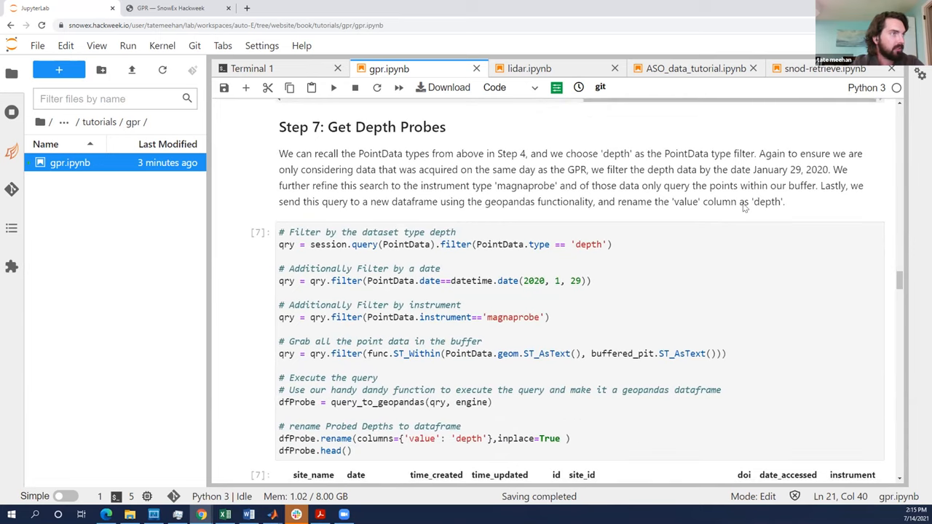
{"action": "mouse_move", "coordinate": [677, 342]}
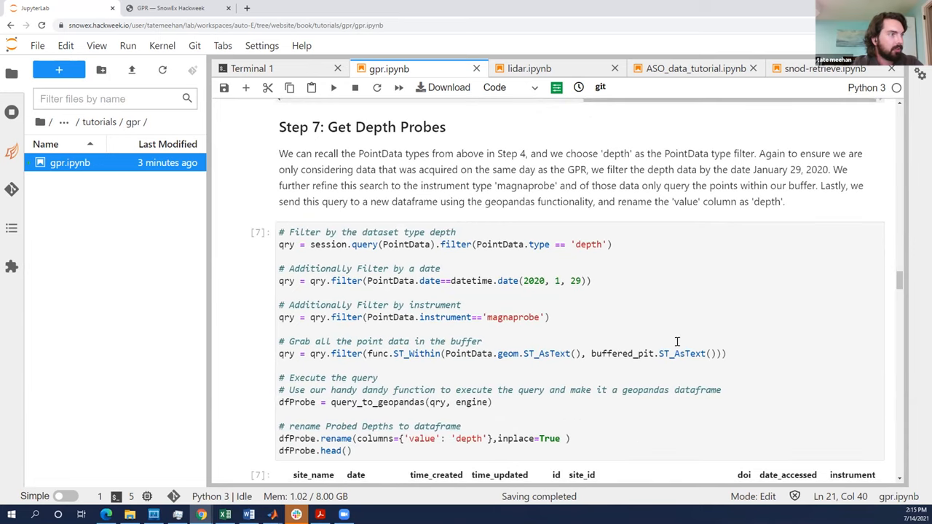
{"action": "mouse_move", "coordinate": [745, 324]}
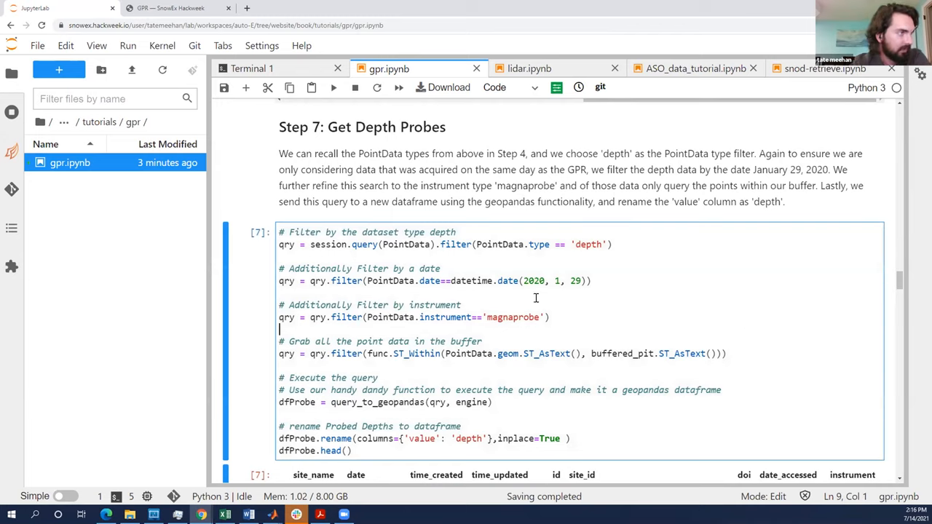
{"action": "mouse_move", "coordinate": [527, 301]}
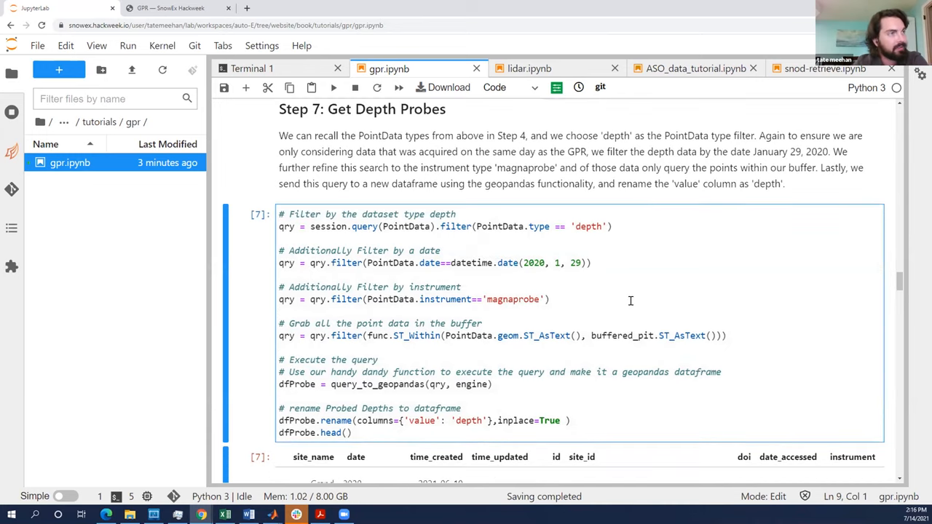
{"action": "scroll", "scroll_direction": "down", "scroll_amount": 3}
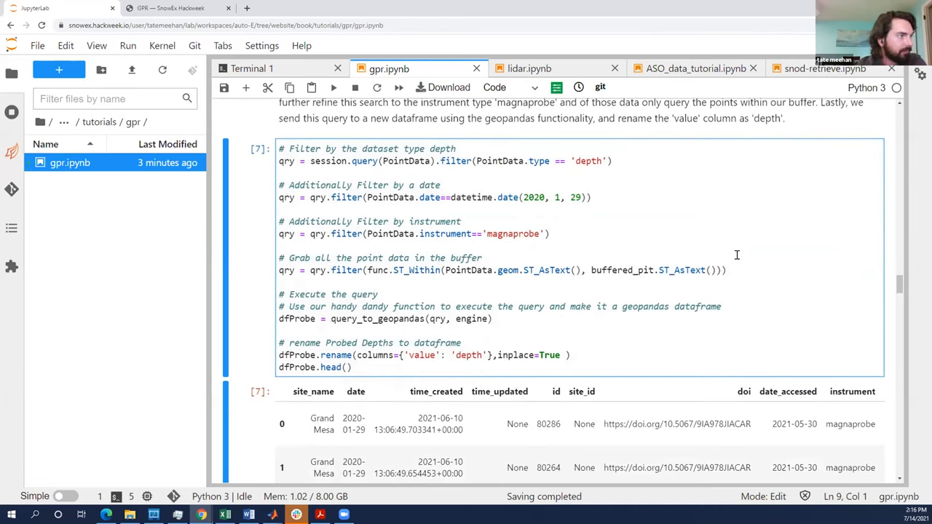
Pass the dfProbe output table (depths 96, 77, 65 cm) to Step 8's heading.
{"action": "scroll", "scroll_direction": "up", "scroll_amount": 3}
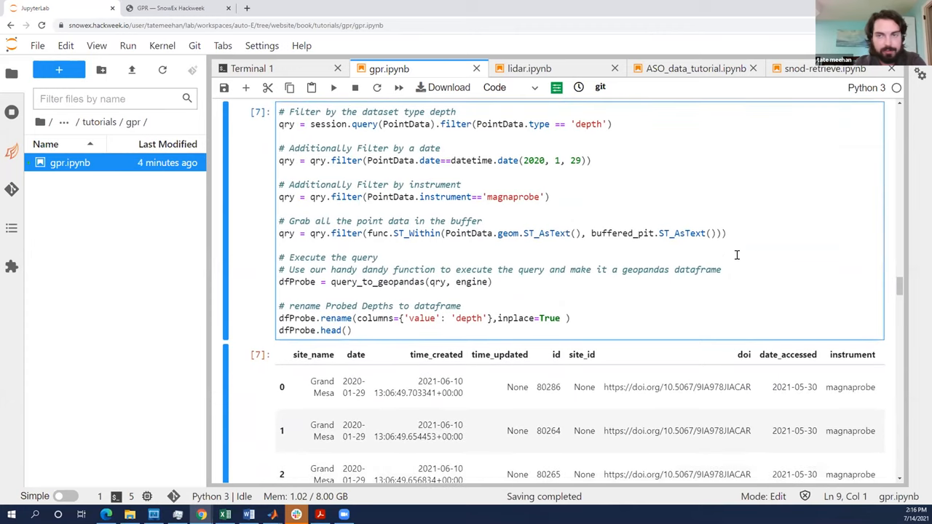
{"action": "scroll", "scroll_direction": "down", "scroll_amount": 3}
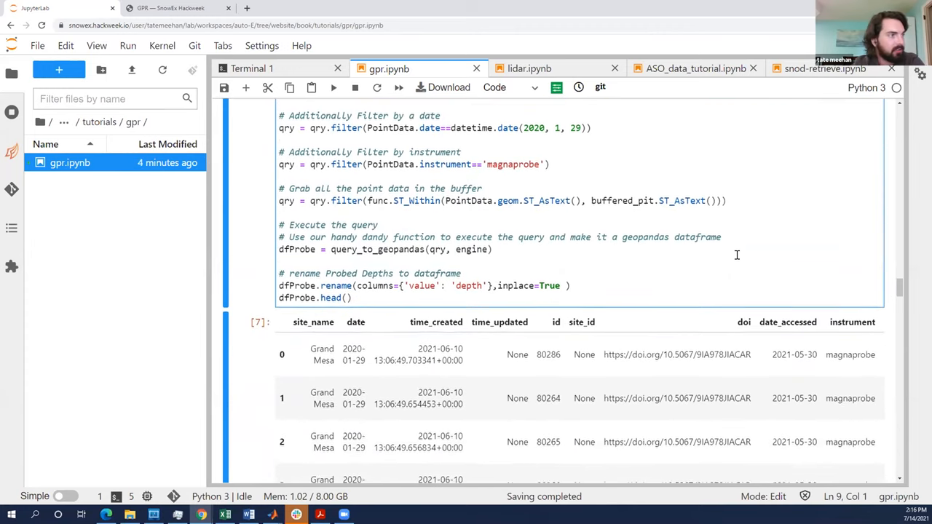
{"action": "scroll", "scroll_direction": "down", "scroll_amount": 3}
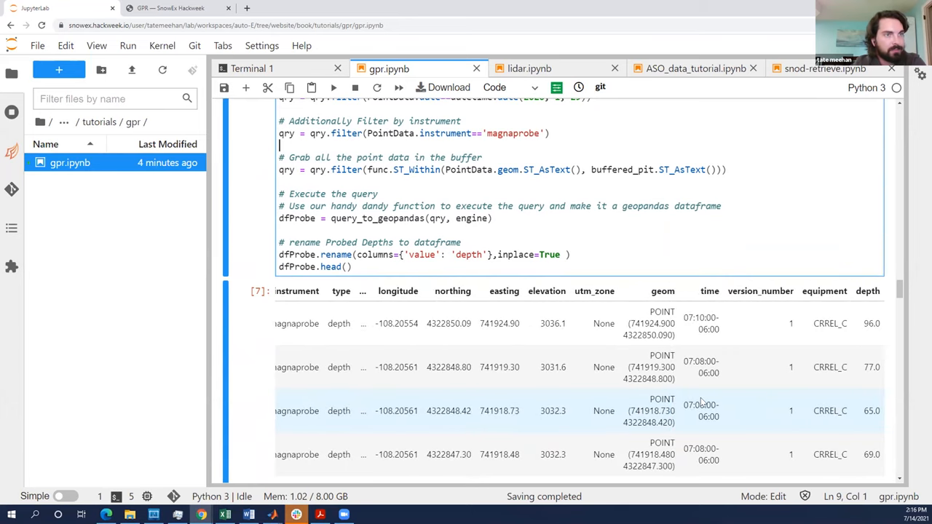
{"action": "scroll", "scroll_direction": "down", "scroll_amount": 3}
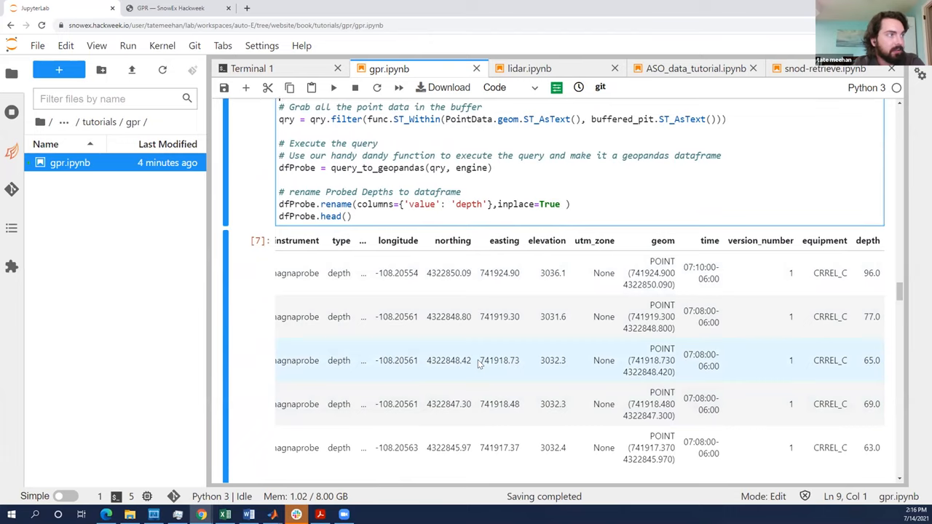
{"action": "mouse_move", "coordinate": [620, 178]}
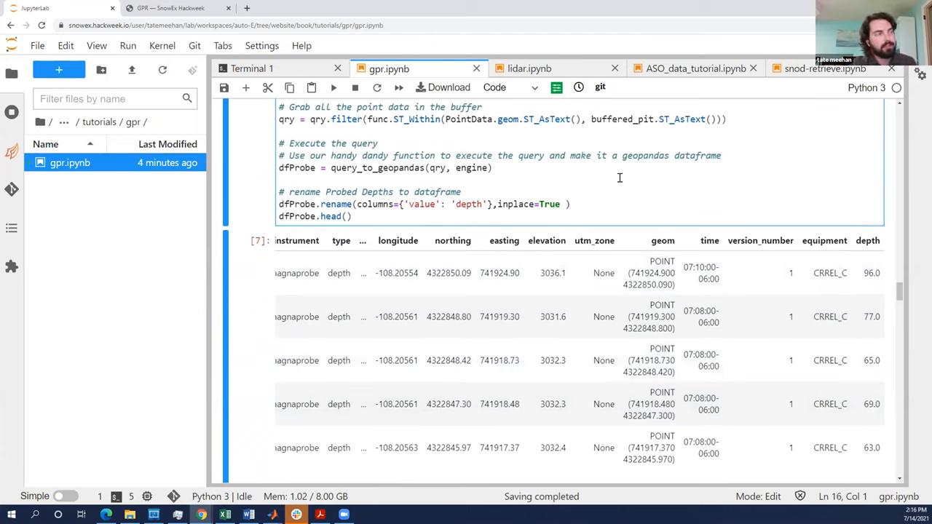
{"action": "left_click", "coordinate": [281, 179]}
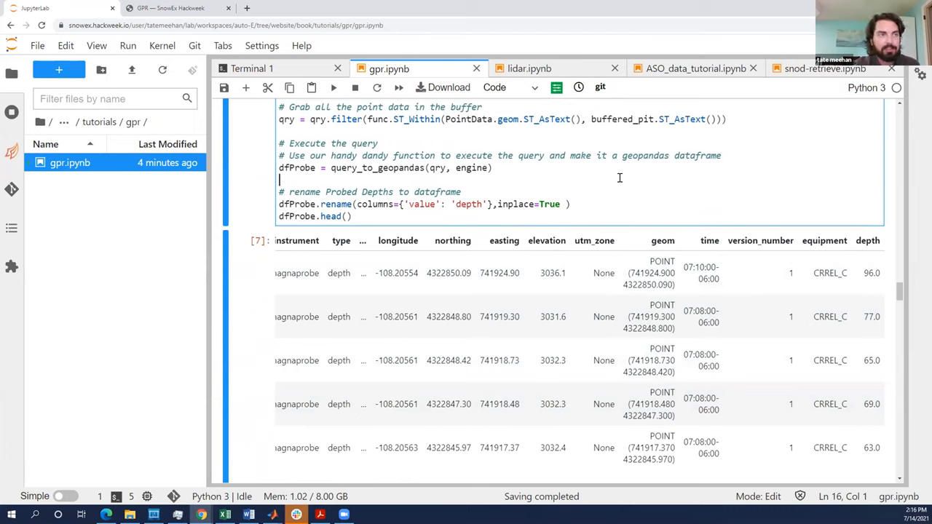
{"action": "mouse_move", "coordinate": [867, 242]}
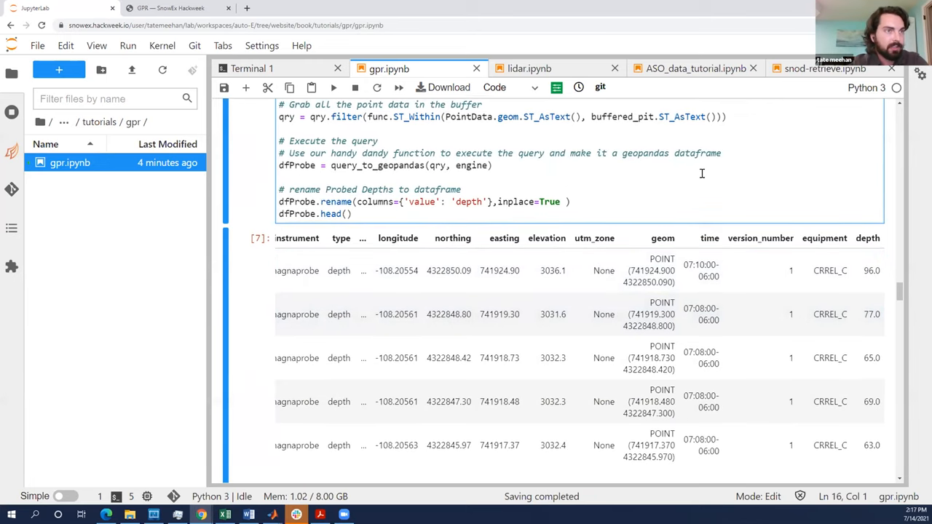
{"action": "scroll", "scroll_direction": "down", "scroll_amount": 3}
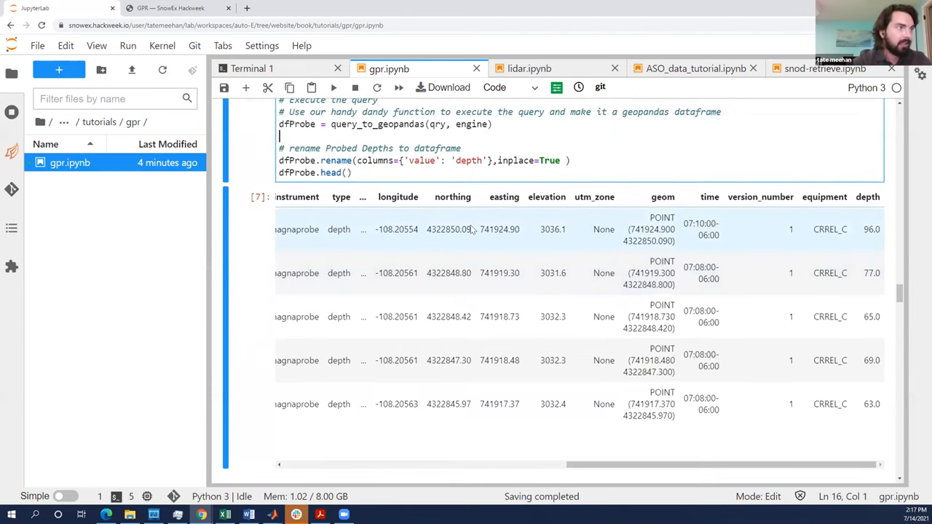
{"action": "scroll", "scroll_direction": "down", "scroll_amount": 3}
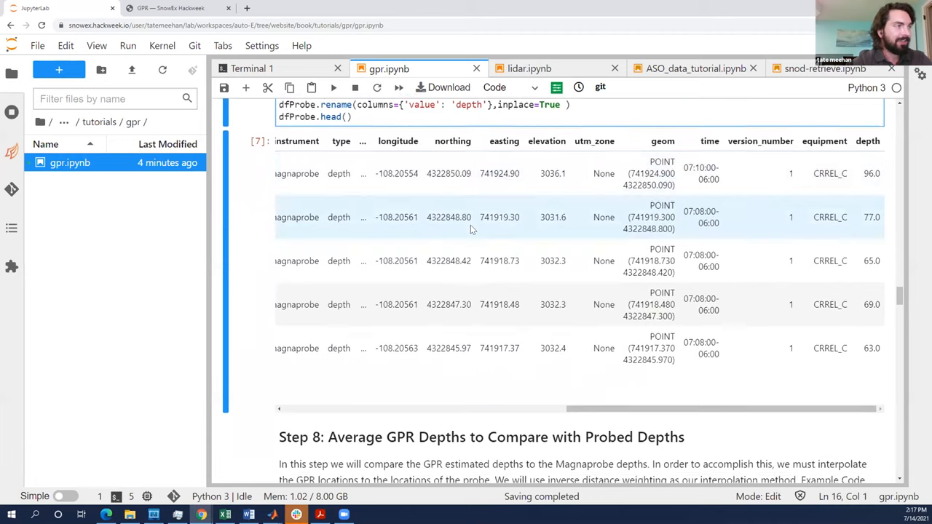
Read through Step 8's inverse distance weighting equations.
{"action": "scroll", "scroll_direction": "down", "scroll_amount": 3}
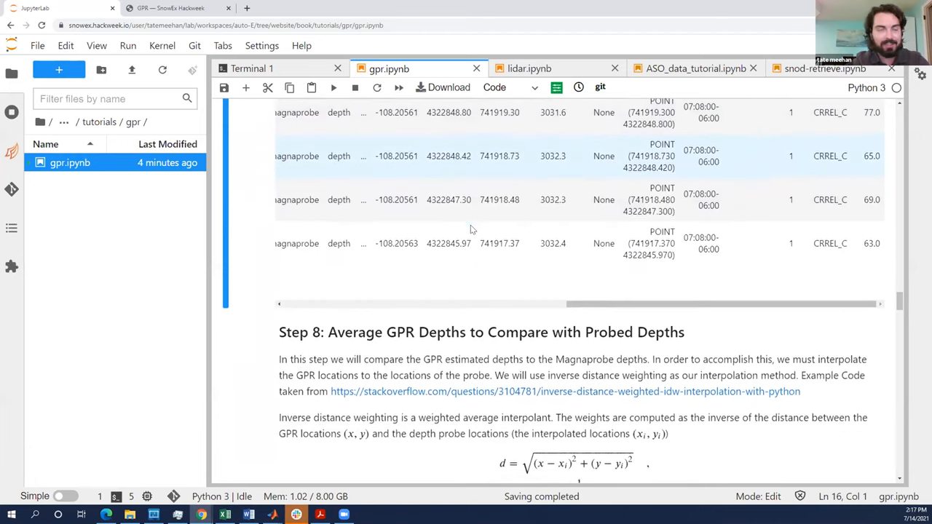
{"action": "scroll", "scroll_direction": "down", "scroll_amount": 3}
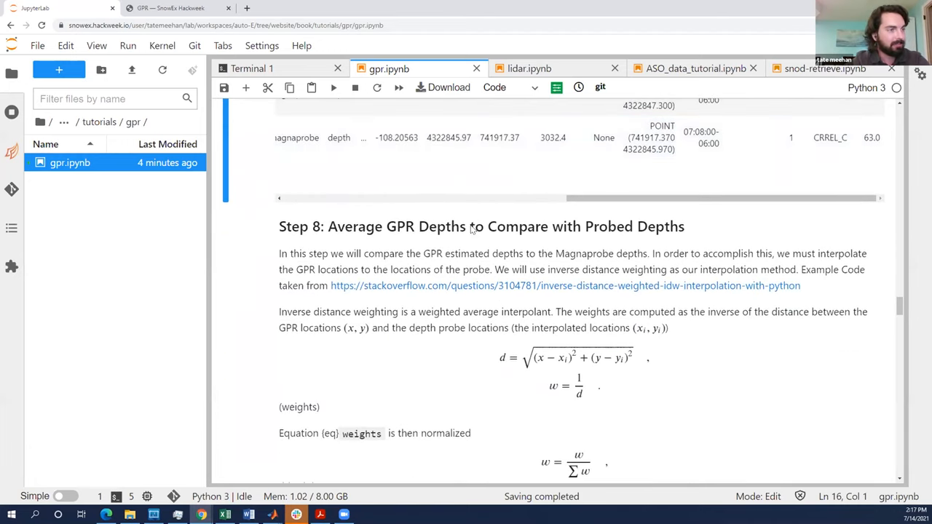
{"action": "scroll", "scroll_direction": "down", "scroll_amount": 3}
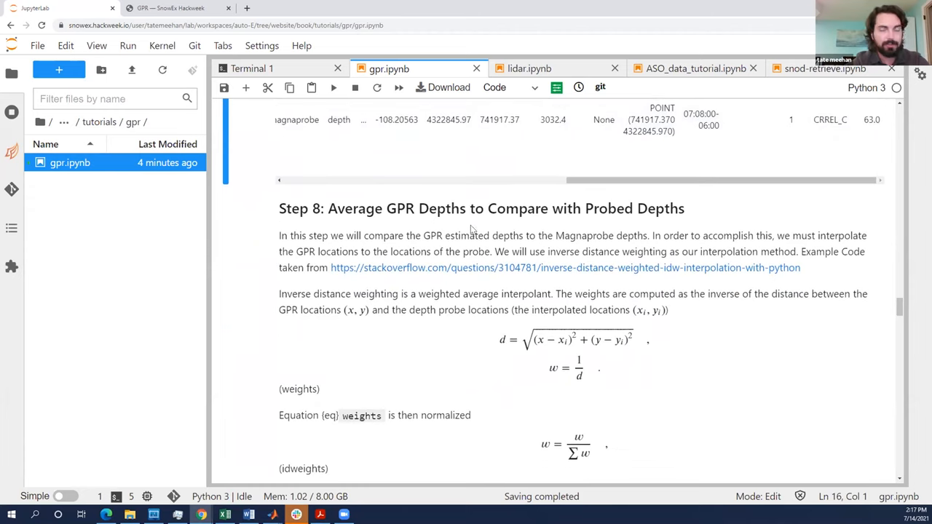
{"action": "scroll", "scroll_direction": "down", "scroll_amount": 3}
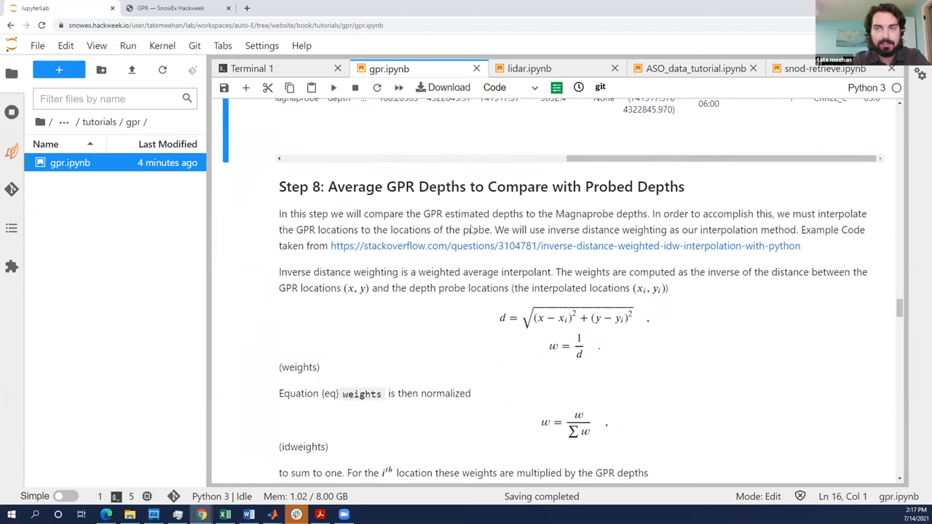
{"action": "mouse_move", "coordinate": [565, 330]}
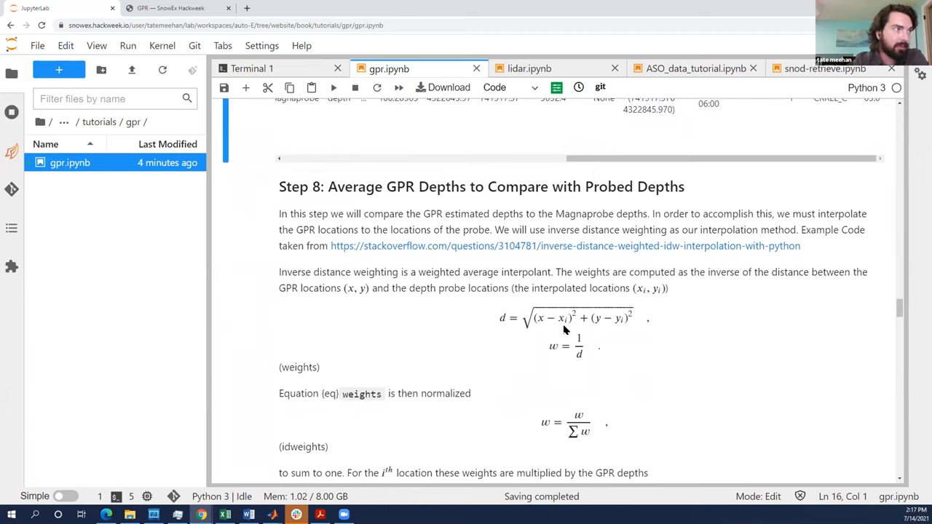
{"action": "scroll", "scroll_direction": "down", "scroll_amount": 3}
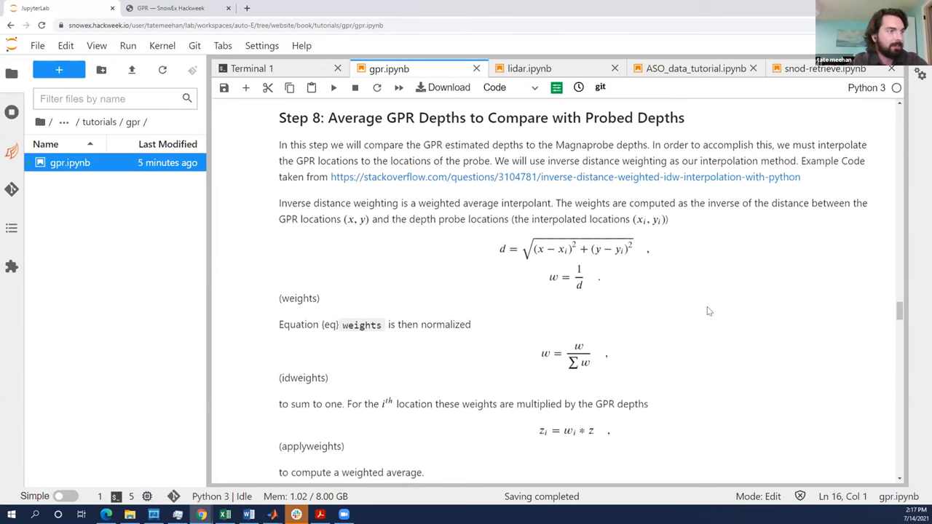
{"action": "scroll", "scroll_direction": "down", "scroll_amount": 3}
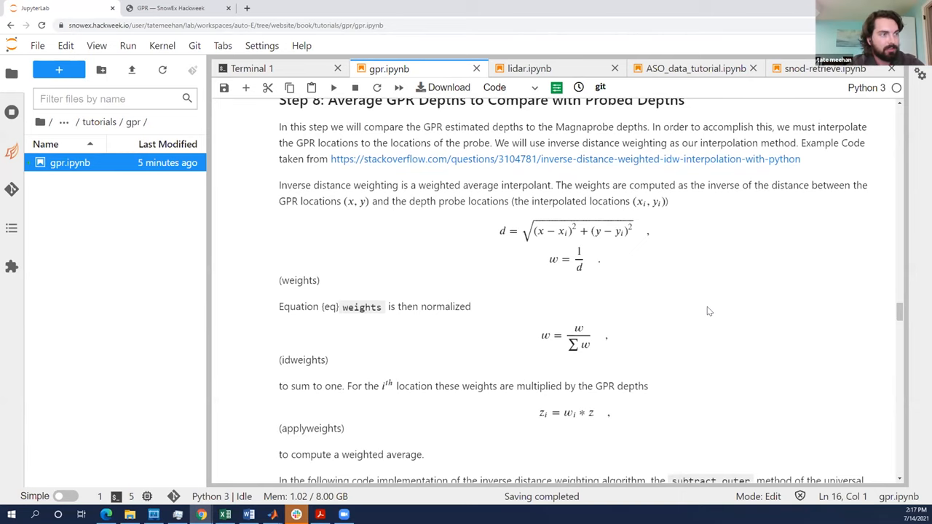
Reach the paragraph explaining the numpy subtract.outer implementation.
{"action": "scroll", "scroll_direction": "down", "scroll_amount": 3}
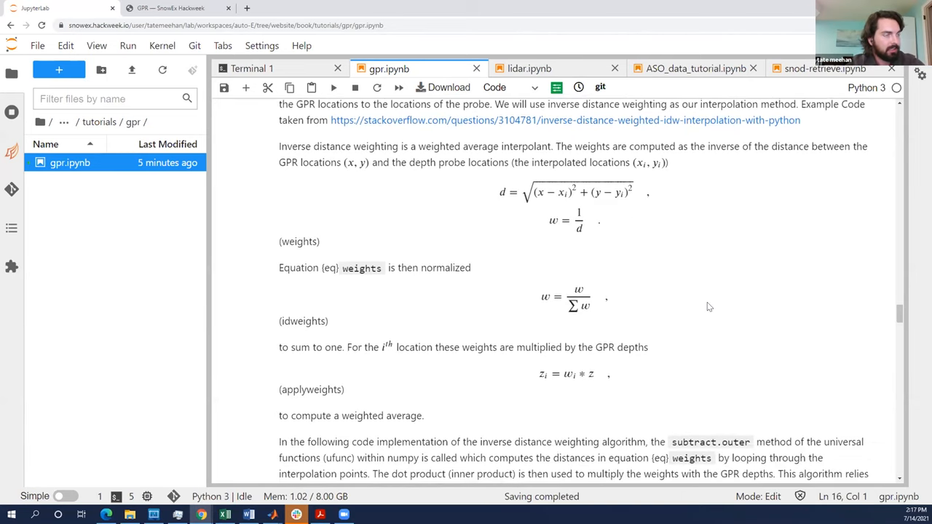
{"action": "scroll", "scroll_direction": "down", "scroll_amount": 3}
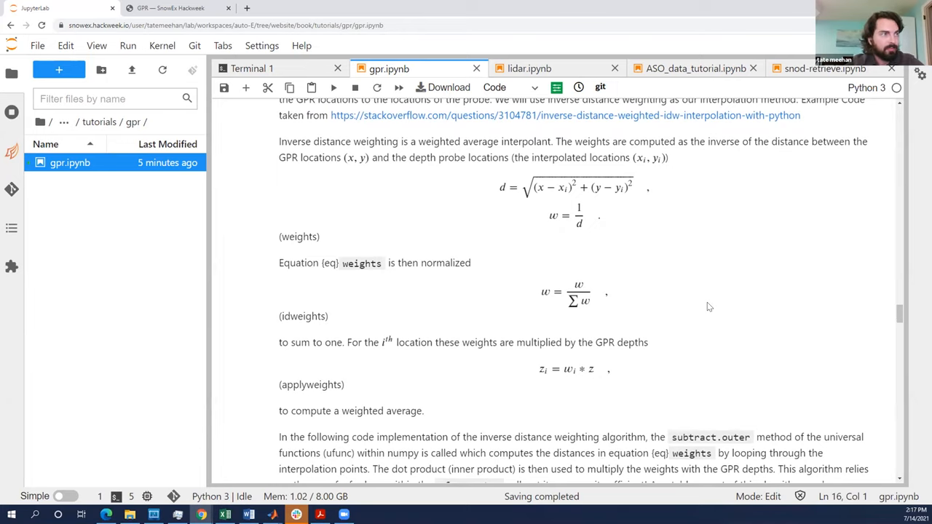
{"action": "mouse_move", "coordinate": [546, 206]}
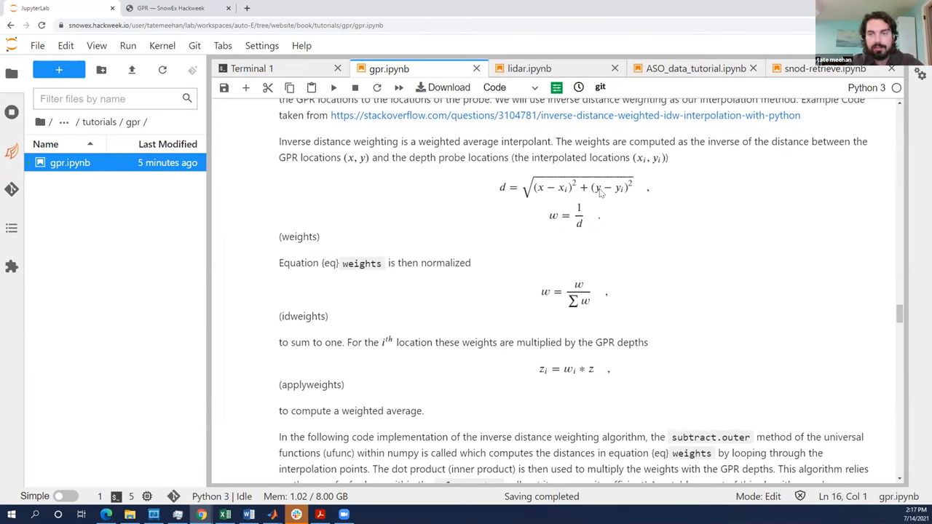
{"action": "mouse_move", "coordinate": [615, 200]}
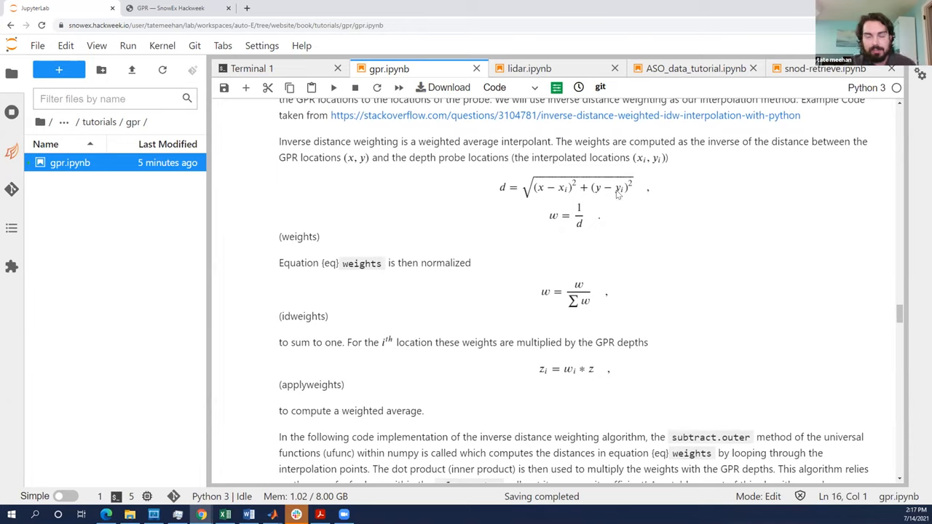
{"action": "mouse_move", "coordinate": [564, 192]}
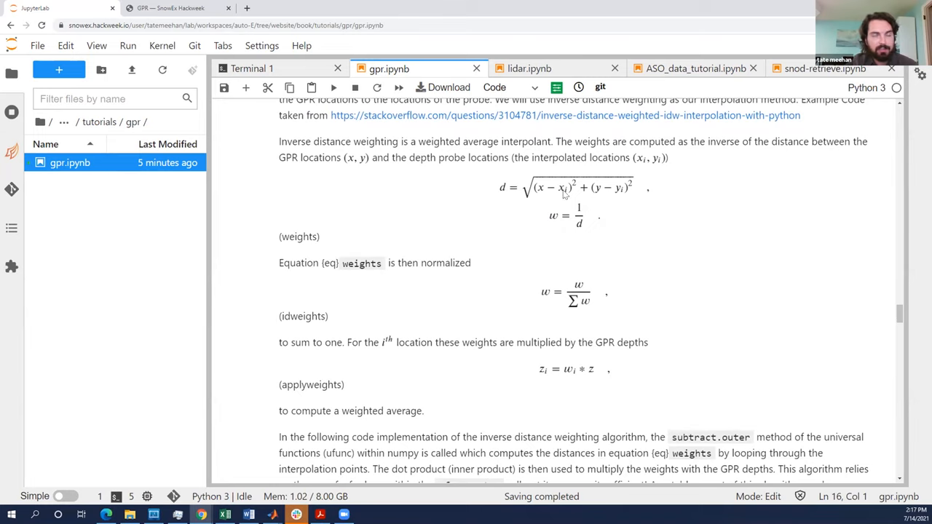
{"action": "mouse_move", "coordinate": [639, 237]}
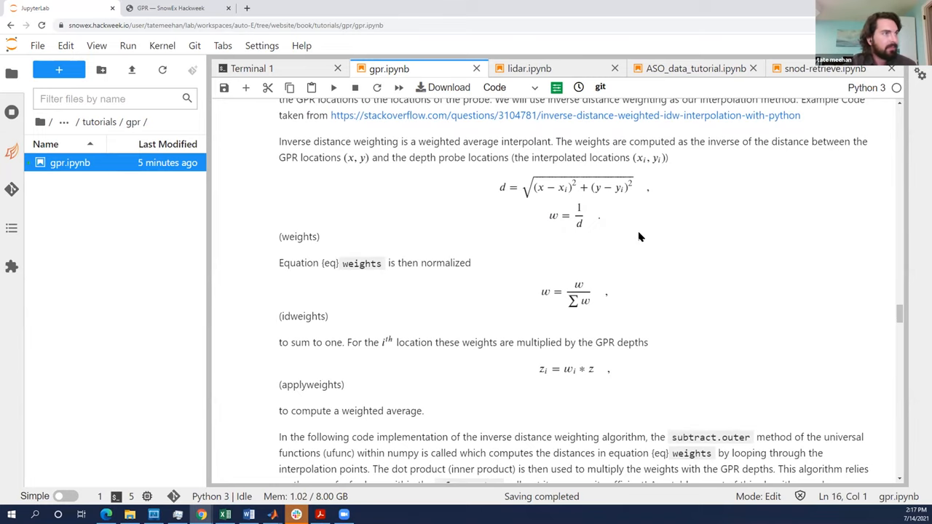
{"action": "scroll", "scroll_direction": "up", "scroll_amount": 3}
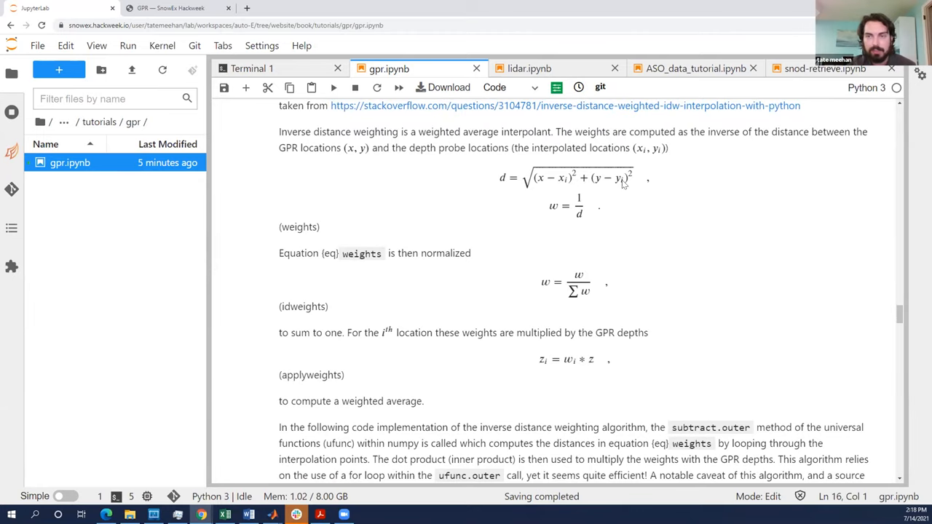
{"action": "mouse_move", "coordinate": [538, 222]}
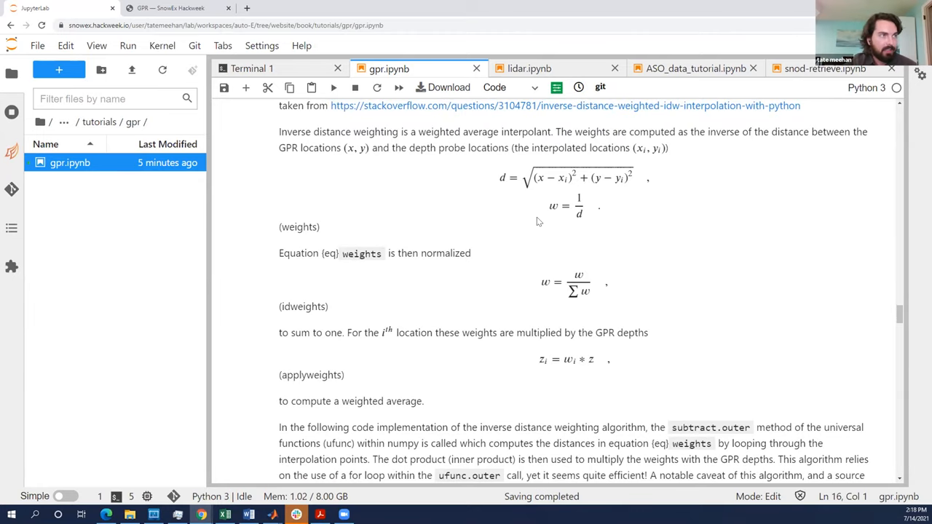
{"action": "scroll", "scroll_direction": "down", "scroll_amount": 3}
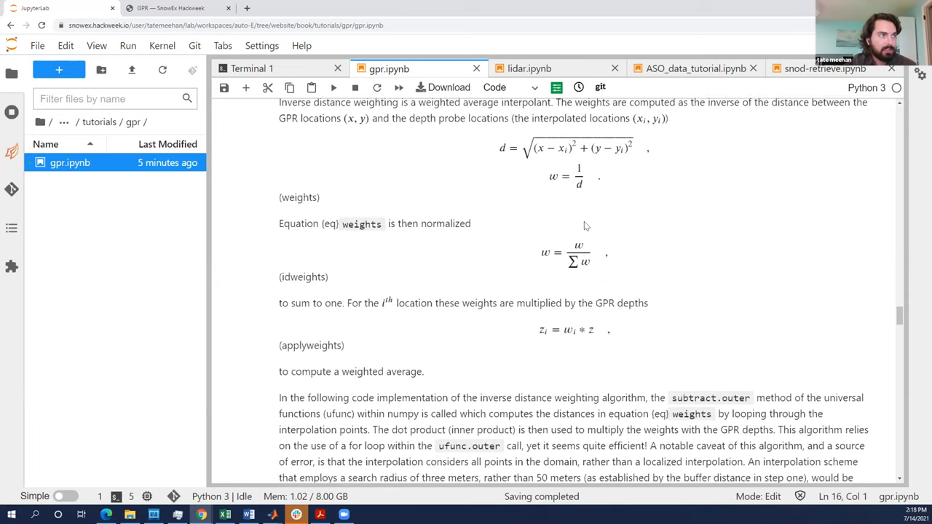
{"action": "mouse_move", "coordinate": [552, 264]}
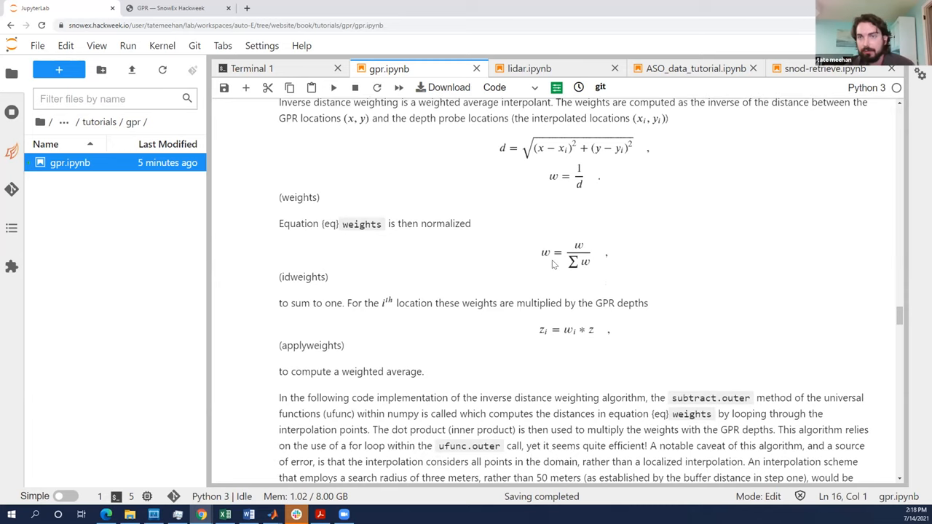
{"action": "mouse_move", "coordinate": [603, 255]}
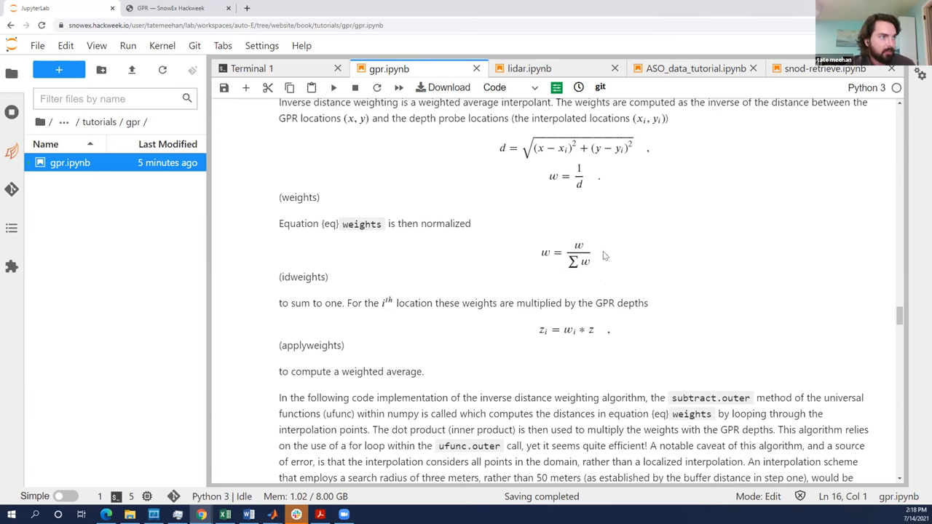
{"action": "scroll", "scroll_direction": "down", "scroll_amount": 3}
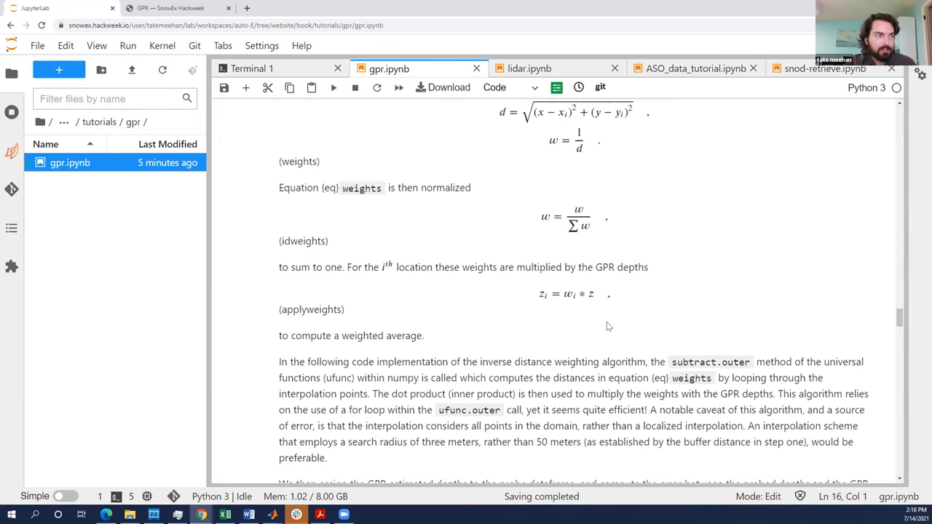
Bring code cell [8] with the distance matrix and GPR depth estimation into view.
{"action": "scroll", "scroll_direction": "down", "scroll_amount": 3}
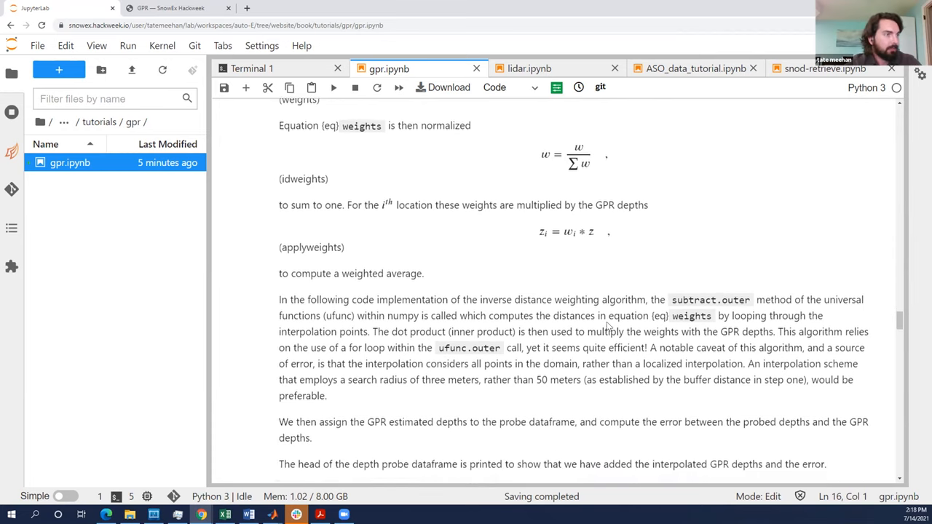
{"action": "scroll", "scroll_direction": "down", "scroll_amount": 3}
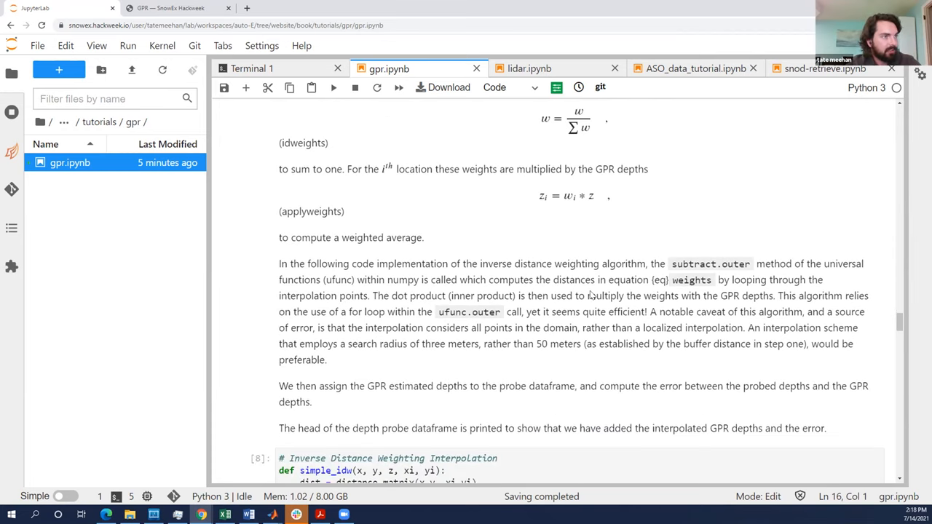
{"action": "scroll", "scroll_direction": "down", "scroll_amount": 3}
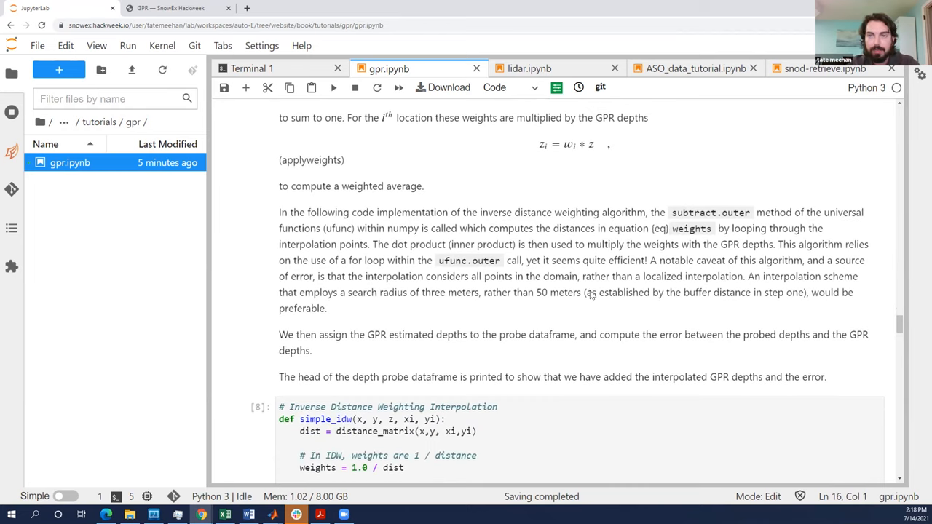
{"action": "scroll", "scroll_direction": "down", "scroll_amount": 3}
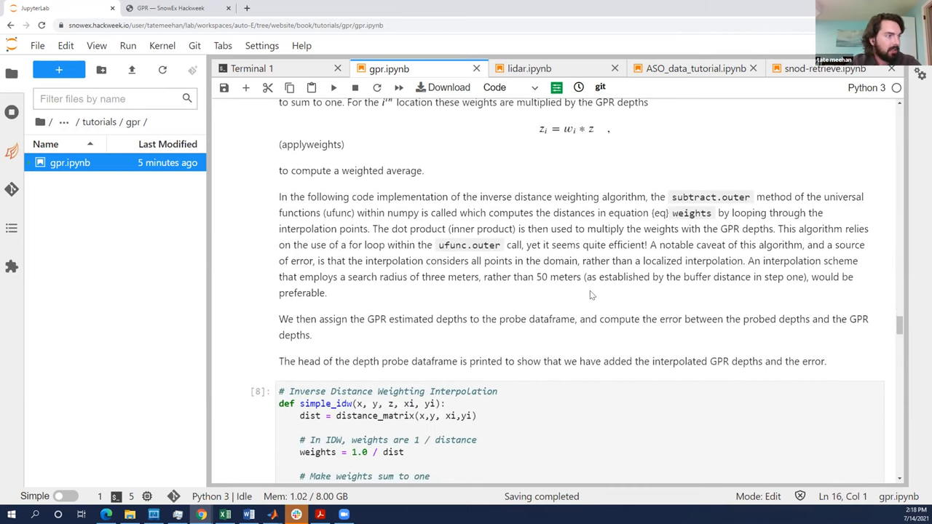
{"action": "scroll", "scroll_direction": "down", "scroll_amount": 3}
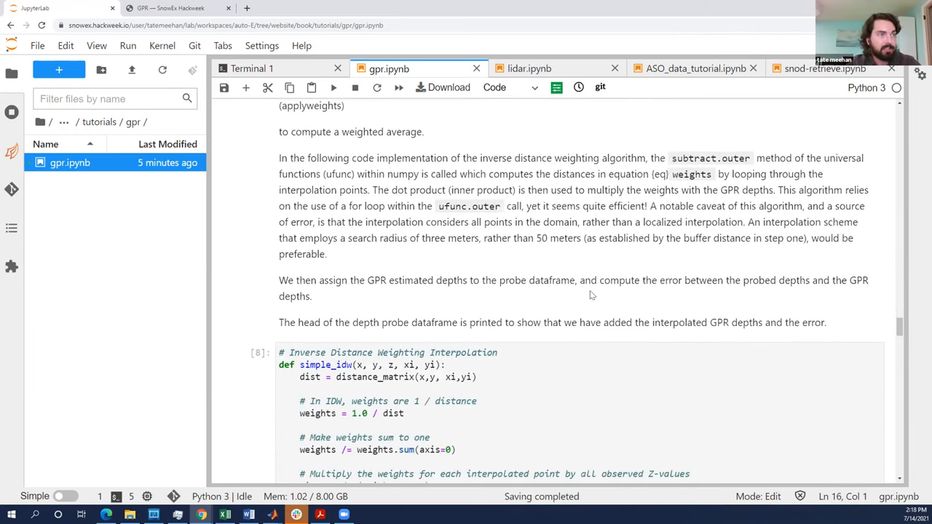
{"action": "scroll", "scroll_direction": "down", "scroll_amount": 3}
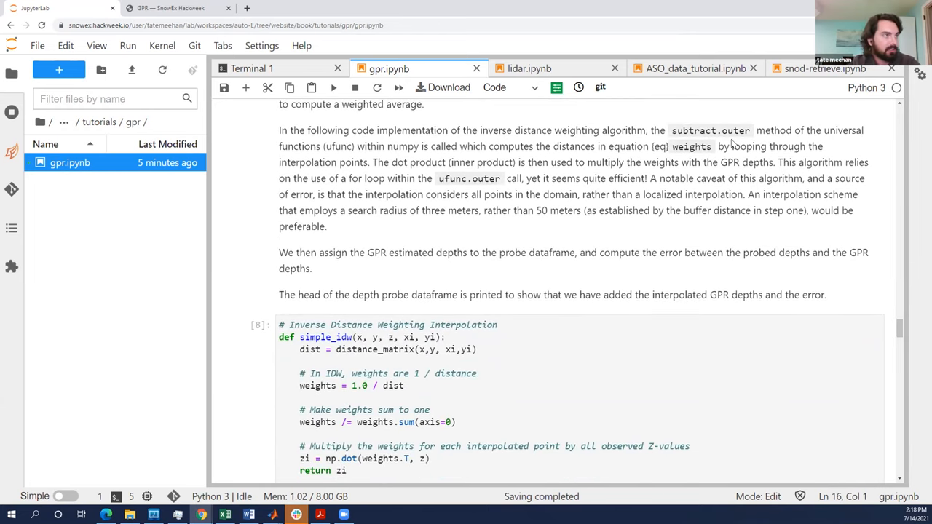
{"action": "scroll", "scroll_direction": "down", "scroll_amount": 3}
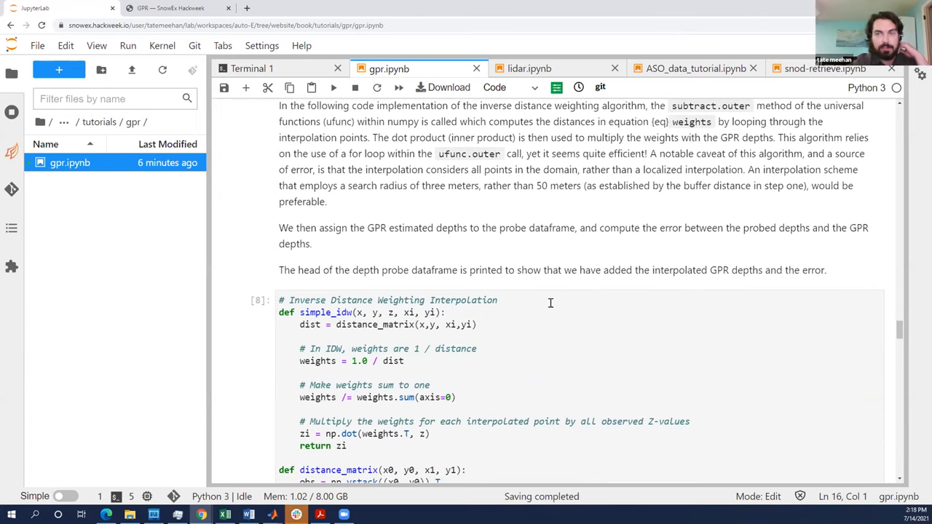
{"action": "scroll", "scroll_direction": "down", "scroll_amount": 3}
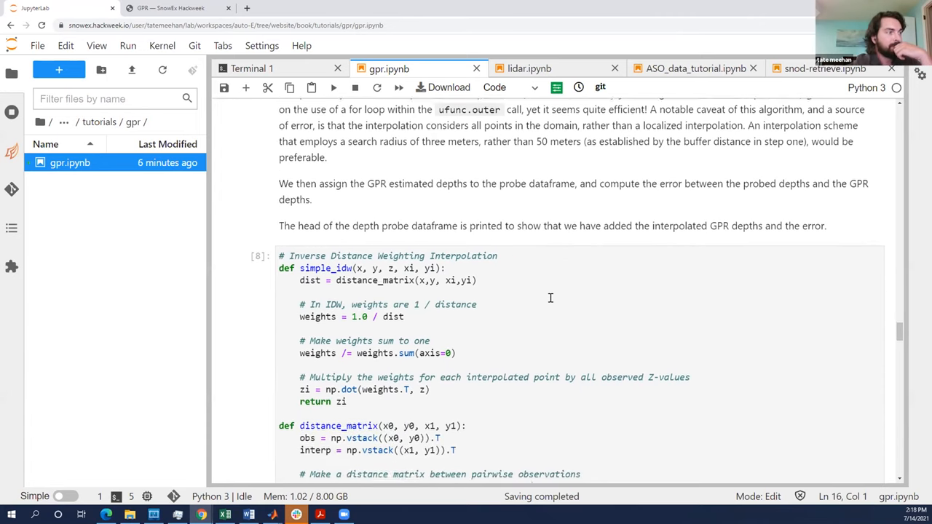
{"action": "scroll", "scroll_direction": "down", "scroll_amount": 3}
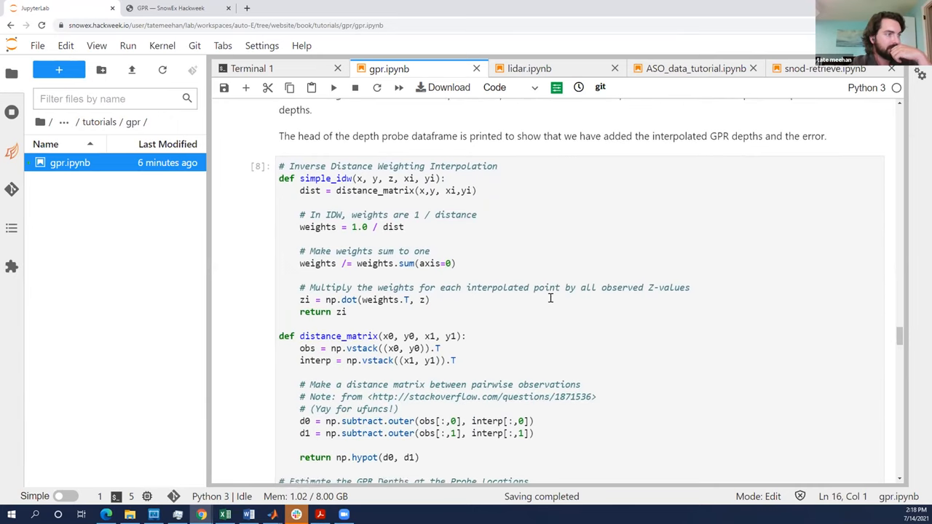
{"action": "scroll", "scroll_direction": "down", "scroll_amount": 3}
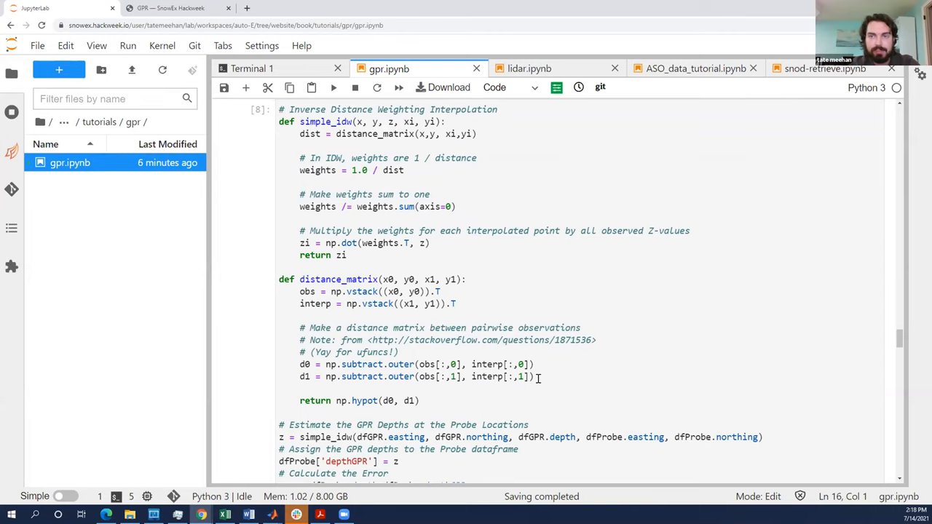
{"action": "scroll", "scroll_direction": "down", "scroll_amount": 3}
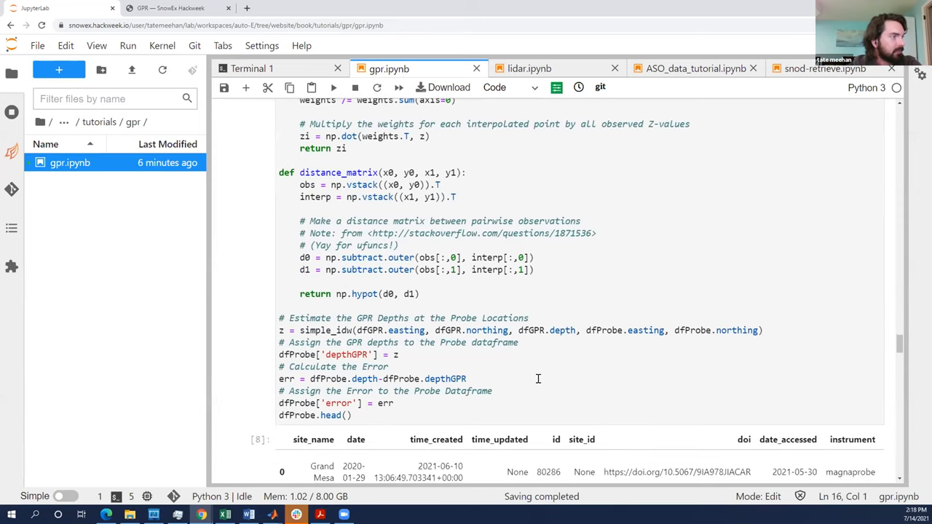
Show the depthGPR and error columns (86.77 vs 96, error 9.23), reaching Step 9.
{"action": "scroll", "scroll_direction": "down", "scroll_amount": 3}
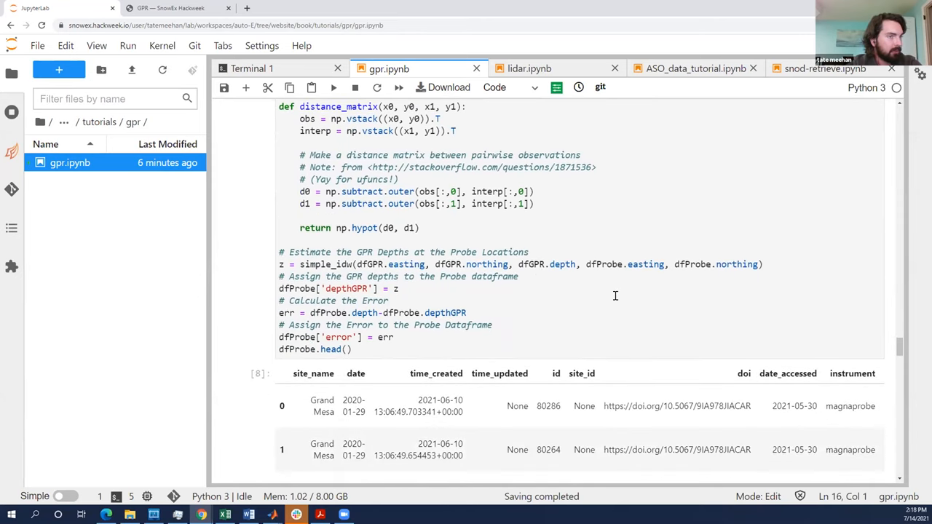
{"action": "scroll", "scroll_direction": "down", "scroll_amount": 3}
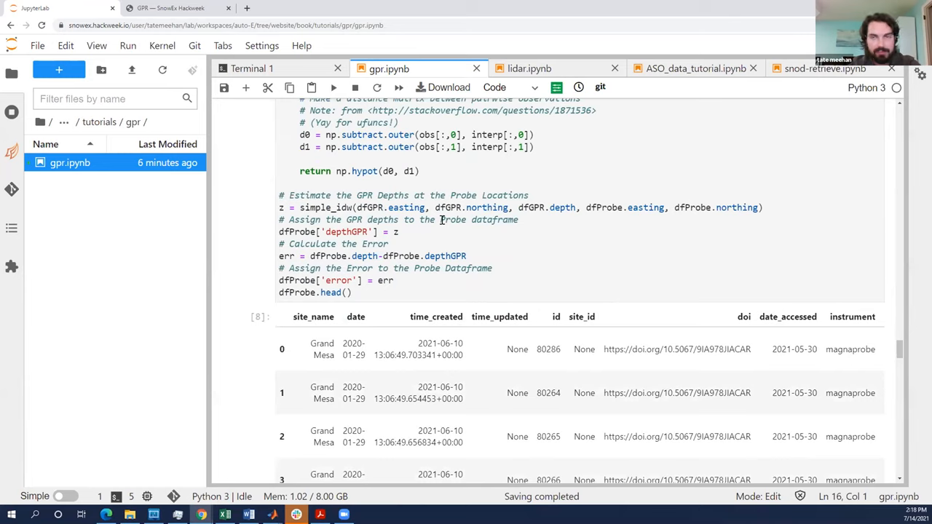
{"action": "mouse_move", "coordinate": [295, 231]}
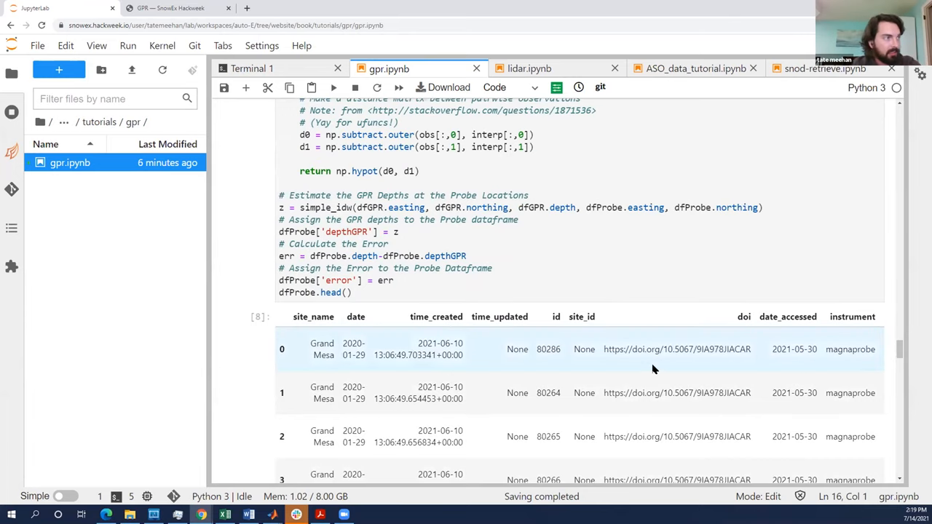
{"action": "scroll", "scroll_direction": "right", "scroll_amount": 3}
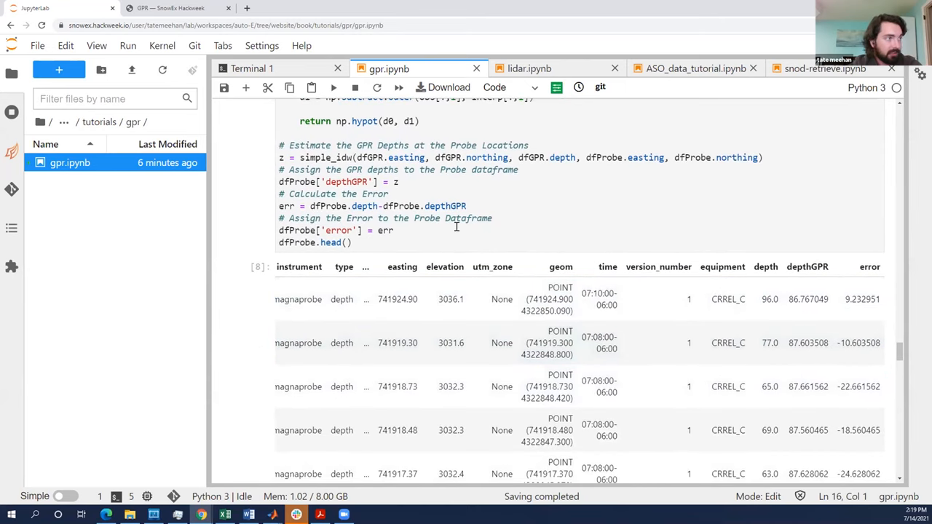
{"action": "mouse_move", "coordinate": [580, 200]}
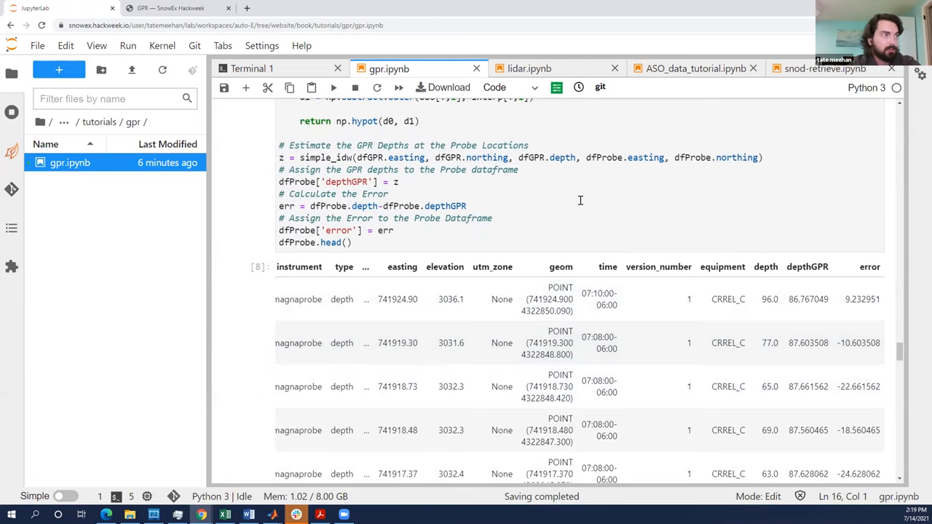
{"action": "scroll", "scroll_direction": "up", "scroll_amount": 3}
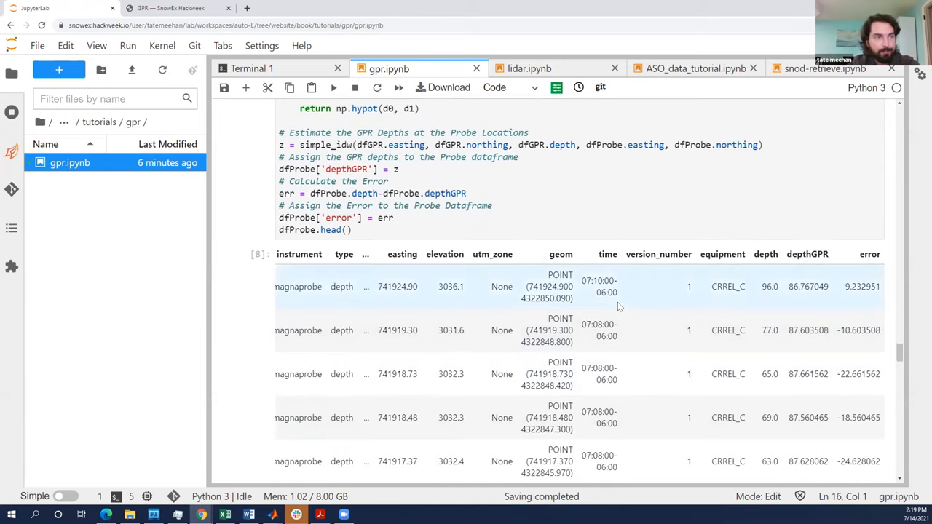
{"action": "scroll", "scroll_direction": "down", "scroll_amount": 3}
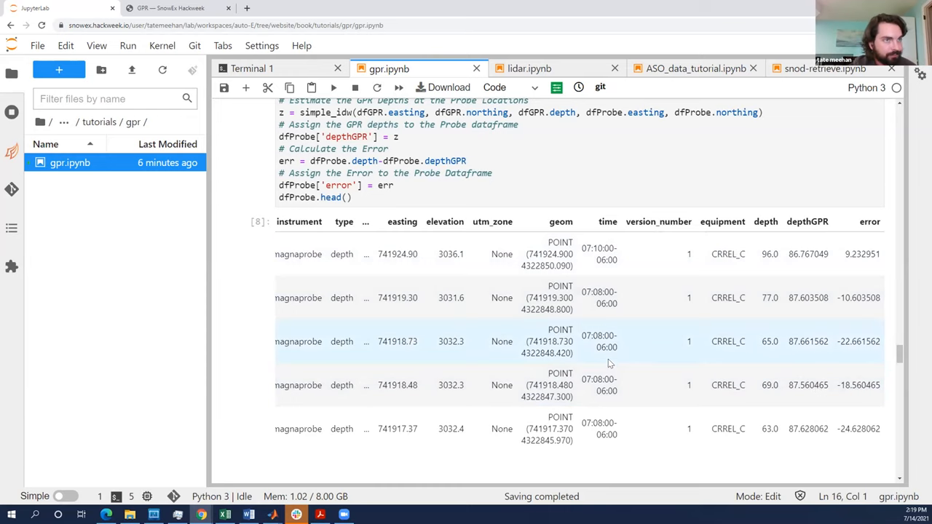
{"action": "scroll", "scroll_direction": "down", "scroll_amount": 3}
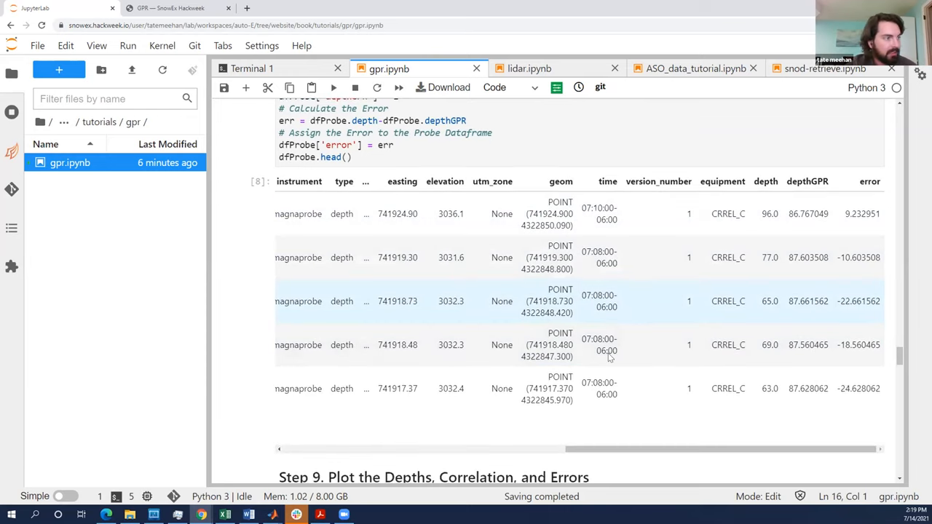
{"action": "scroll", "scroll_direction": "down", "scroll_amount": 3}
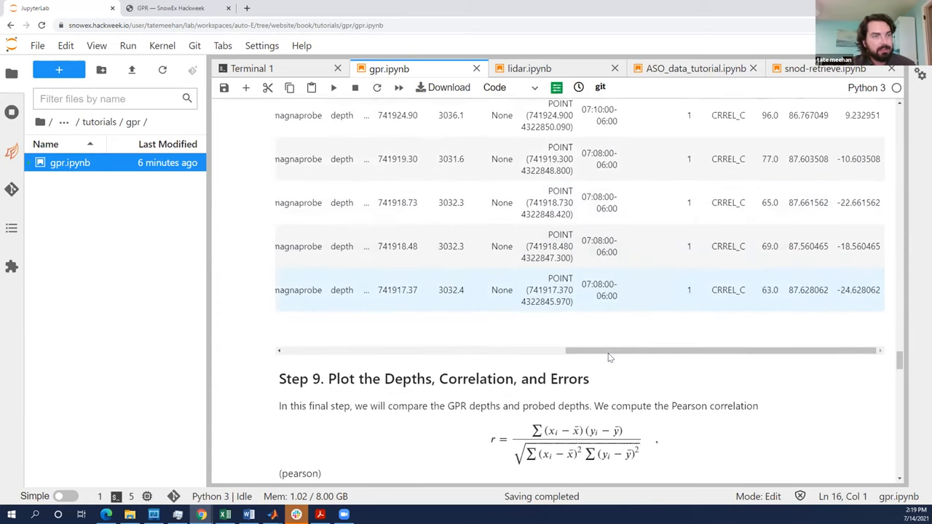
{"action": "scroll", "scroll_direction": "down", "scroll_amount": 3}
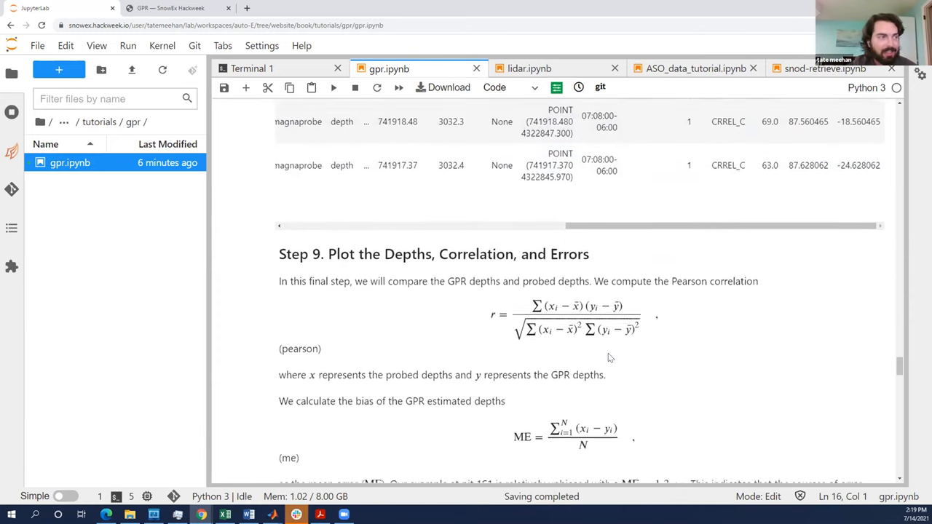
{"action": "scroll", "scroll_direction": "down", "scroll_amount": 3}
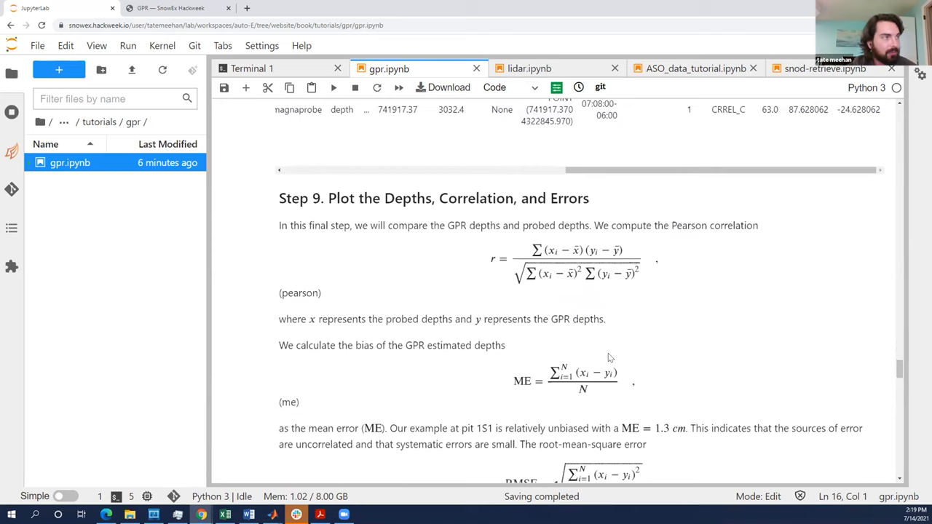
{"action": "scroll", "scroll_direction": "down", "scroll_amount": 3}
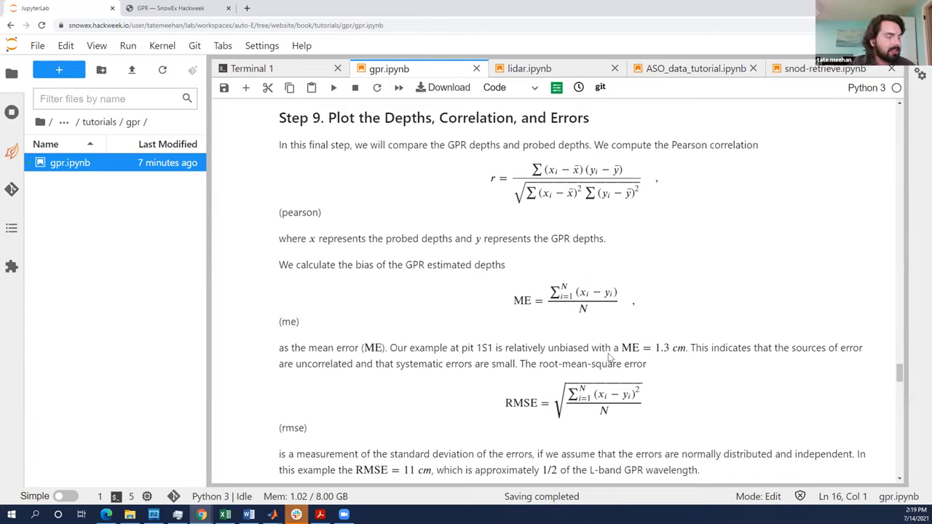
{"action": "mouse_move", "coordinate": [643, 279]}
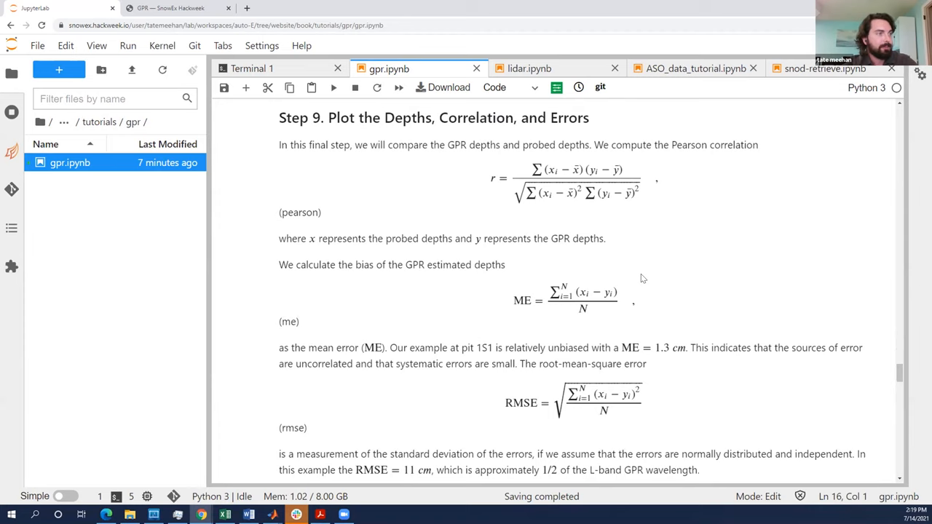
{"action": "scroll", "scroll_direction": "down", "scroll_amount": 3}
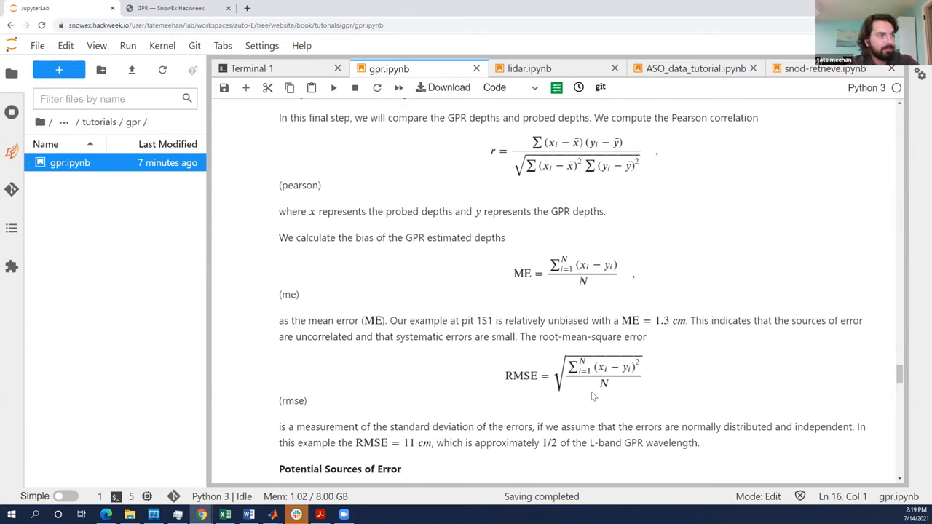
{"action": "scroll", "scroll_direction": "up", "scroll_amount": 3}
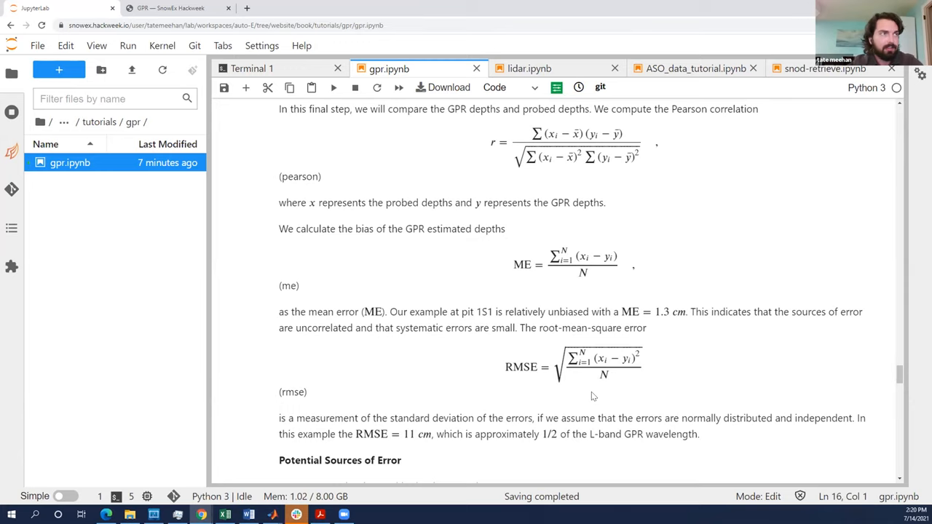
{"action": "scroll", "scroll_direction": "up", "scroll_amount": 3}
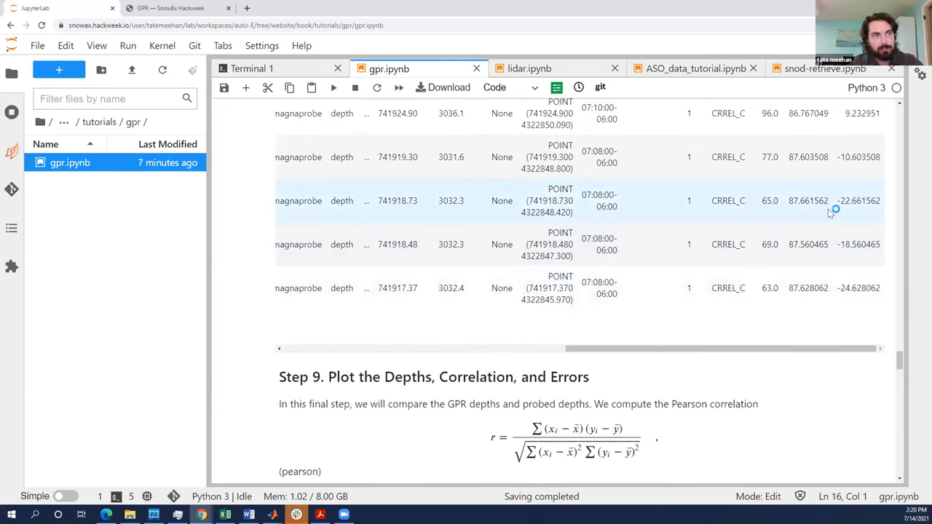
{"action": "scroll", "scroll_direction": "up", "scroll_amount": 3}
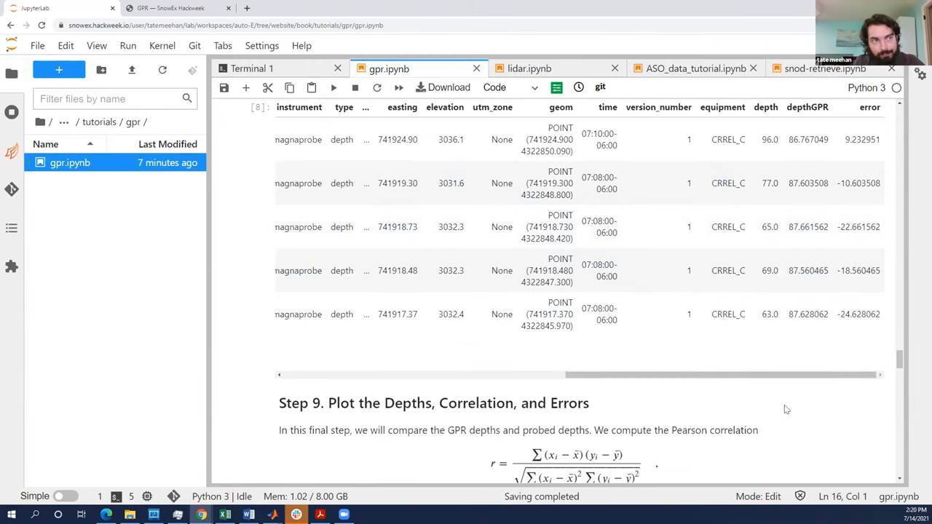
{"action": "scroll", "scroll_direction": "down", "scroll_amount": 3}
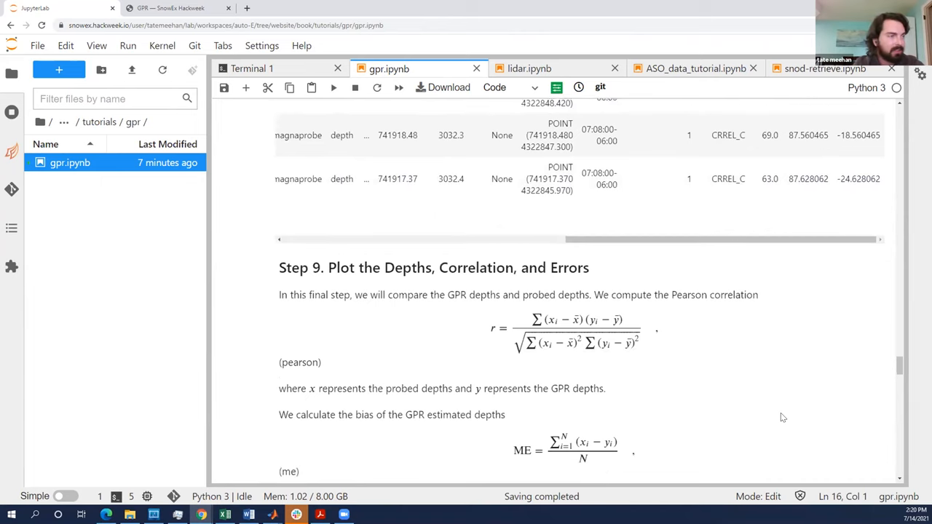
{"action": "scroll", "scroll_direction": "down", "scroll_amount": 3}
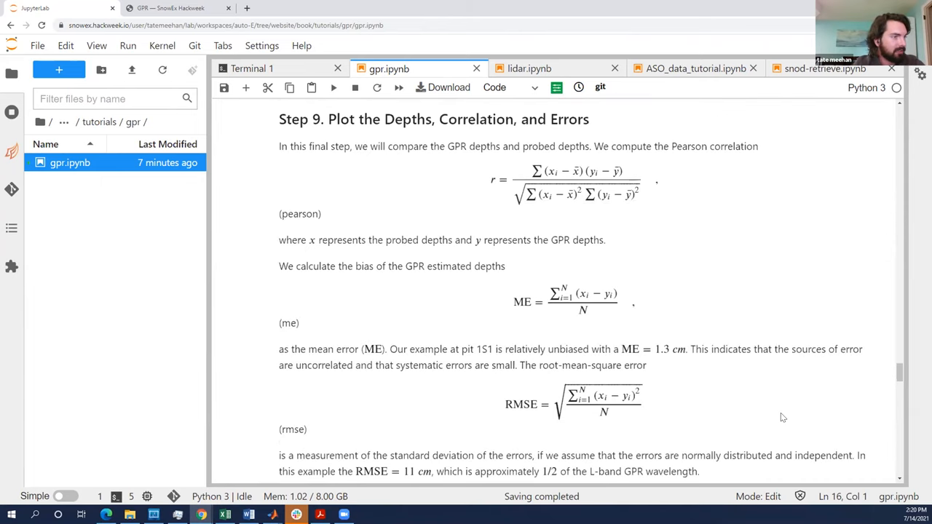
{"action": "scroll", "scroll_direction": "down", "scroll_amount": 3}
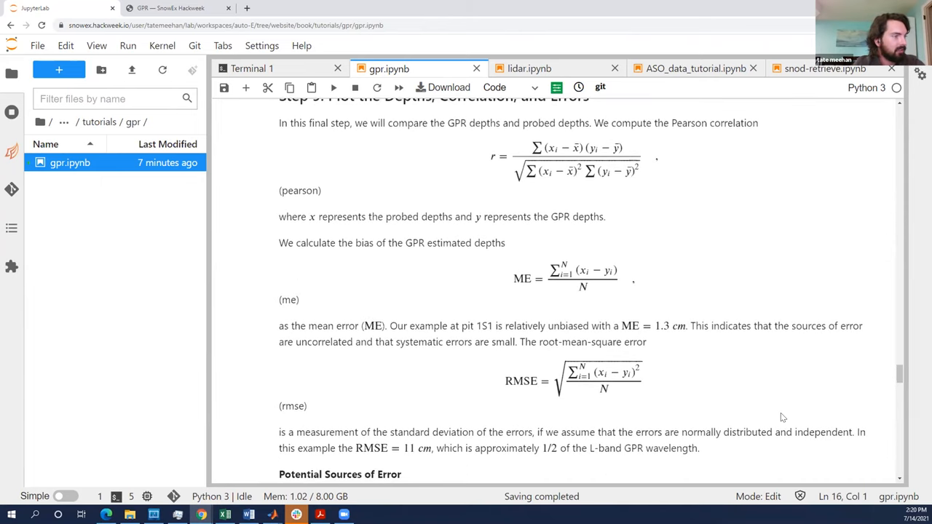
{"action": "scroll", "scroll_direction": "down", "scroll_amount": 3}
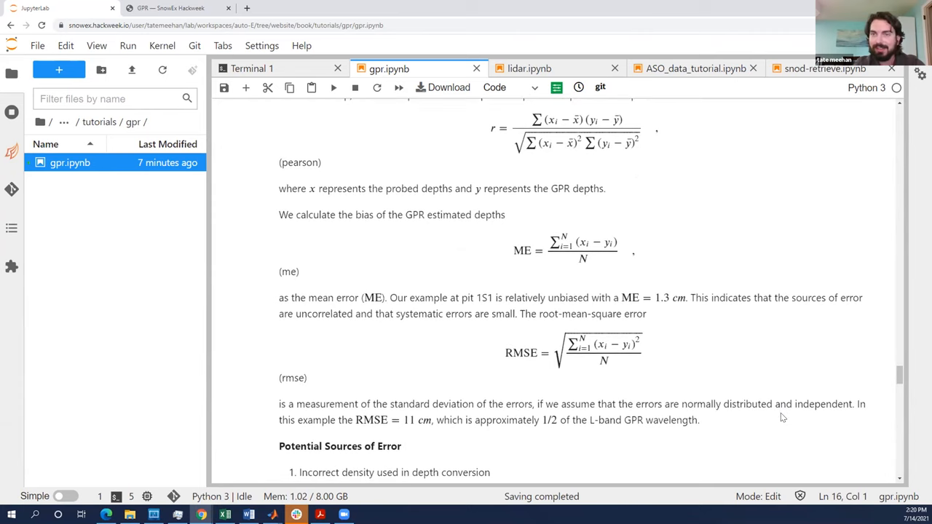
{"action": "scroll", "scroll_direction": "down", "scroll_amount": 3}
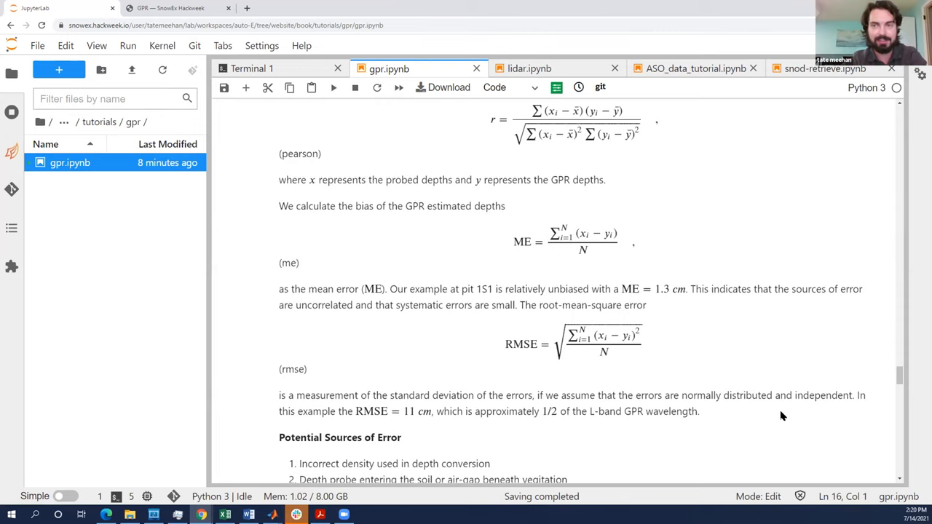
{"action": "scroll", "scroll_direction": "down", "scroll_amount": 3}
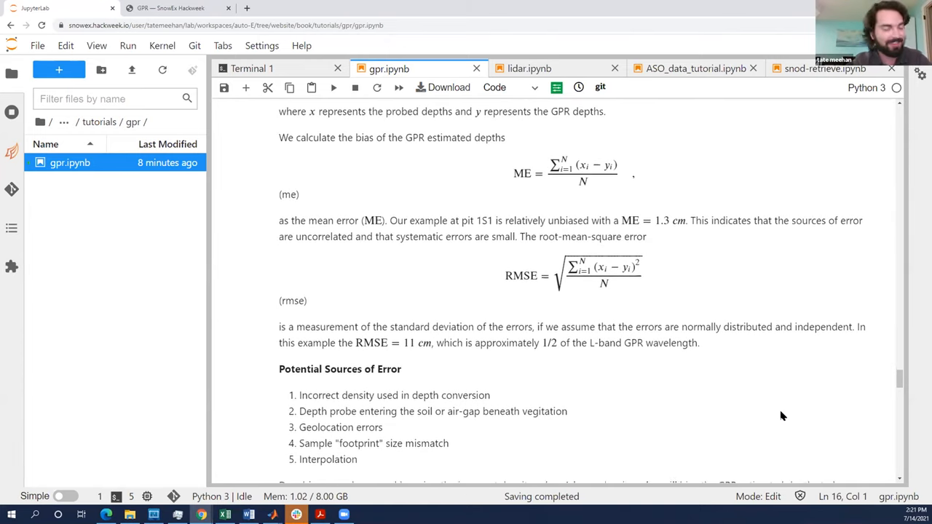
{"action": "scroll", "scroll_direction": "down", "scroll_amount": 3}
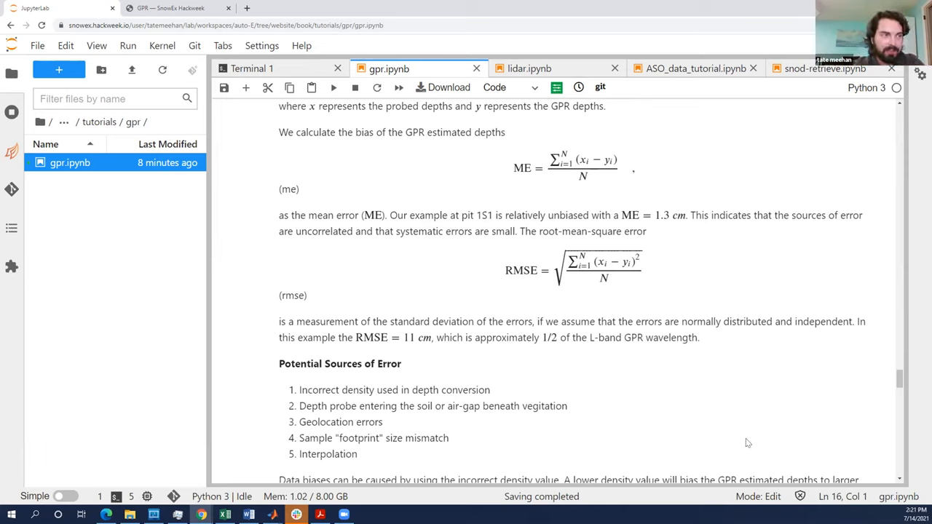
{"action": "scroll", "scroll_direction": "down", "scroll_amount": 3}
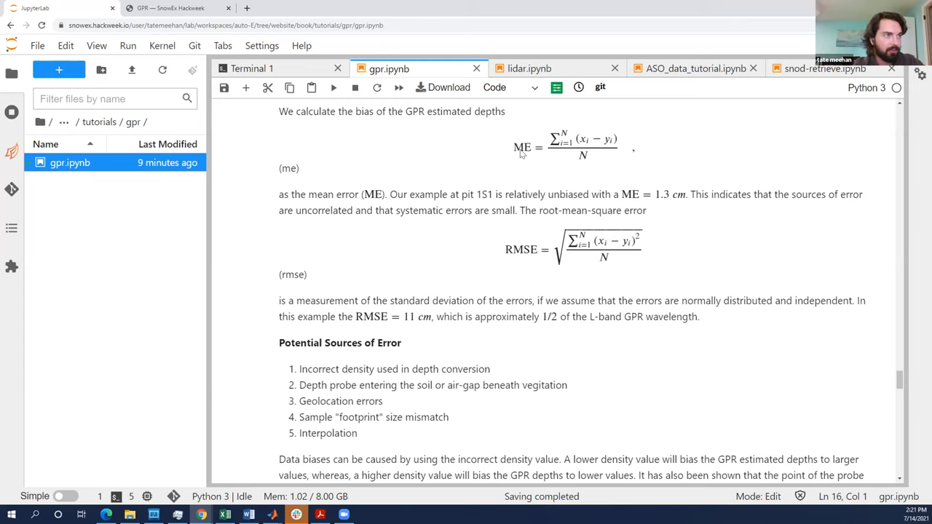
{"action": "scroll", "scroll_direction": "down", "scroll_amount": 3}
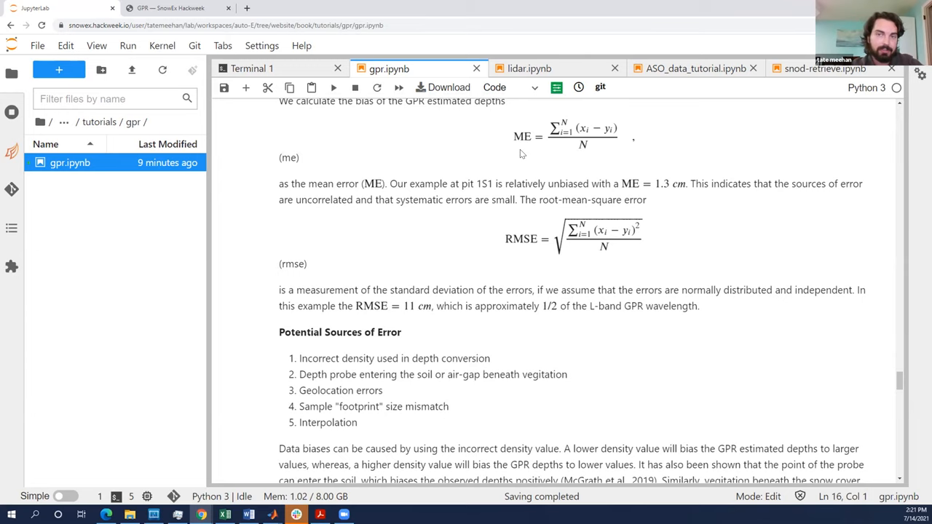
{"action": "scroll", "scroll_direction": "up", "scroll_amount": 3}
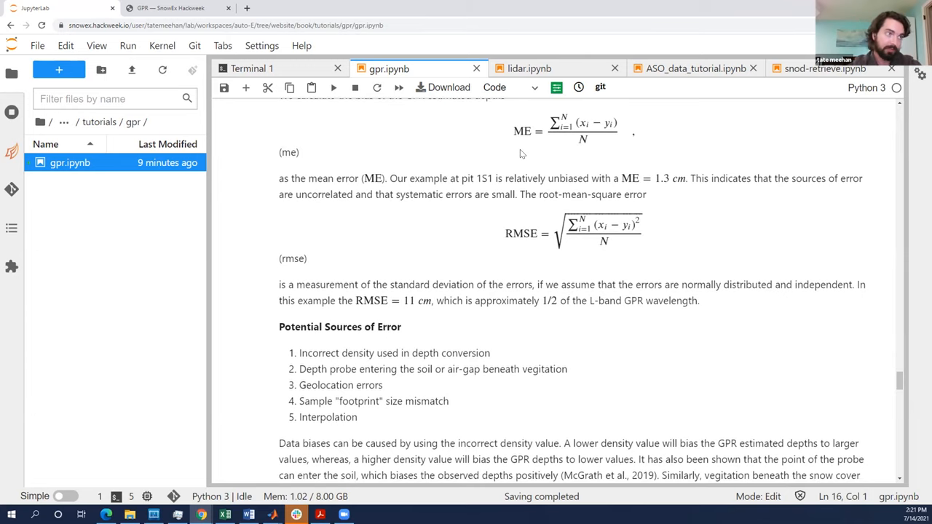
{"action": "scroll", "scroll_direction": "down", "scroll_amount": 3}
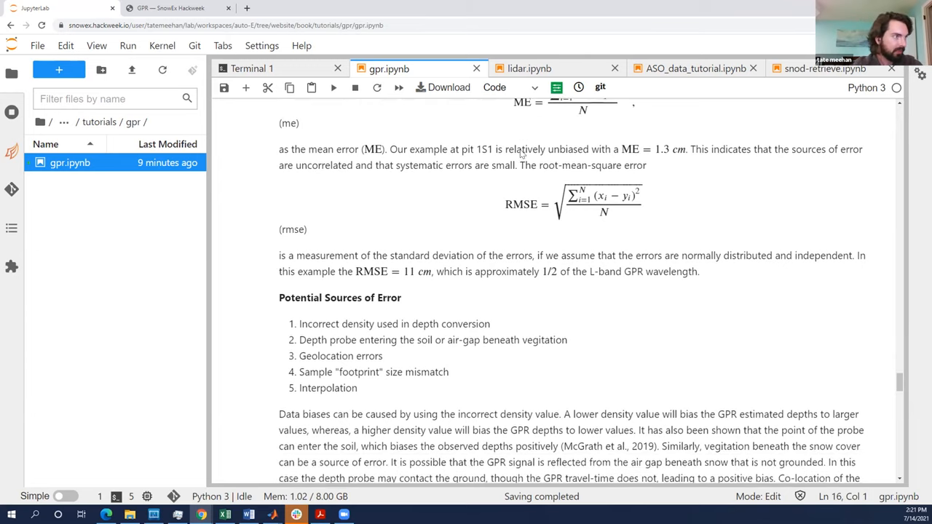
{"action": "scroll", "scroll_direction": "down", "scroll_amount": 3}
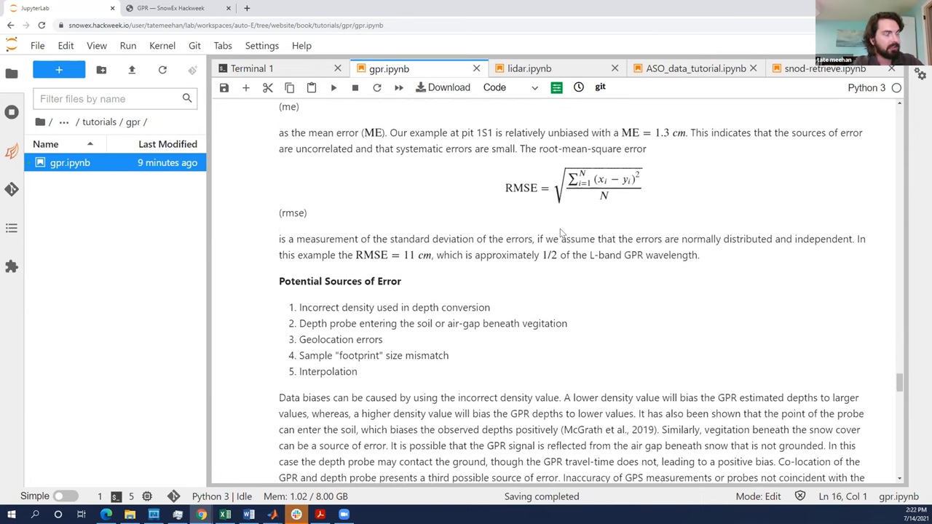
{"action": "mouse_move", "coordinate": [475, 311]}
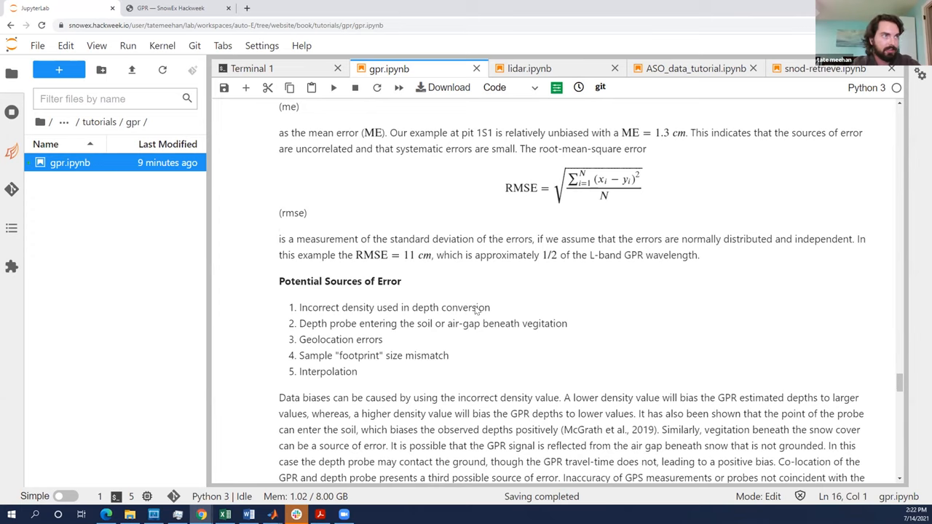
{"action": "scroll", "scroll_direction": "up", "scroll_amount": 3}
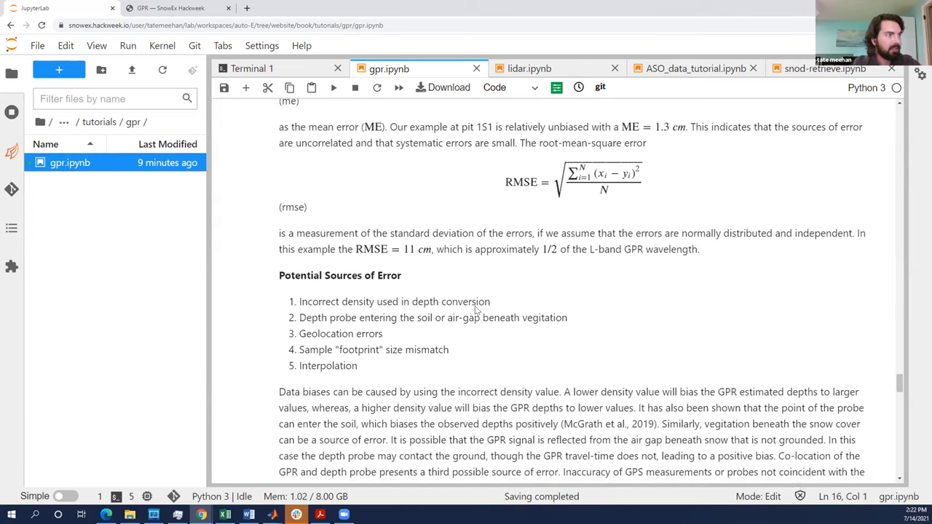
{"action": "scroll", "scroll_direction": "down", "scroll_amount": 3}
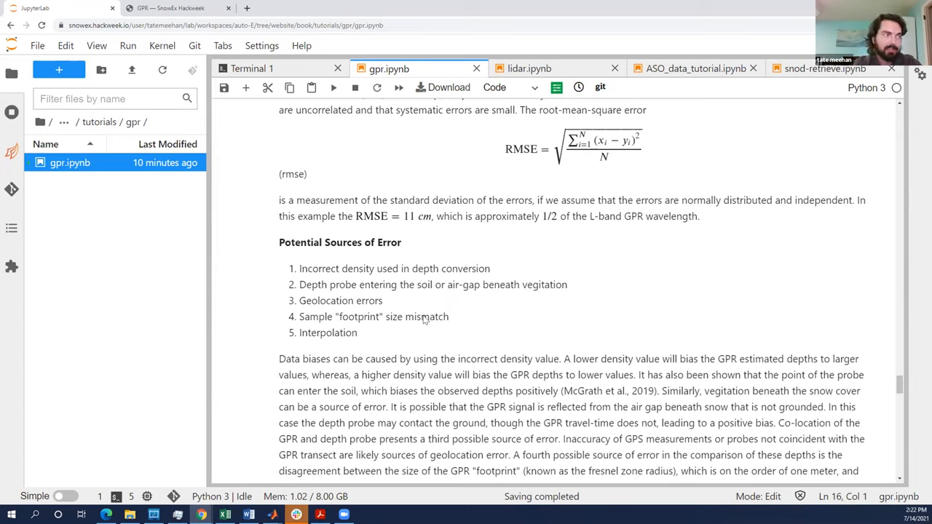
{"action": "mouse_move", "coordinate": [468, 293]}
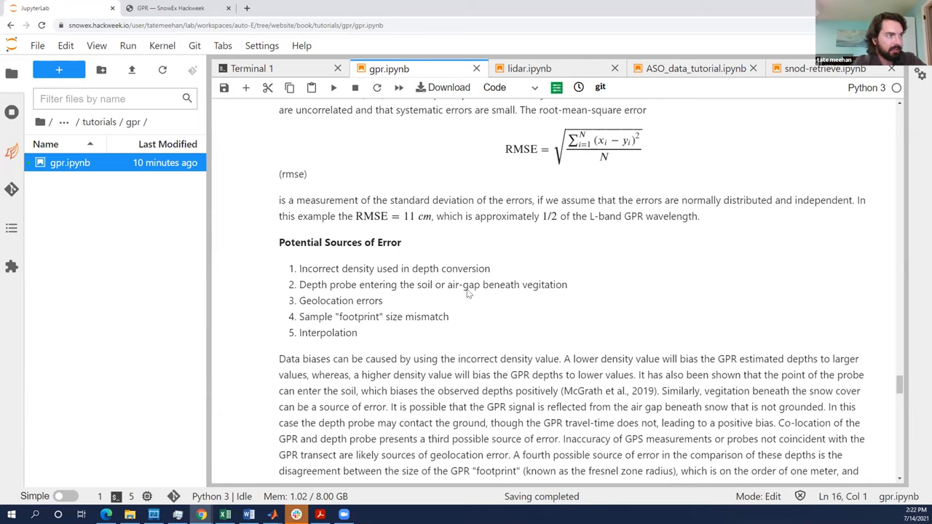
{"action": "scroll", "scroll_direction": "down", "scroll_amount": 3}
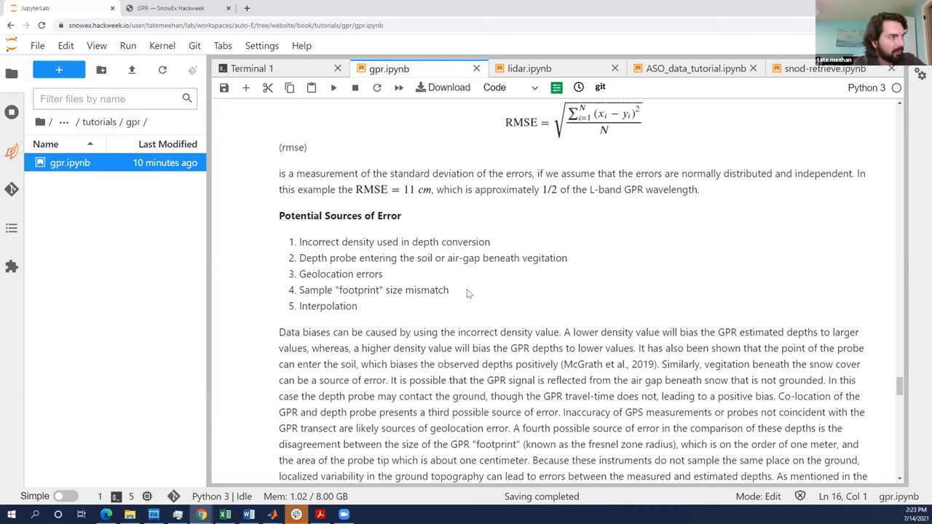
{"action": "scroll", "scroll_direction": "down", "scroll_amount": 3}
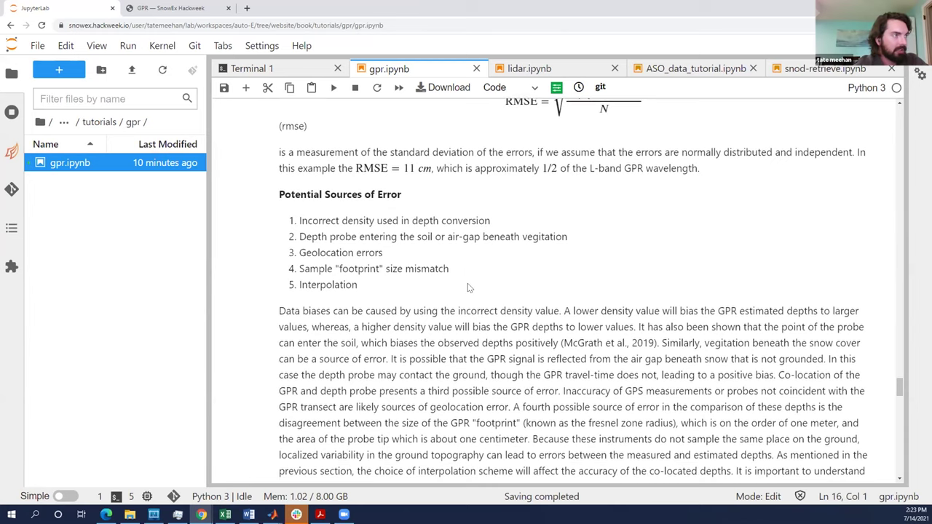
{"action": "mouse_move", "coordinate": [357, 286]}
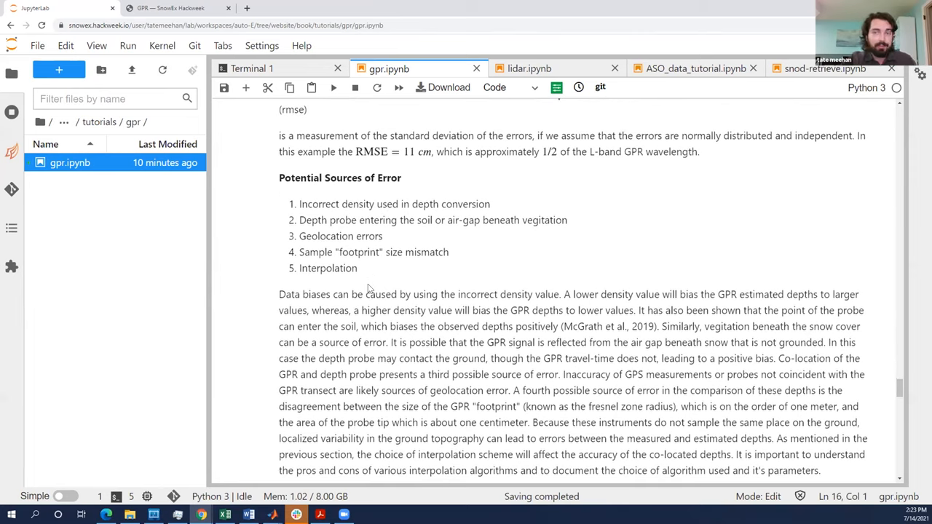
{"action": "scroll", "scroll_direction": "down", "scroll_amount": 3}
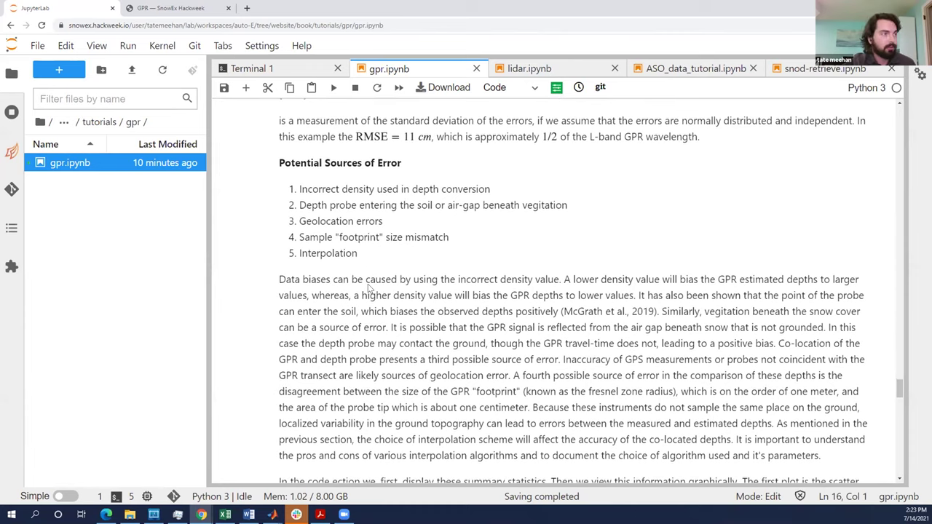
{"action": "scroll", "scroll_direction": "up", "scroll_amount": 3}
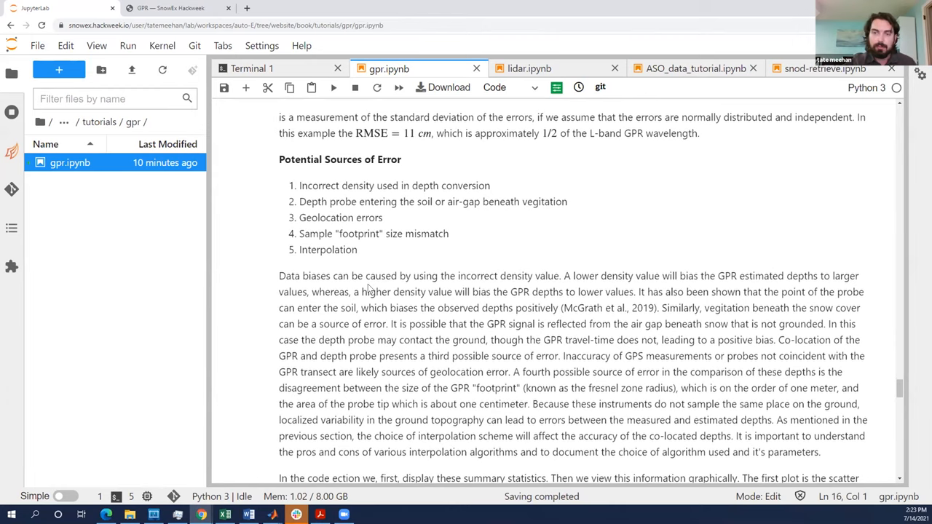
{"action": "mouse_move", "coordinate": [413, 255]}
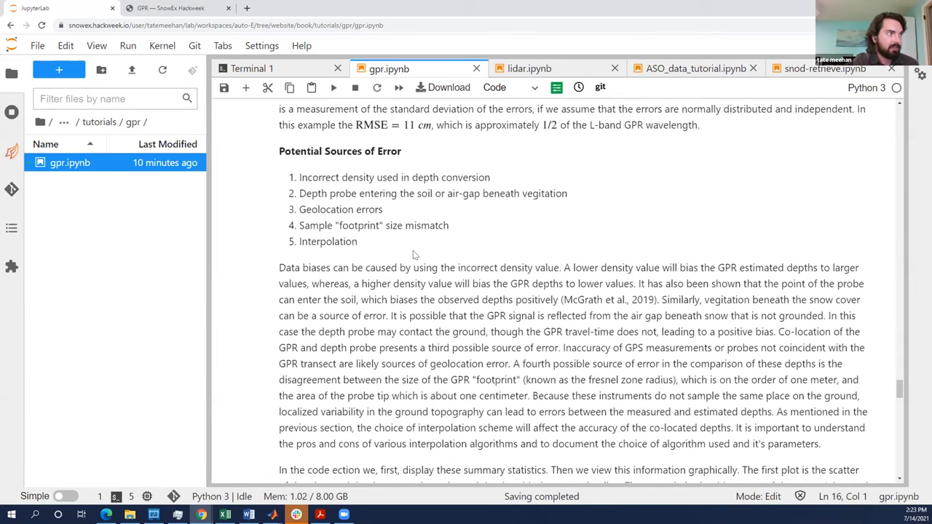
{"action": "scroll", "scroll_direction": "down", "scroll_amount": 3}
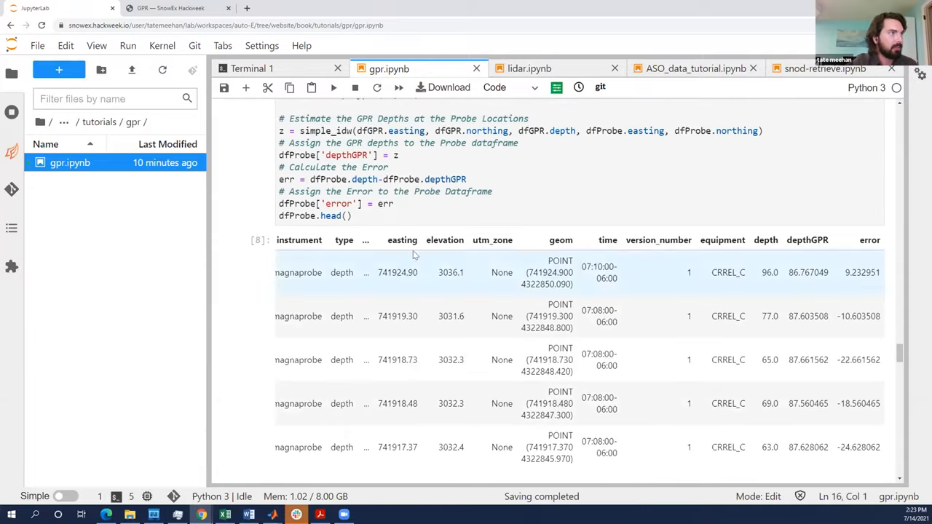
{"action": "scroll", "scroll_direction": "up", "scroll_amount": 3}
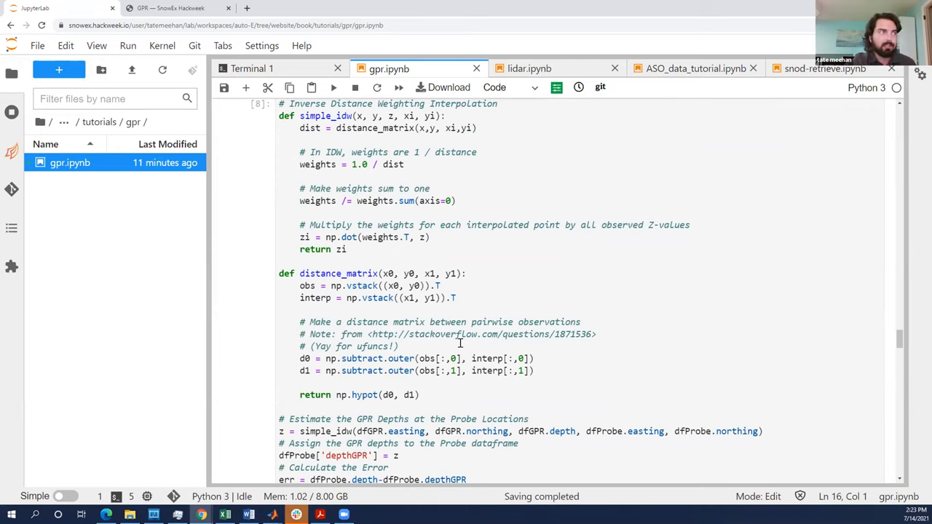
{"action": "mouse_move", "coordinate": [335, 233]}
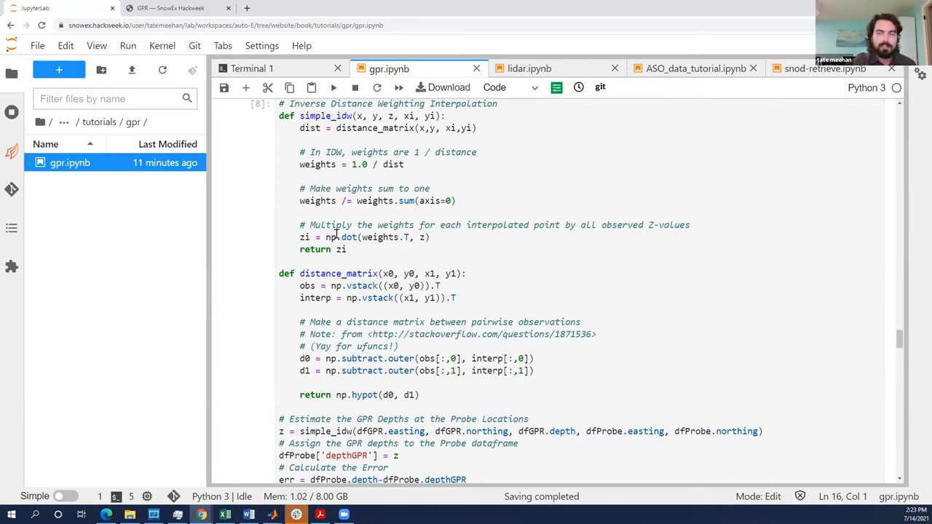
{"action": "scroll", "scroll_direction": "up", "scroll_amount": 3}
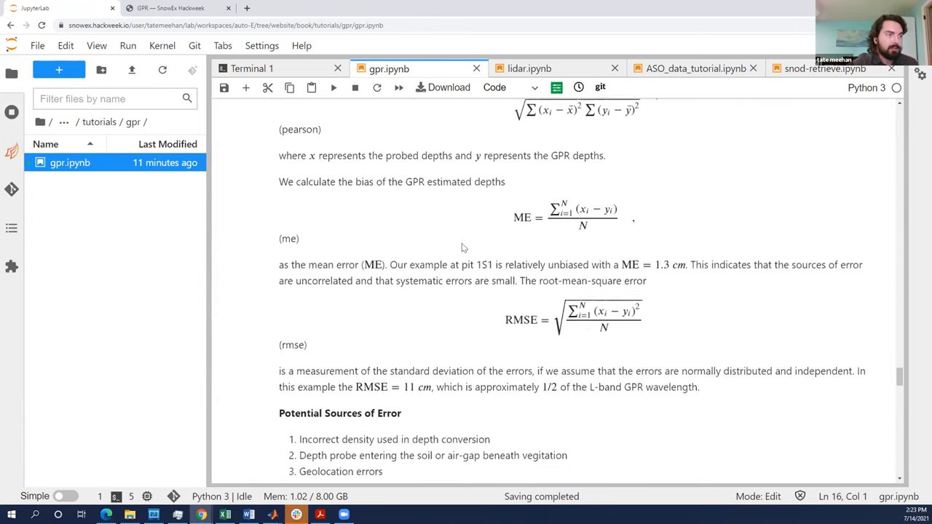
{"action": "scroll", "scroll_direction": "down", "scroll_amount": 3}
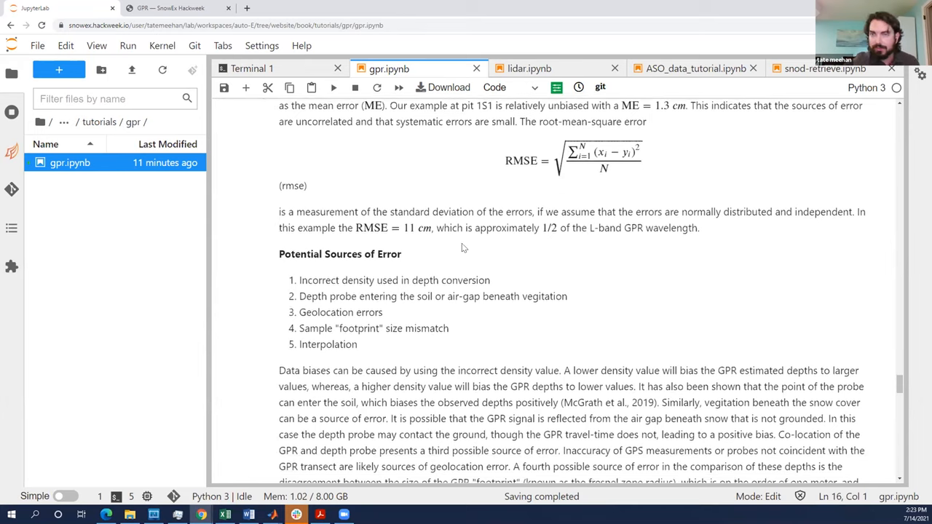
{"action": "scroll", "scroll_direction": "down", "scroll_amount": 3}
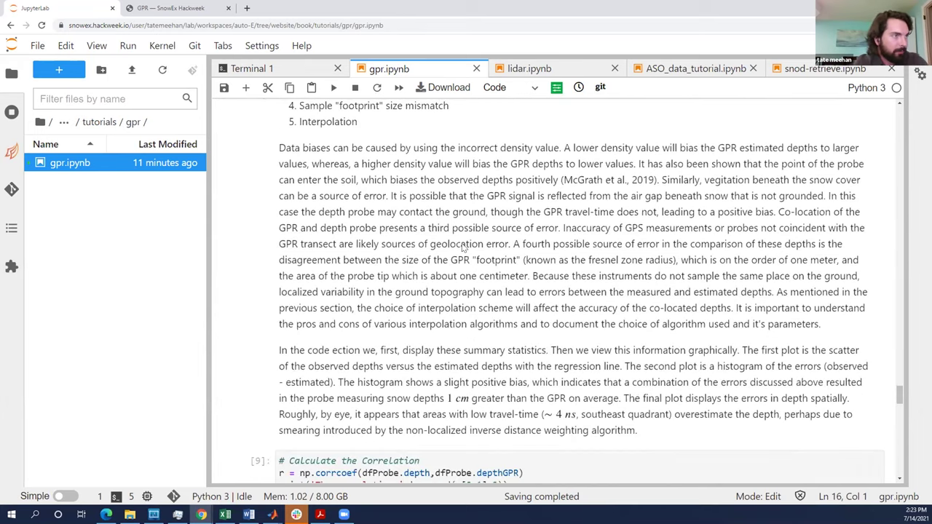
{"action": "scroll", "scroll_direction": "down", "scroll_amount": 3}
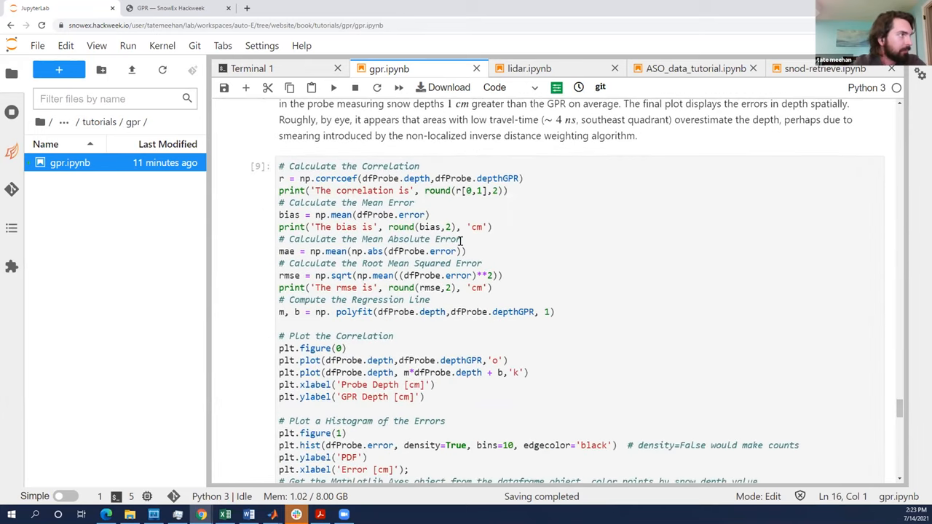
{"action": "scroll", "scroll_direction": "down", "scroll_amount": 3}
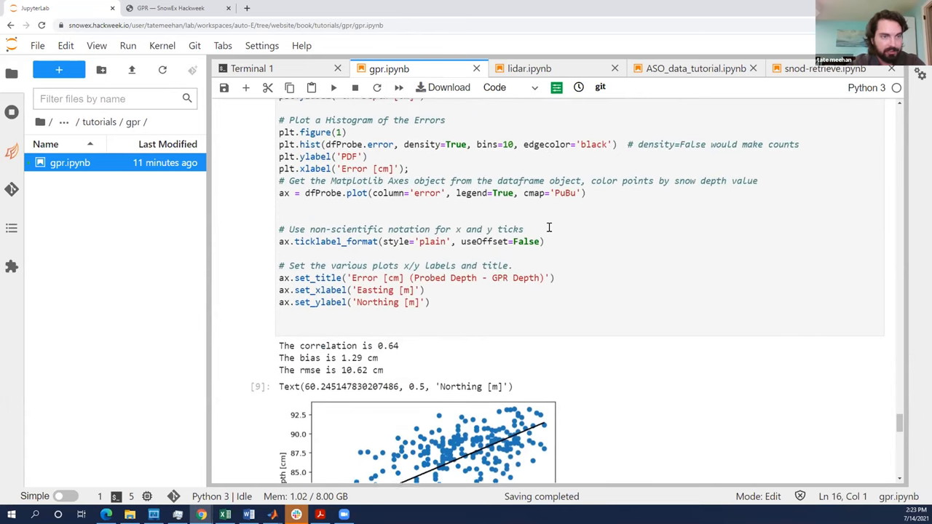
{"action": "scroll", "scroll_direction": "down", "scroll_amount": 3}
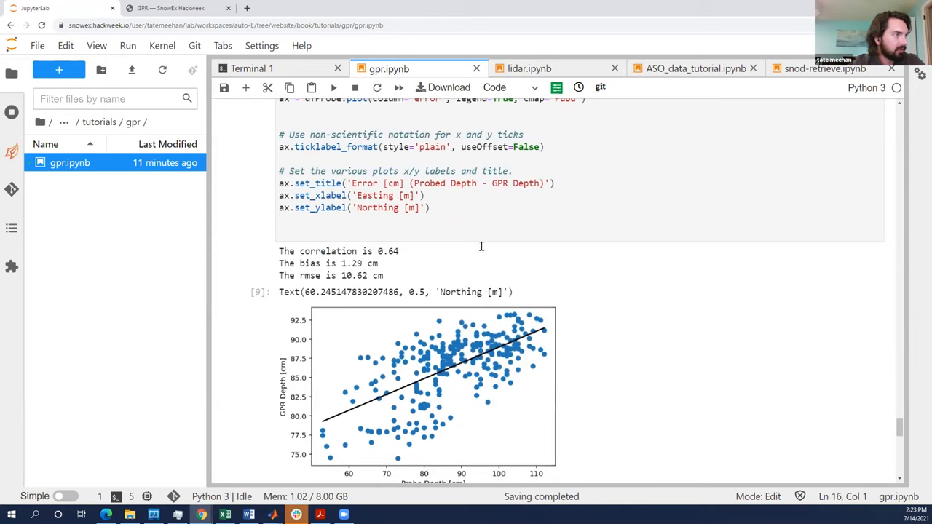
{"action": "mouse_move", "coordinate": [391, 264]}
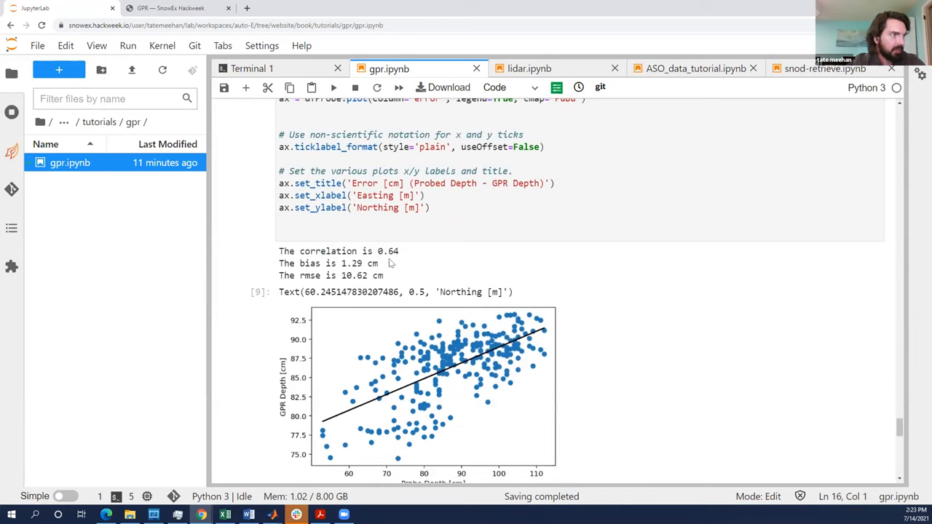
{"action": "mouse_move", "coordinate": [418, 258]}
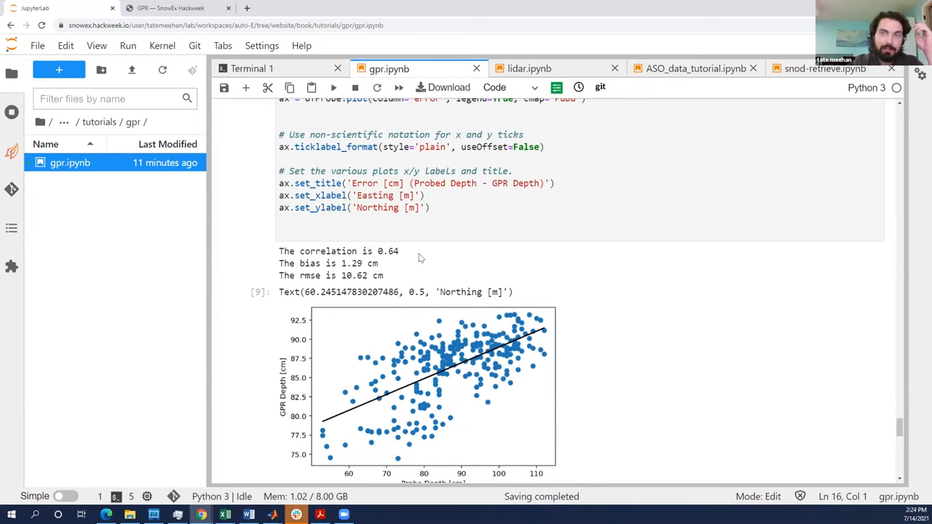
{"action": "scroll", "scroll_direction": "up", "scroll_amount": 3}
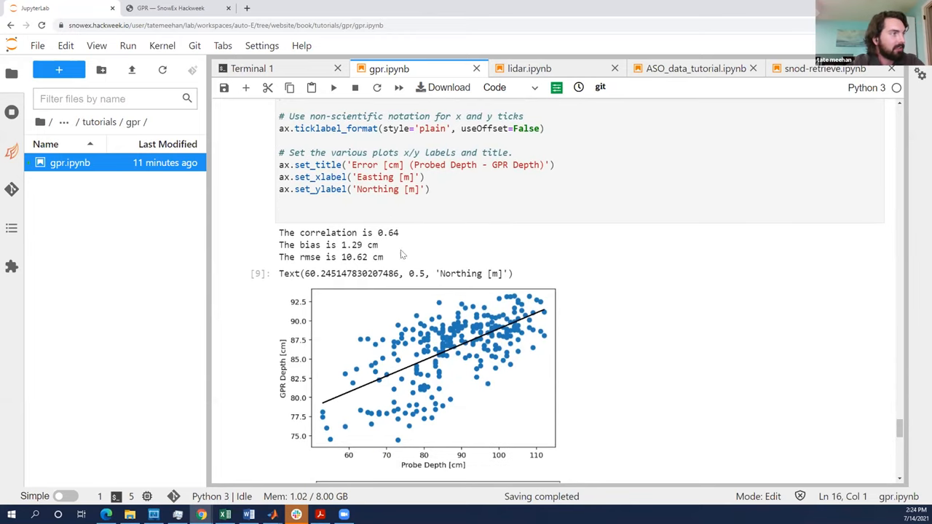
{"action": "mouse_move", "coordinate": [357, 254]}
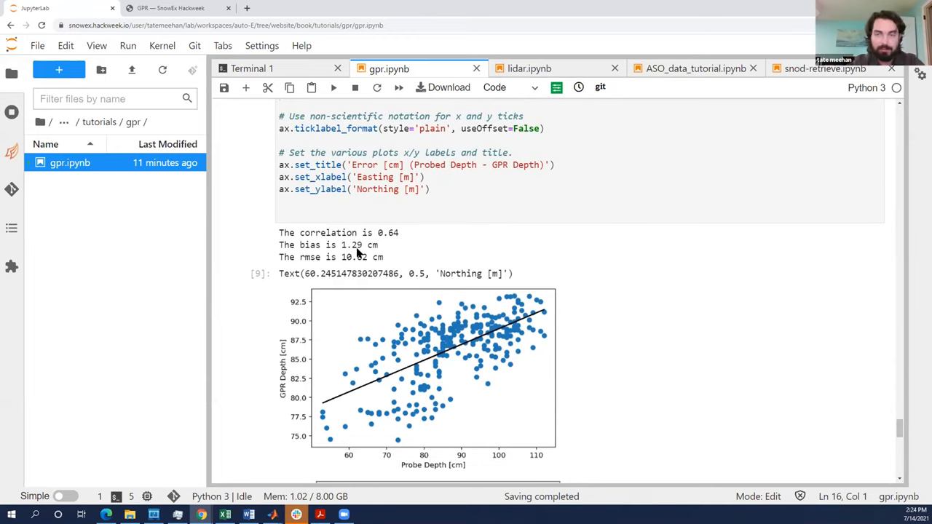
{"action": "mouse_move", "coordinate": [418, 263]}
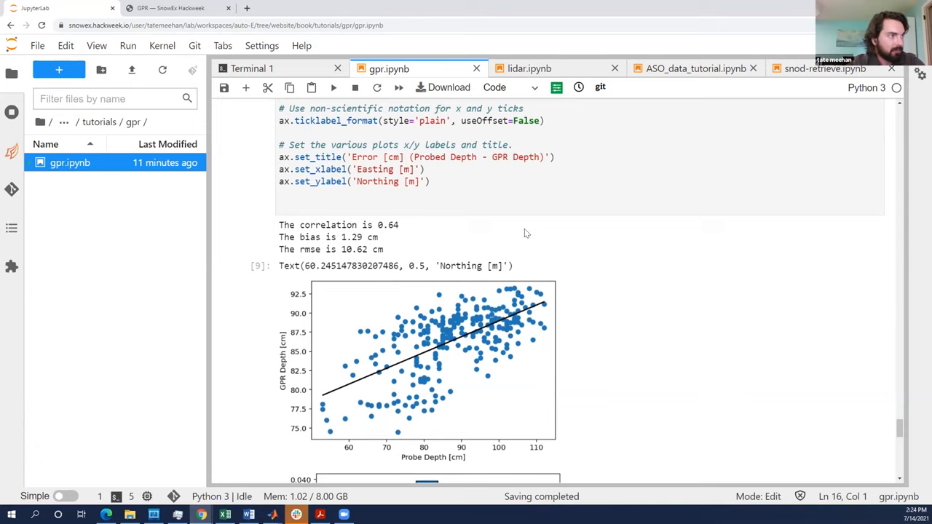
{"action": "scroll", "scroll_direction": "down", "scroll_amount": 3}
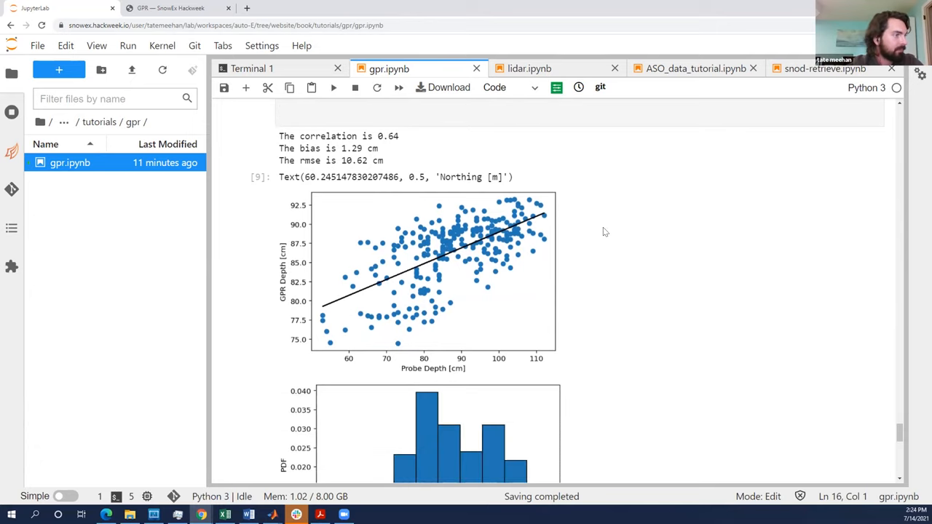
{"action": "scroll", "scroll_direction": "down", "scroll_amount": 3}
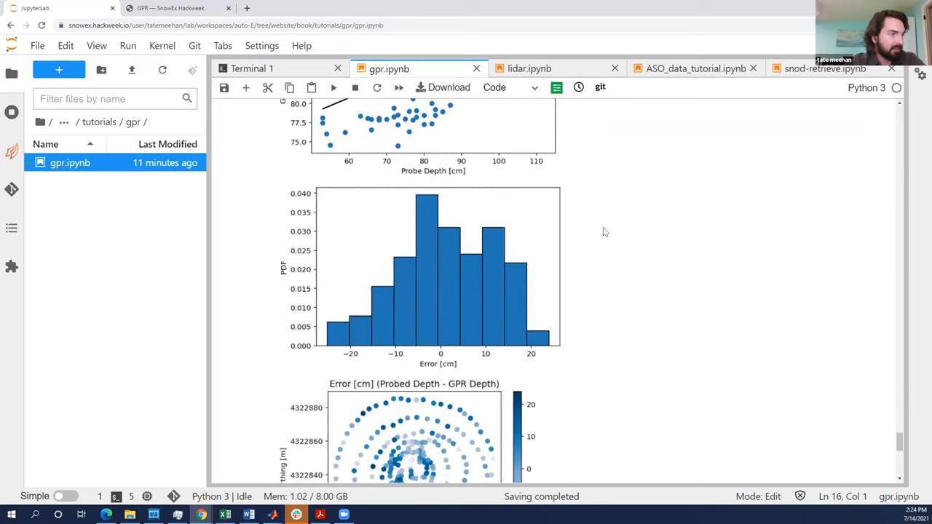
{"action": "scroll", "scroll_direction": "down", "scroll_amount": 3}
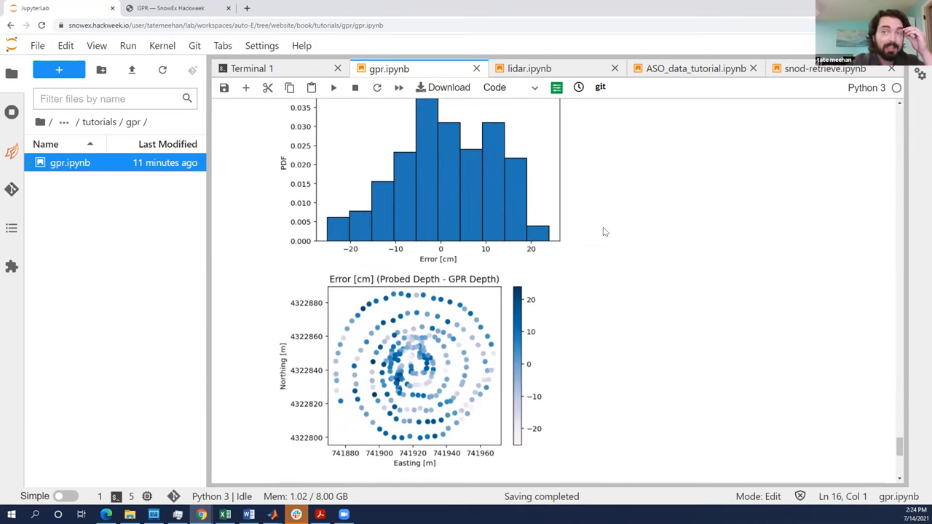
{"action": "scroll", "scroll_direction": "down", "scroll_amount": 3}
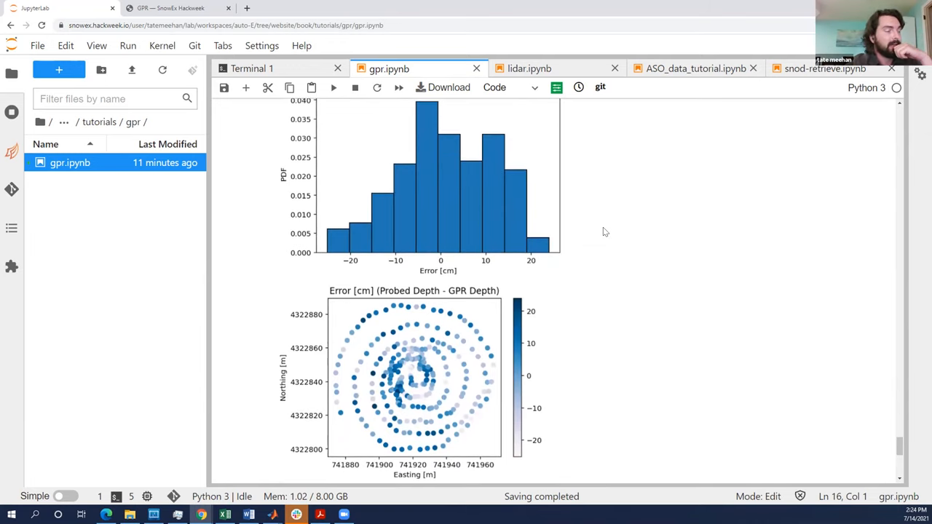
{"action": "scroll", "scroll_direction": "up", "scroll_amount": 3}
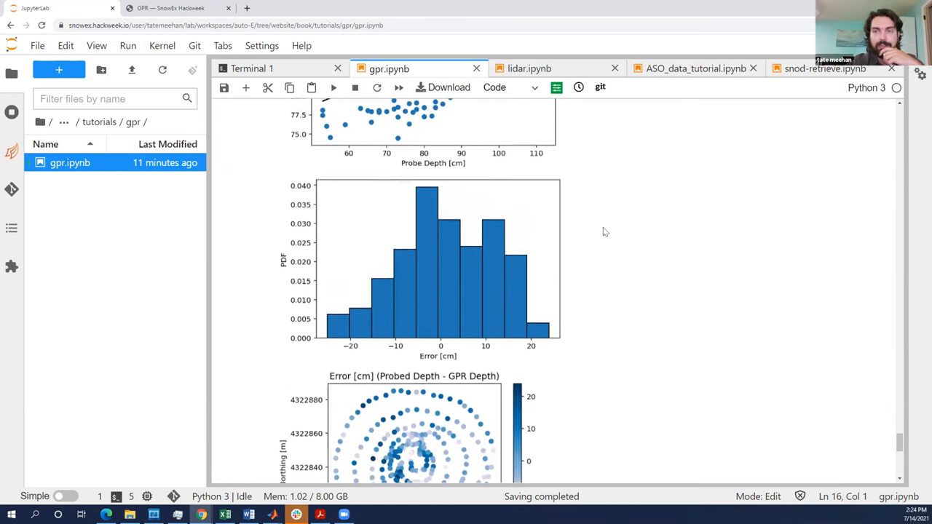
{"action": "scroll", "scroll_direction": "up", "scroll_amount": 3}
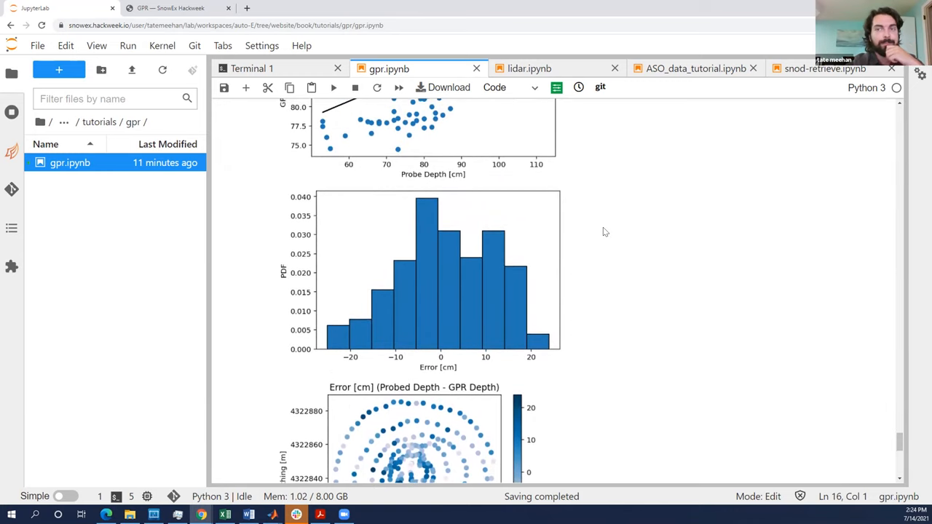
{"action": "scroll", "scroll_direction": "up", "scroll_amount": 3}
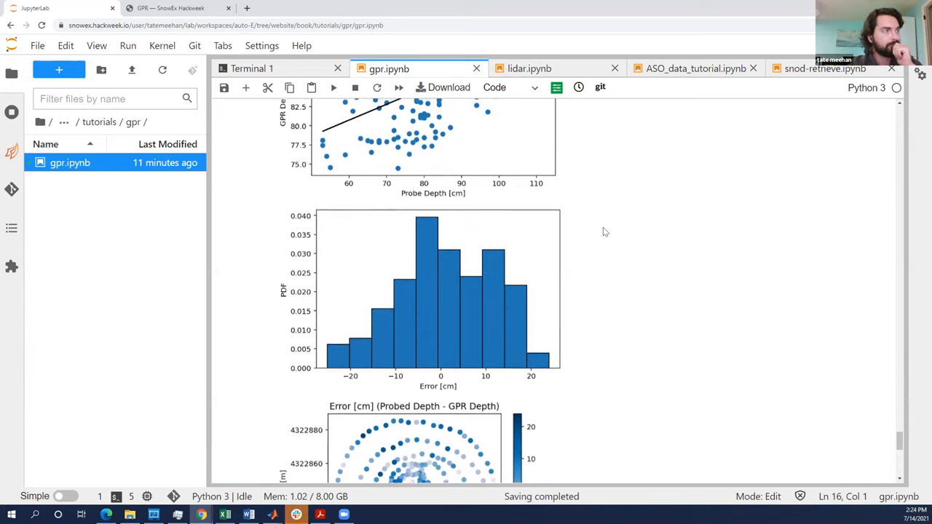
{"action": "scroll", "scroll_direction": "up", "scroll_amount": 3}
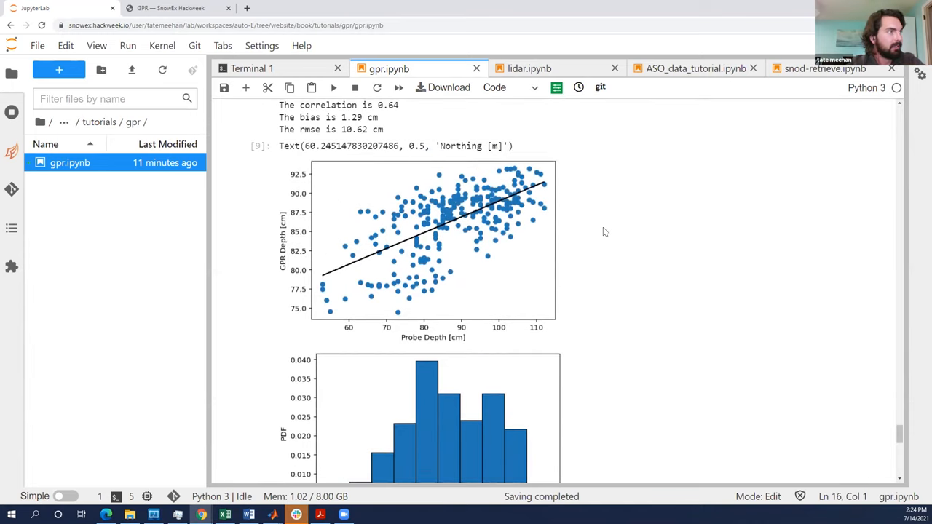
{"action": "scroll", "scroll_direction": "up", "scroll_amount": 3}
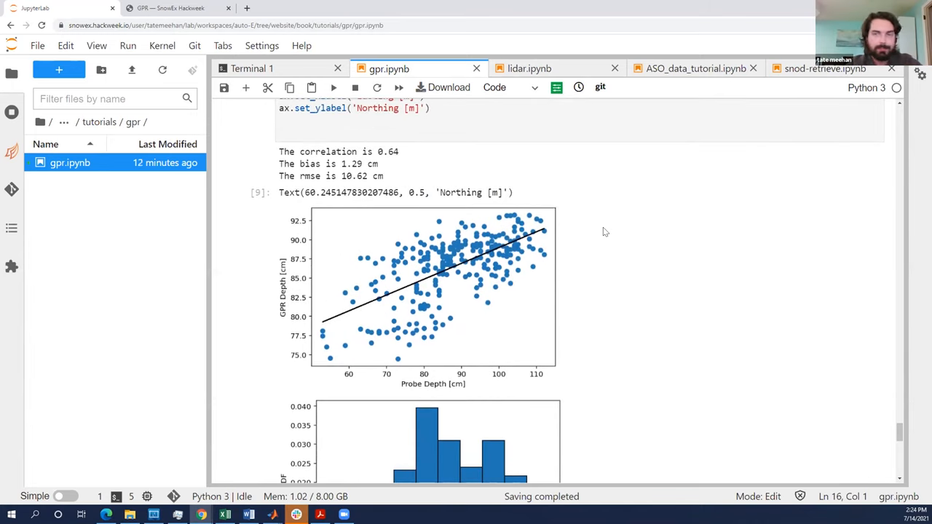
{"action": "mouse_move", "coordinate": [745, 335]}
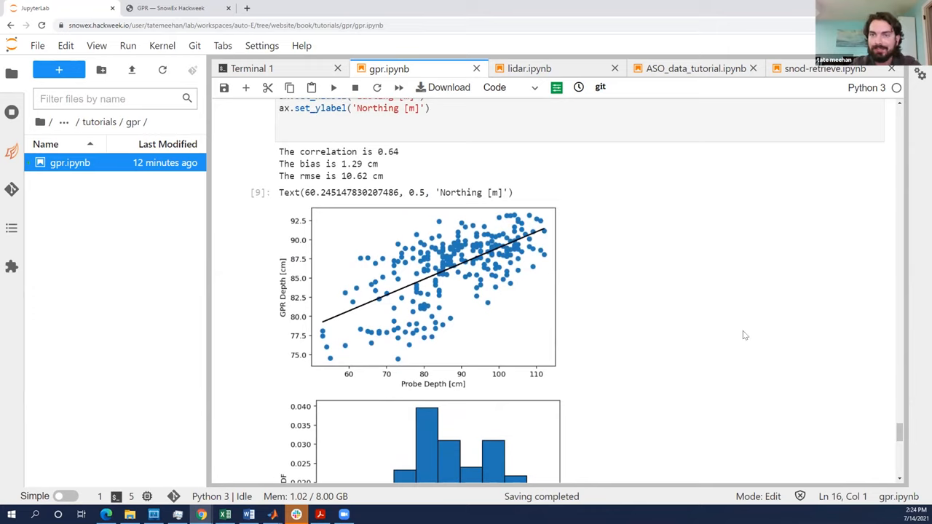
{"action": "mouse_move", "coordinate": [877, 333]}
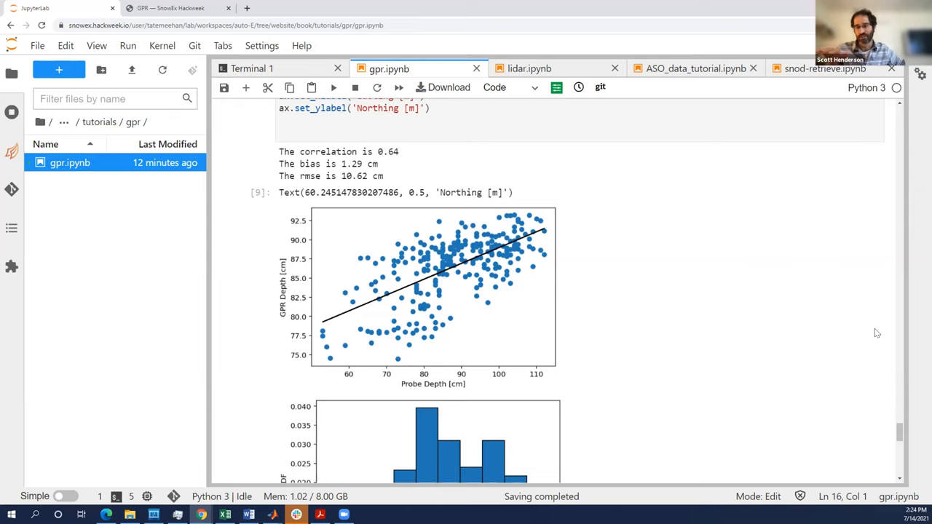
{"action": "mouse_move", "coordinate": [719, 319]}
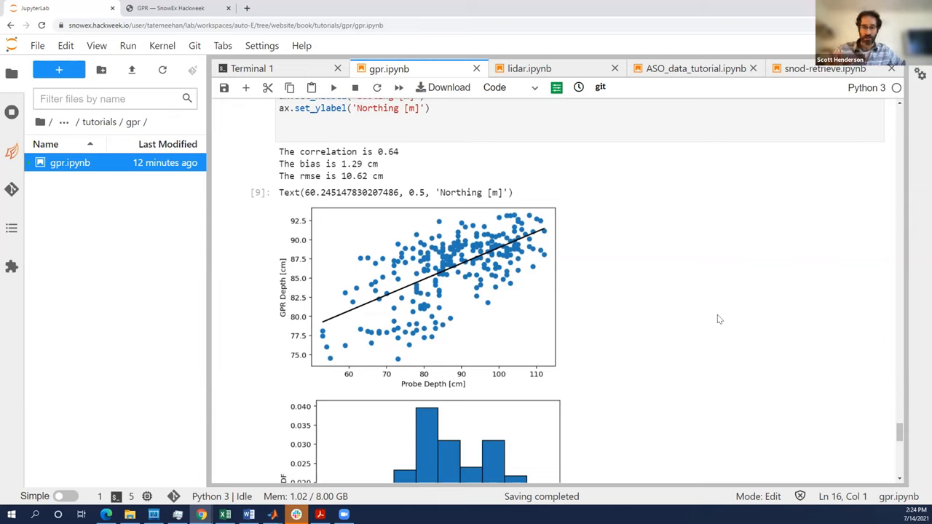
{"action": "mouse_move", "coordinate": [688, 233]}
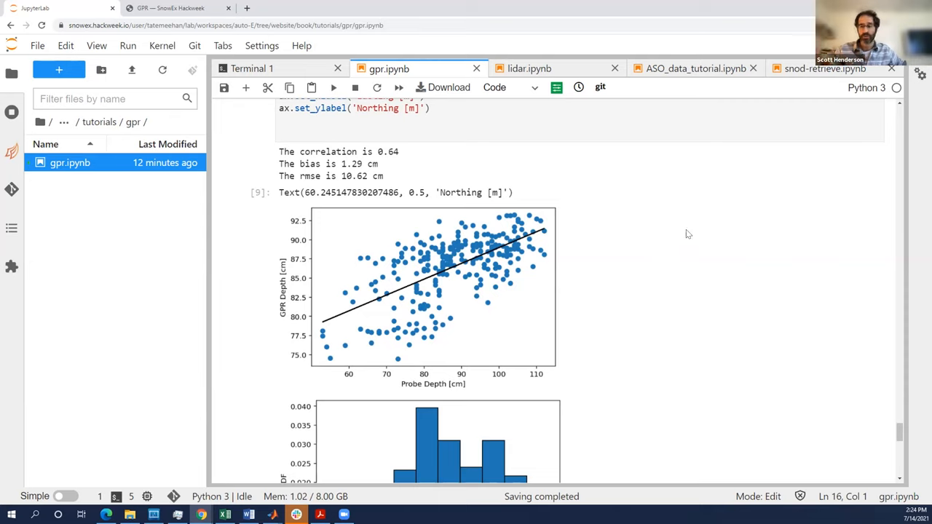
{"action": "mouse_move", "coordinate": [663, 240]}
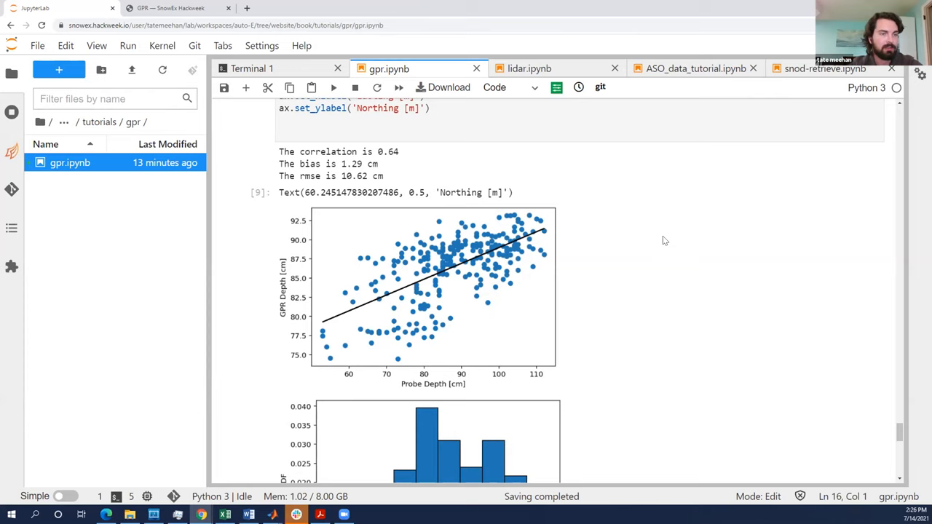
{"action": "scroll", "scroll_direction": "down", "scroll_amount": 3}
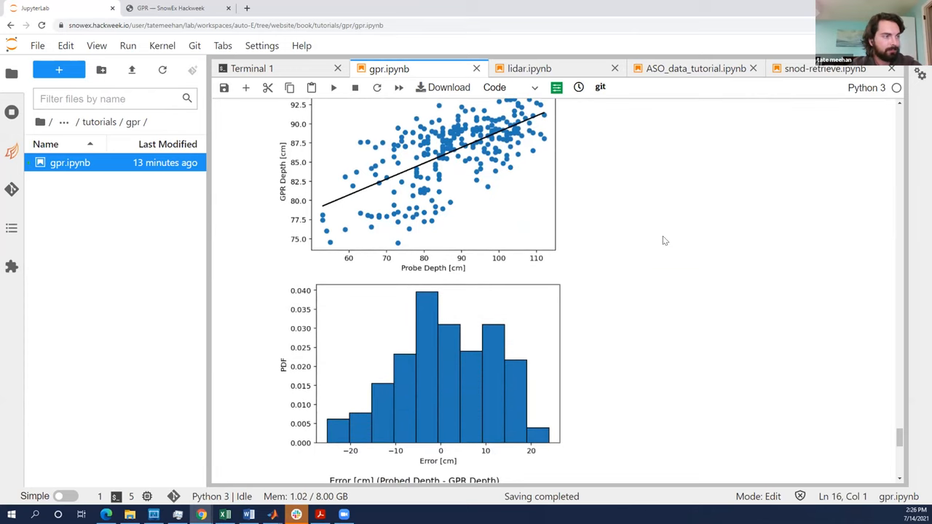
{"action": "scroll", "scroll_direction": "down", "scroll_amount": 3}
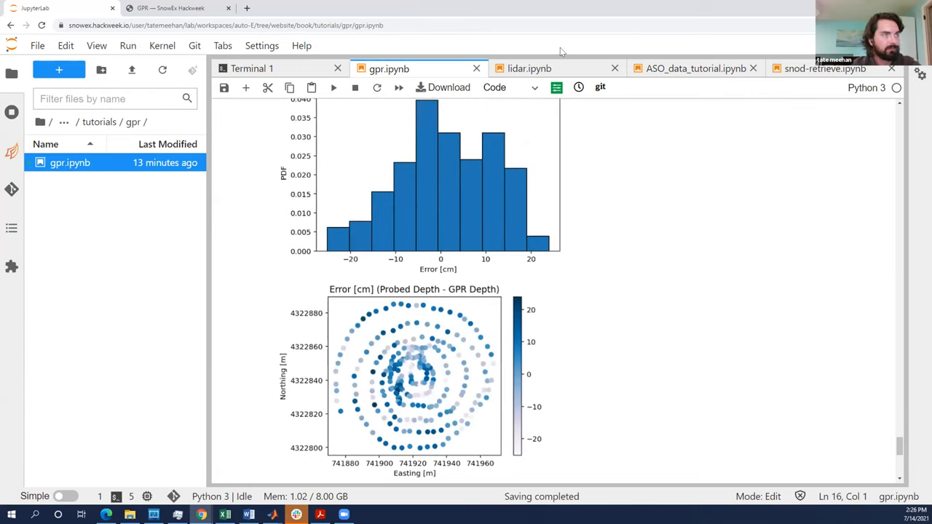